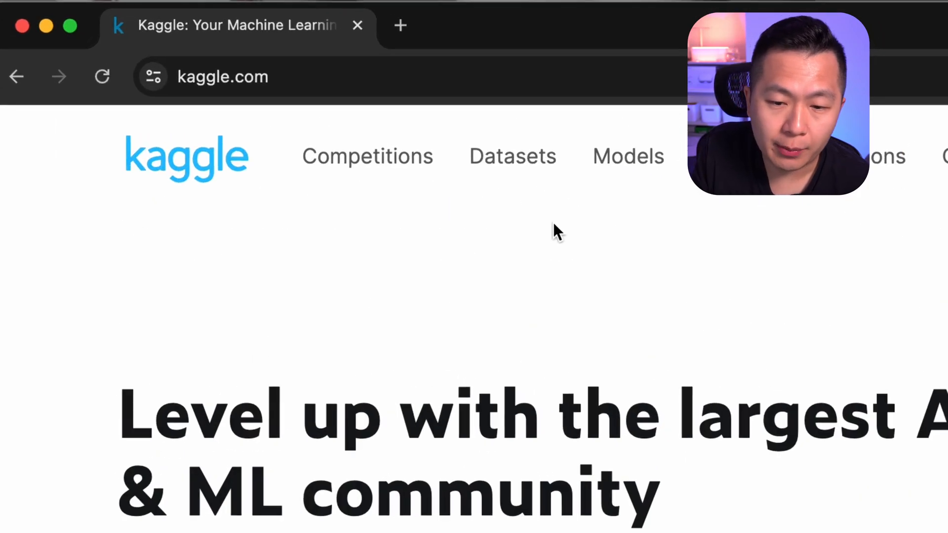
Begin Kaggle registration using the email sign-up option.
{"action": "left_click", "coordinate": [222, 77]}
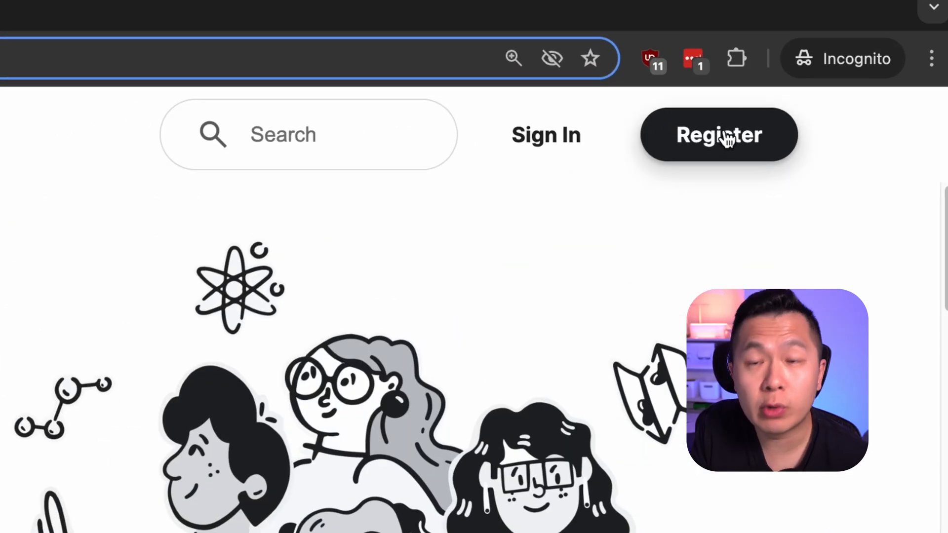
{"action": "left_click", "coordinate": [718, 135]}
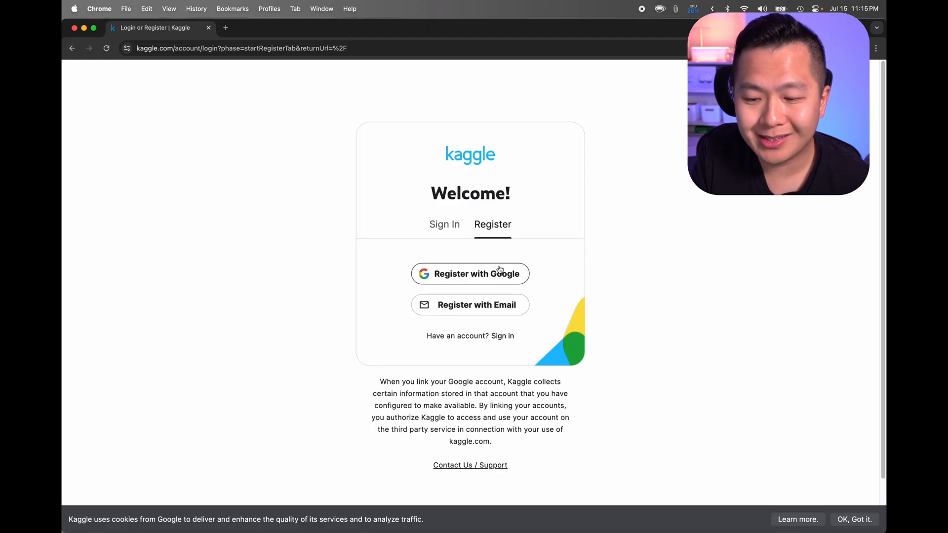
{"action": "mouse_move", "coordinate": [470, 305]}
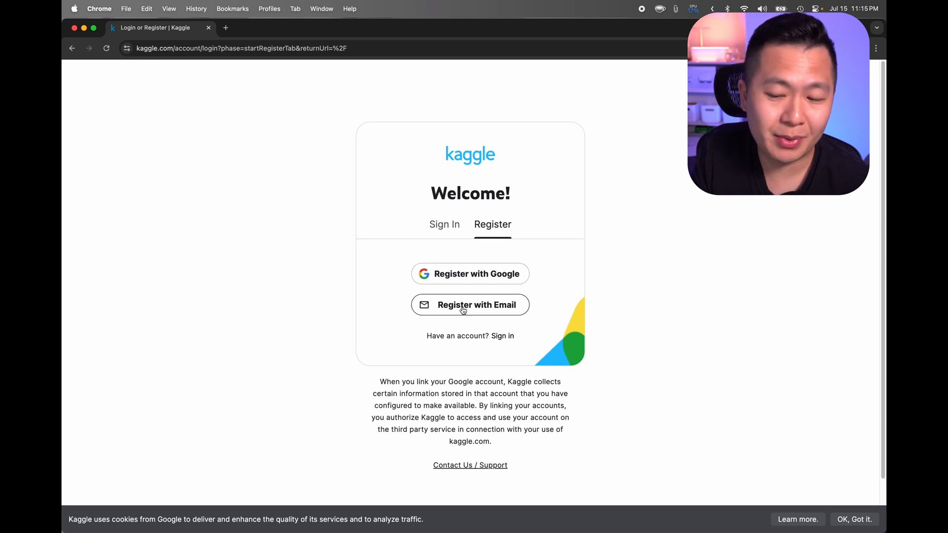
{"action": "left_click", "coordinate": [470, 305]}
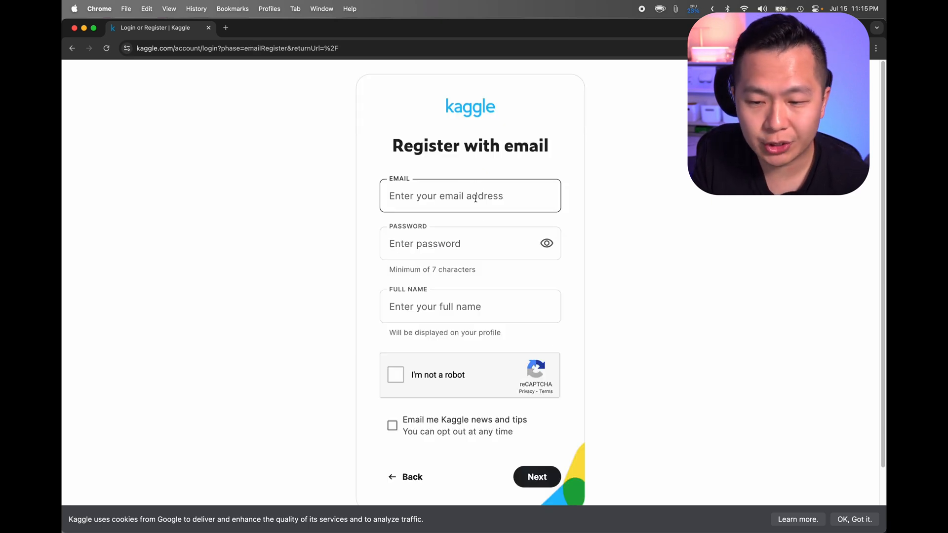
{"action": "left_click", "coordinate": [469, 306]}
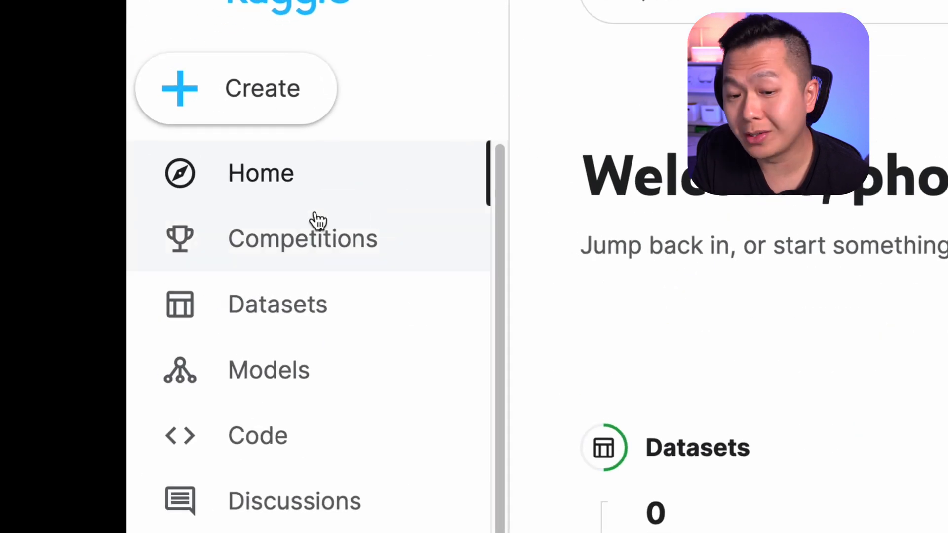
Filter competitions to Getting Started and enter the Spaceship Titanic competition.
{"action": "left_click", "coordinate": [302, 238]}
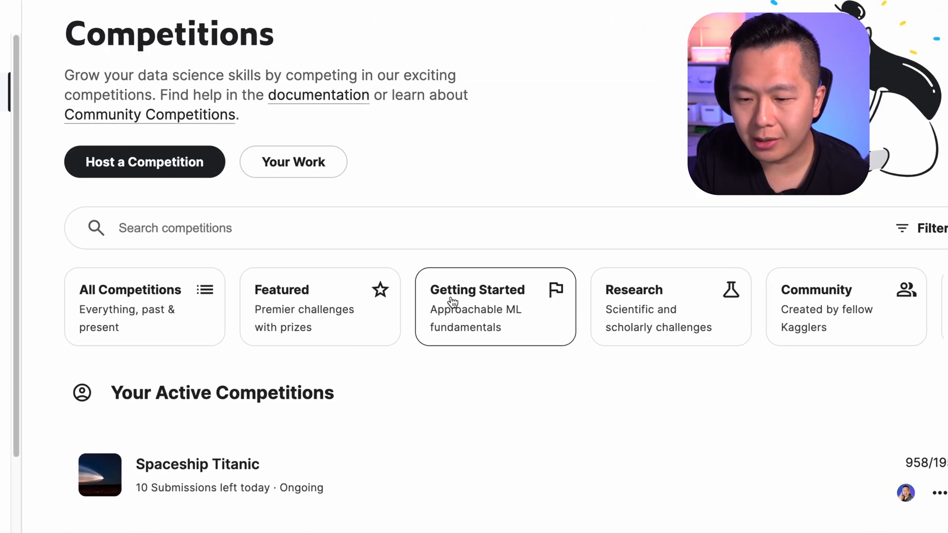
{"action": "left_click", "coordinate": [477, 289]}
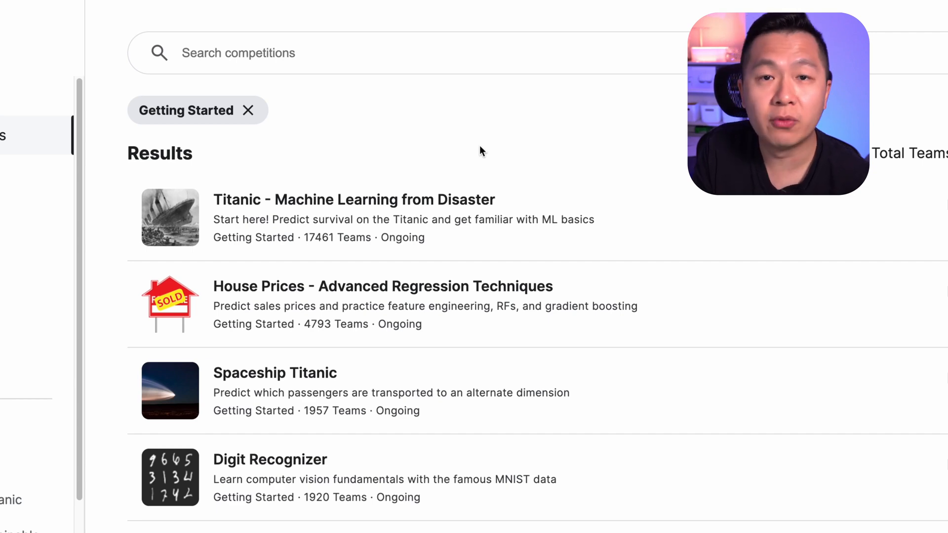
{"action": "mouse_move", "coordinate": [262, 227]}
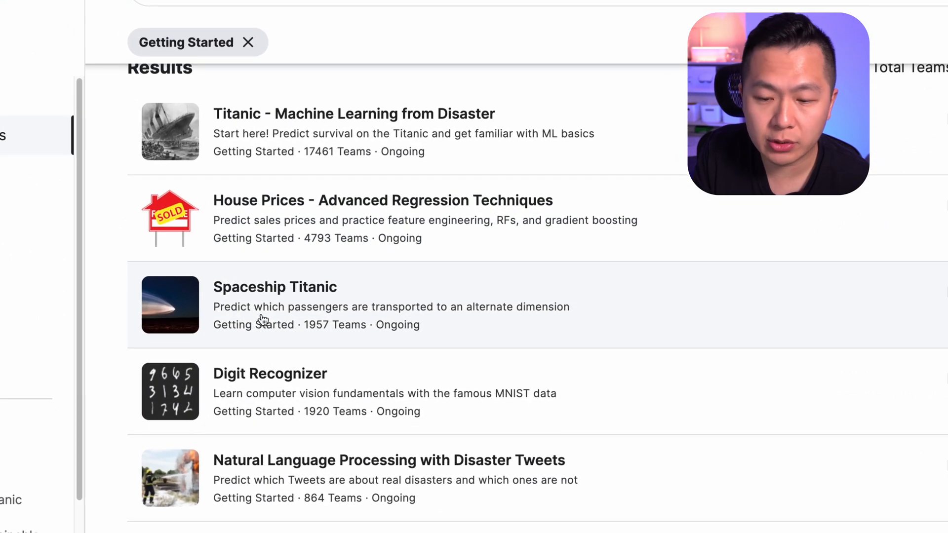
{"action": "left_click", "coordinate": [275, 287]}
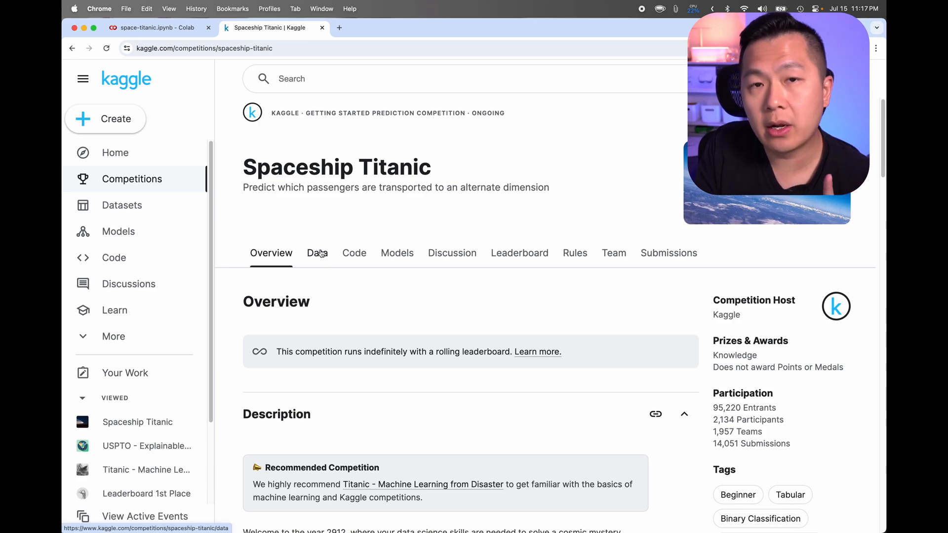
Review the dataset field descriptions from PassengerId through HomePlanet to Name.
{"action": "left_click", "coordinate": [317, 253]}
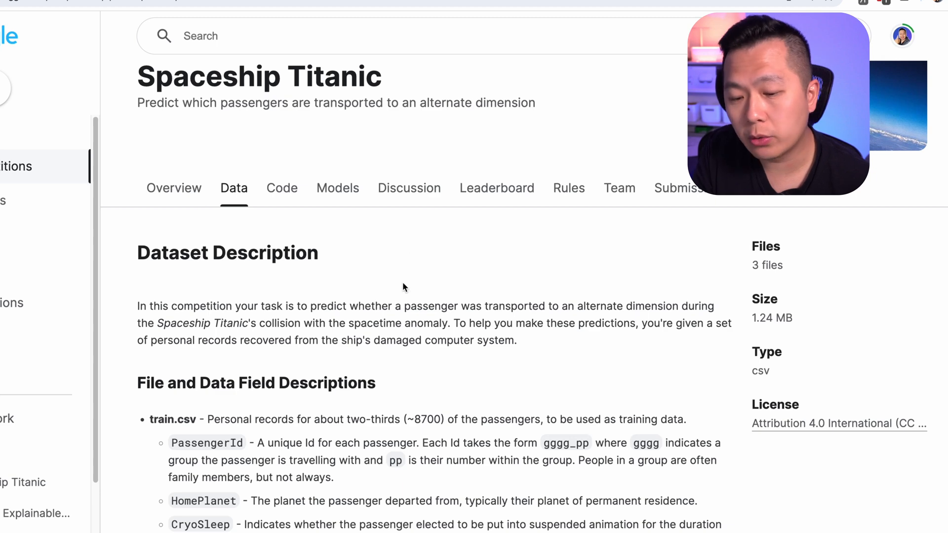
{"action": "mouse_move", "coordinate": [203, 219]}
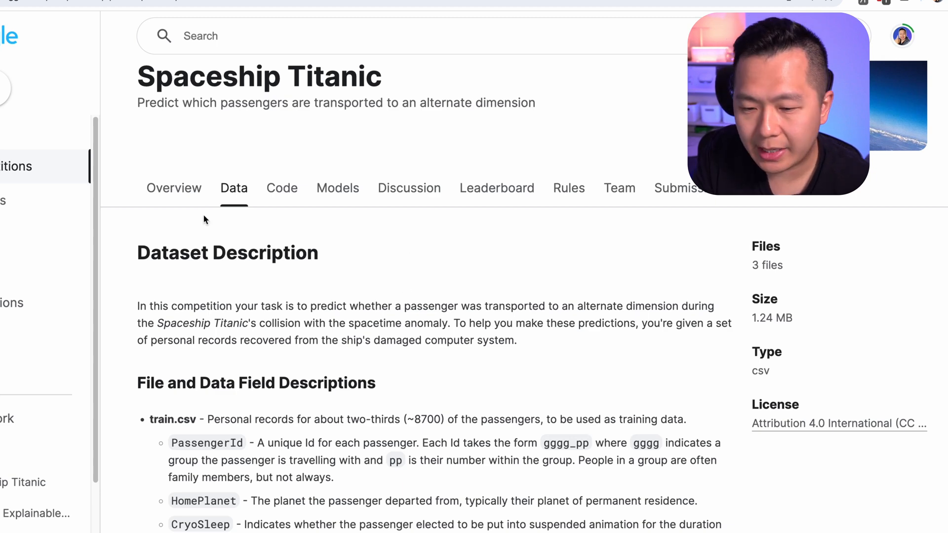
{"action": "scroll", "scroll_direction": "down", "scroll_amount": 3}
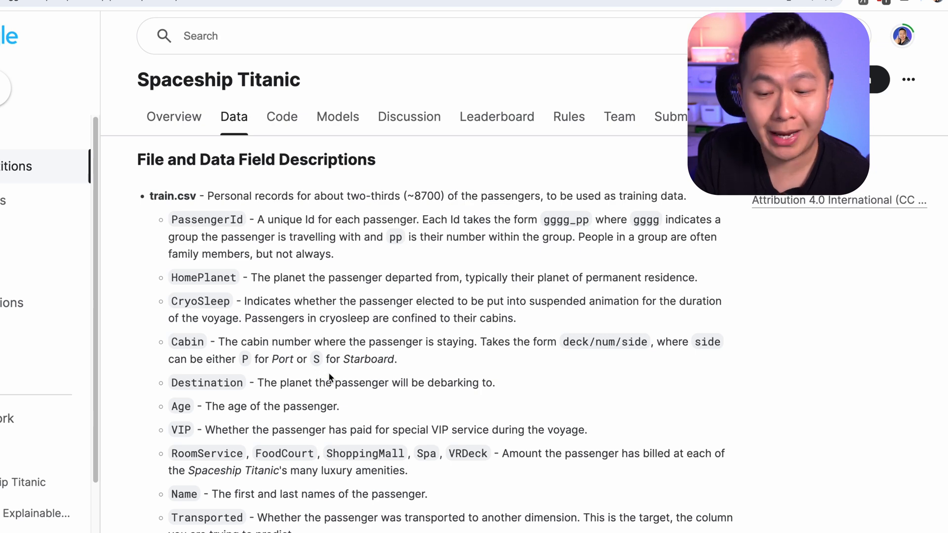
{"action": "mouse_move", "coordinate": [444, 258]}
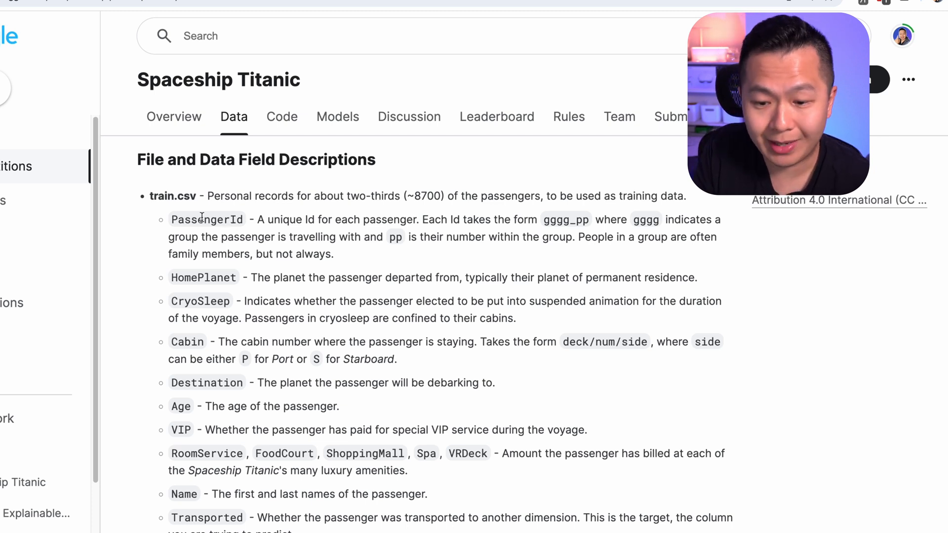
{"action": "double_click", "coordinate": [556, 219]}
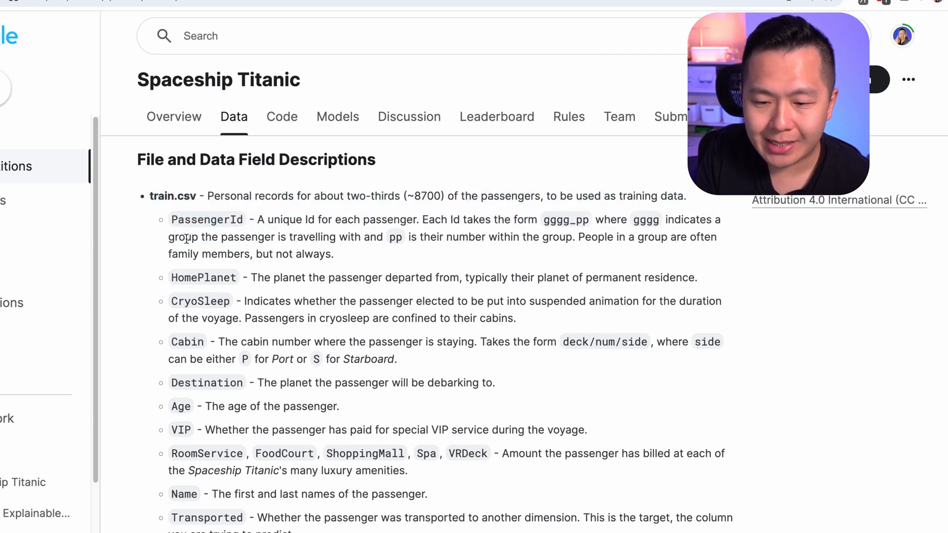
{"action": "left_click_drag", "start_coordinate": [171, 219], "coordinate": [273, 359]}
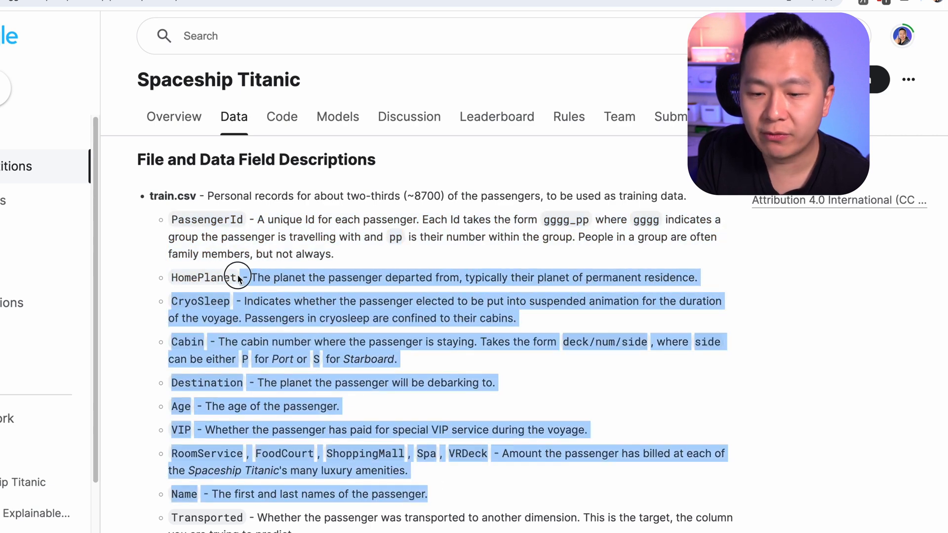
Read the remaining field descriptions down to the Transported target column.
{"action": "scroll", "scroll_direction": "down", "scroll_amount": 3}
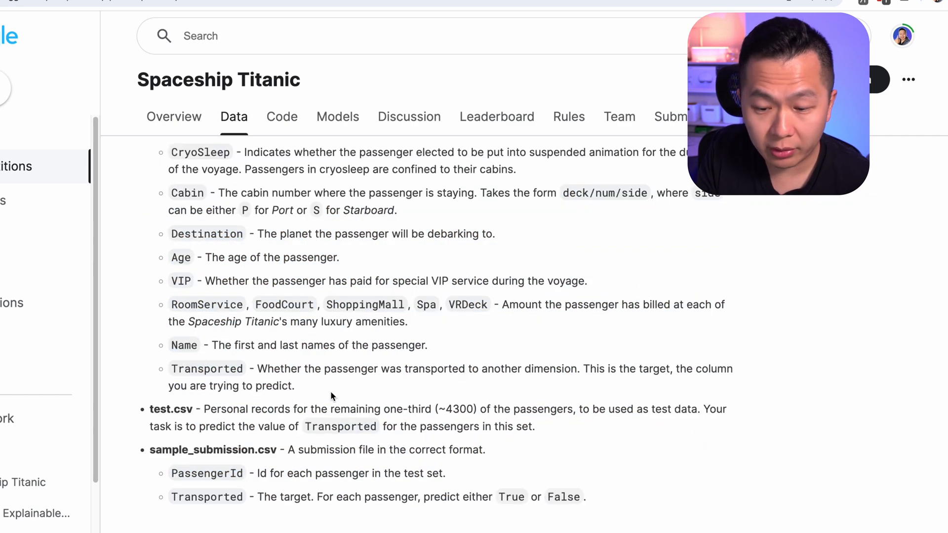
{"action": "double_click", "coordinate": [206, 368]}
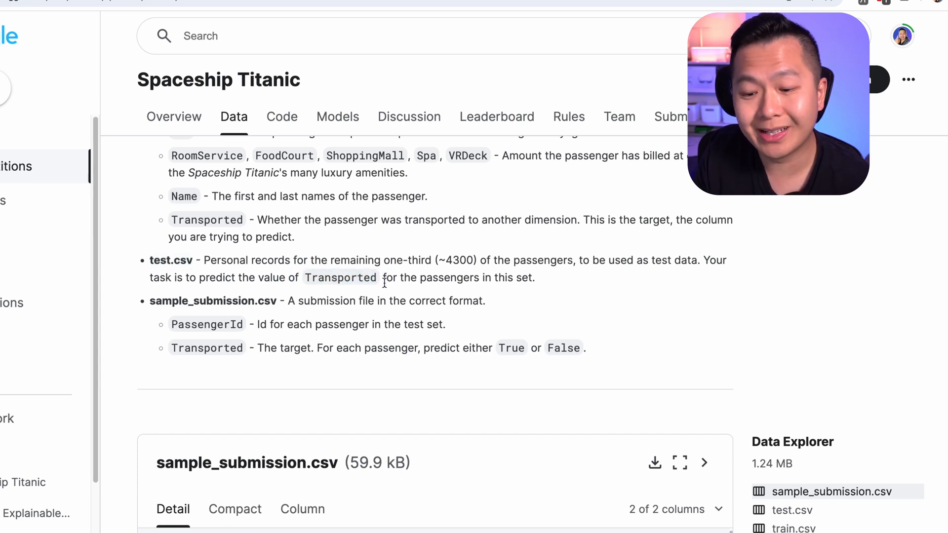
{"action": "double_click", "coordinate": [212, 300]}
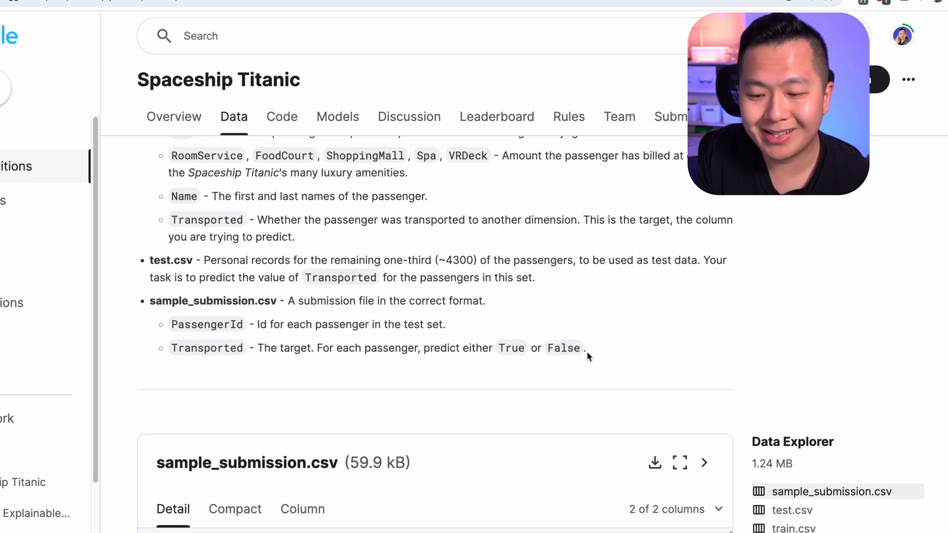
{"action": "mouse_move", "coordinate": [493, 354]}
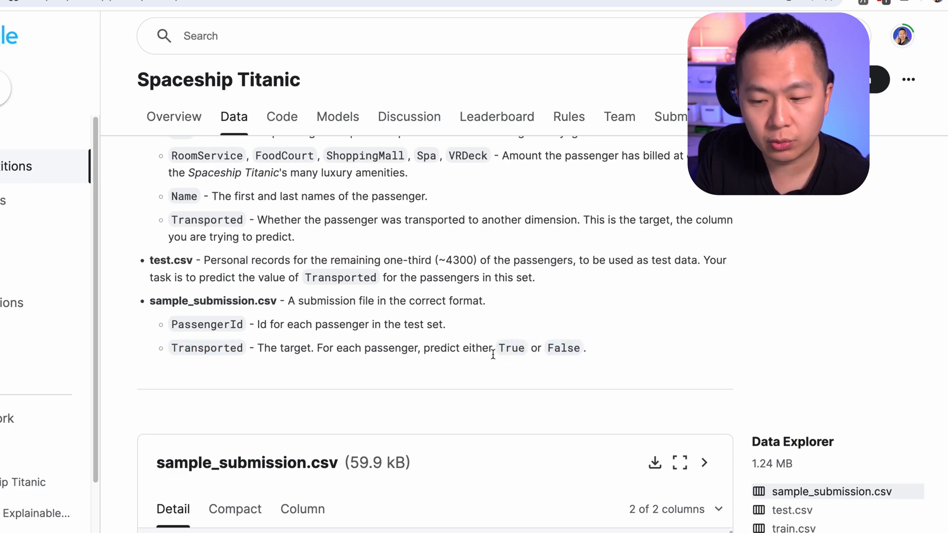
{"action": "mouse_move", "coordinate": [586, 323]}
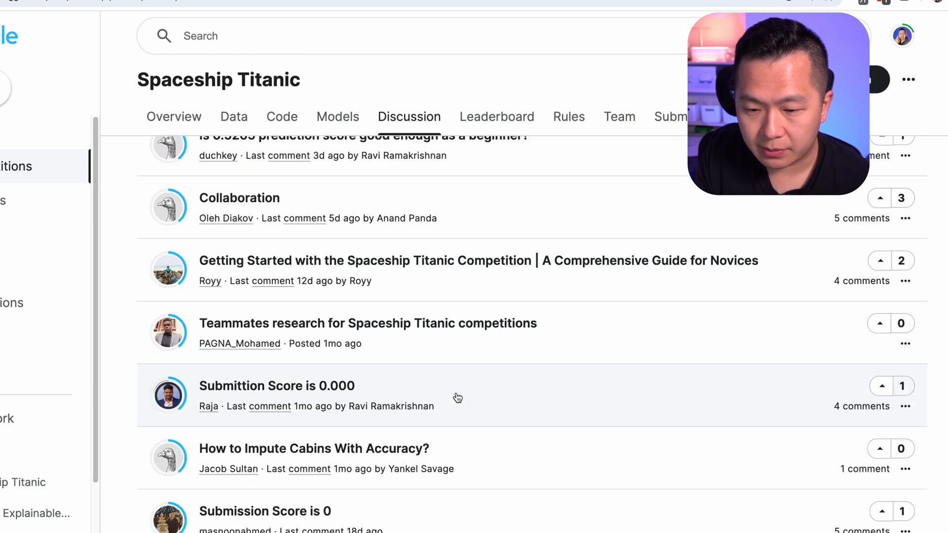
Return to the data page, reach the train.csv preview and download train.csv.
{"action": "scroll", "scroll_direction": "down", "scroll_amount": 3}
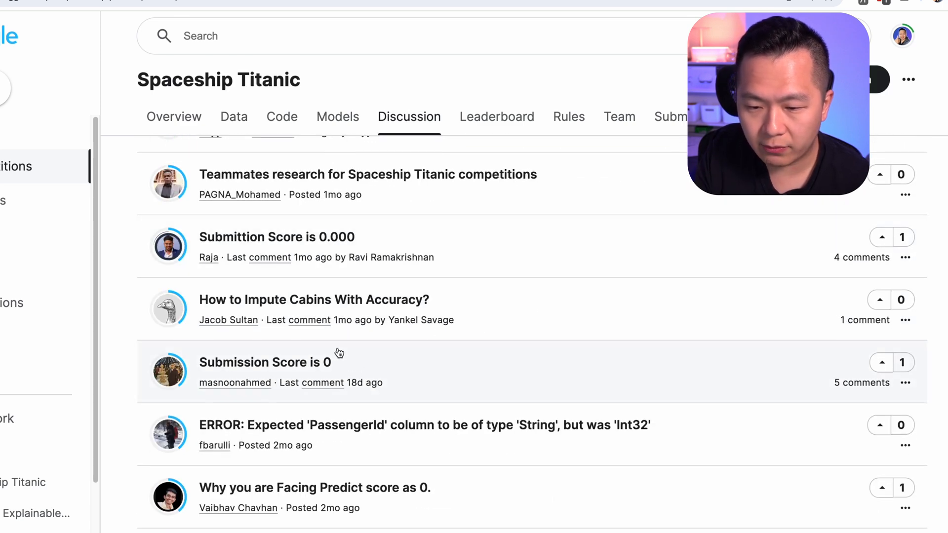
{"action": "left_click", "coordinate": [233, 117]}
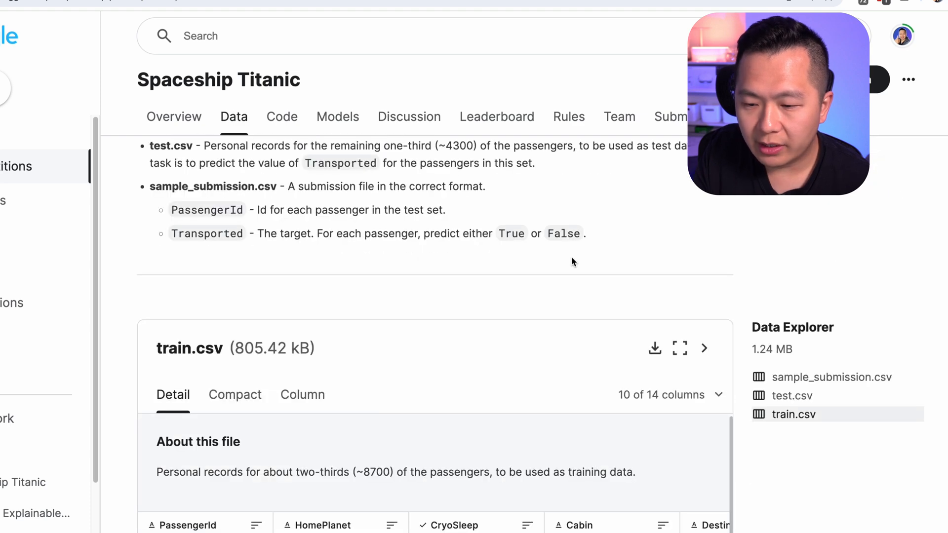
{"action": "scroll", "scroll_direction": "down", "scroll_amount": 3}
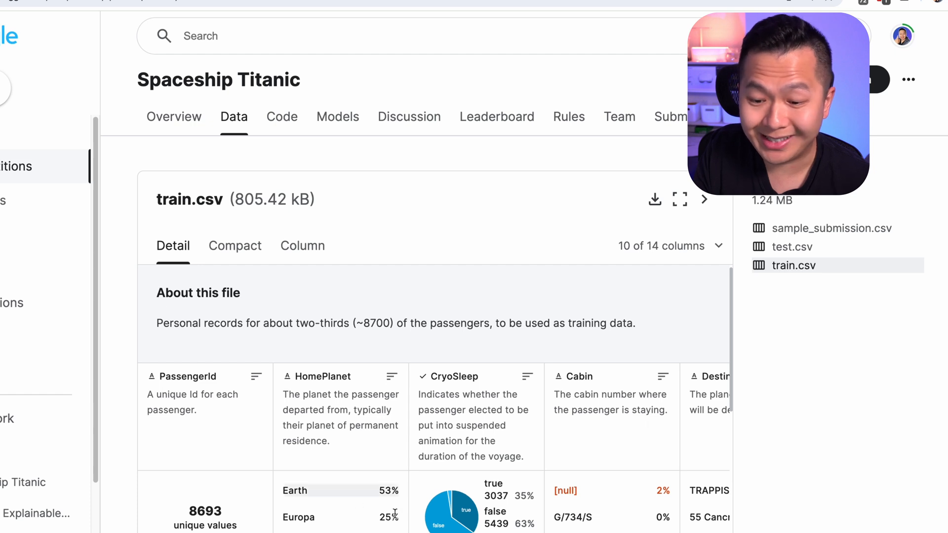
{"action": "scroll", "scroll_direction": "down", "scroll_amount": 3}
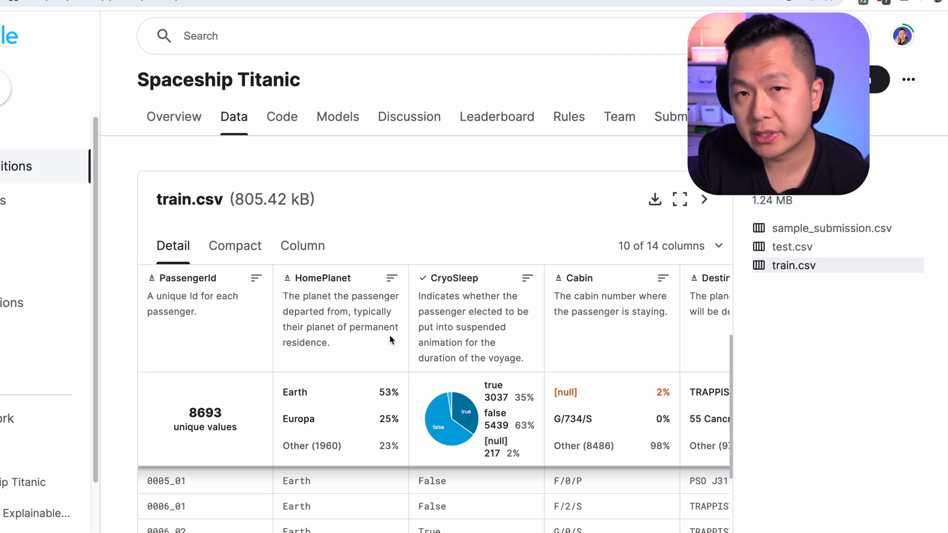
{"action": "mouse_move", "coordinate": [406, 326]}
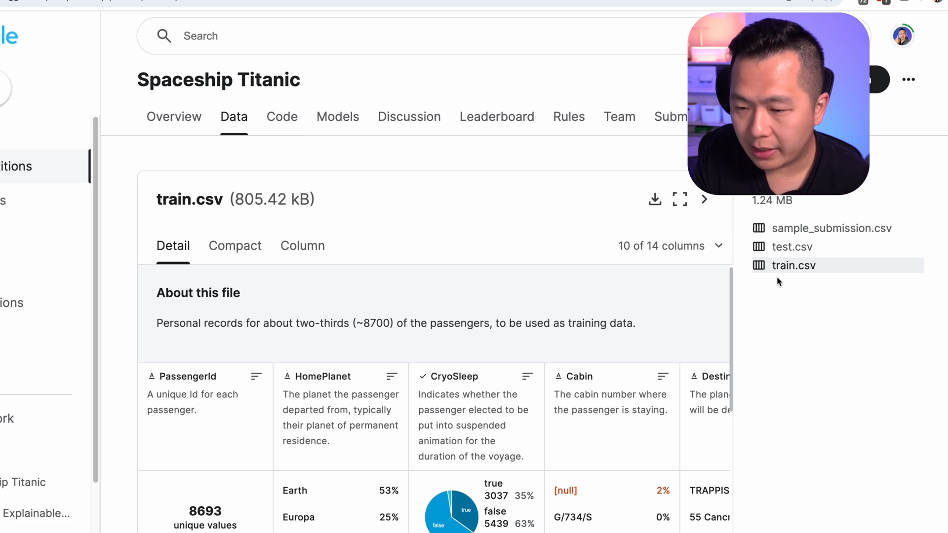
{"action": "mouse_move", "coordinate": [654, 200]}
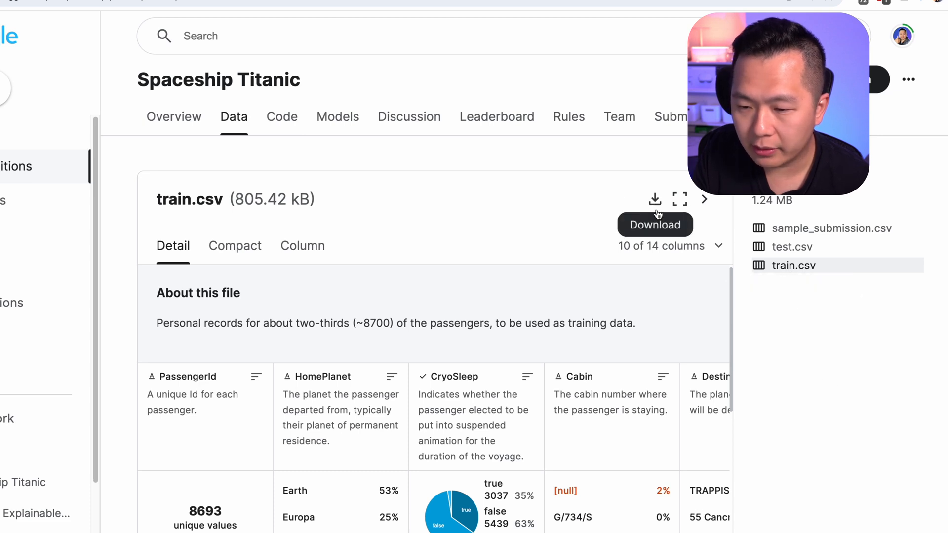
{"action": "left_click", "coordinate": [655, 199]}
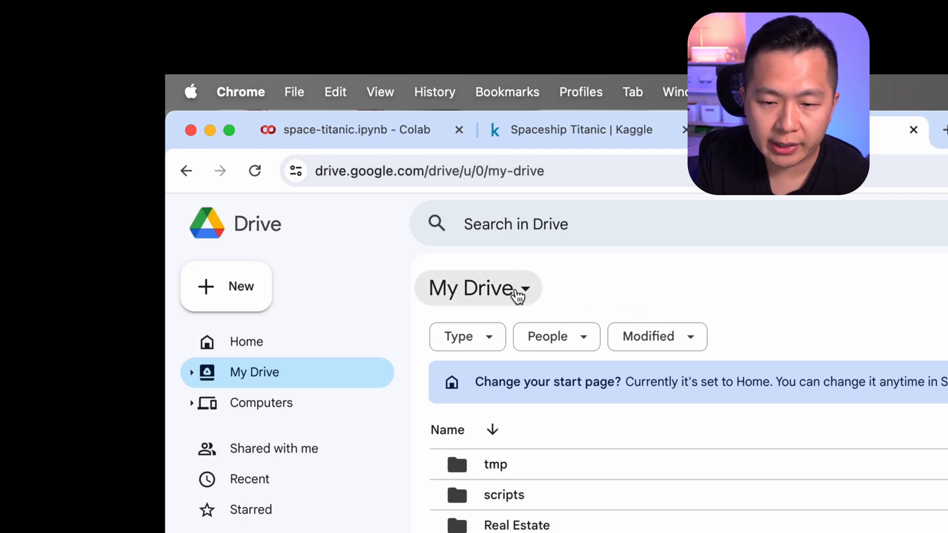
Navigate My Drive into ml-data and then the space-titanic folder holding train.csv and test.csv.
{"action": "left_click", "coordinate": [477, 287]}
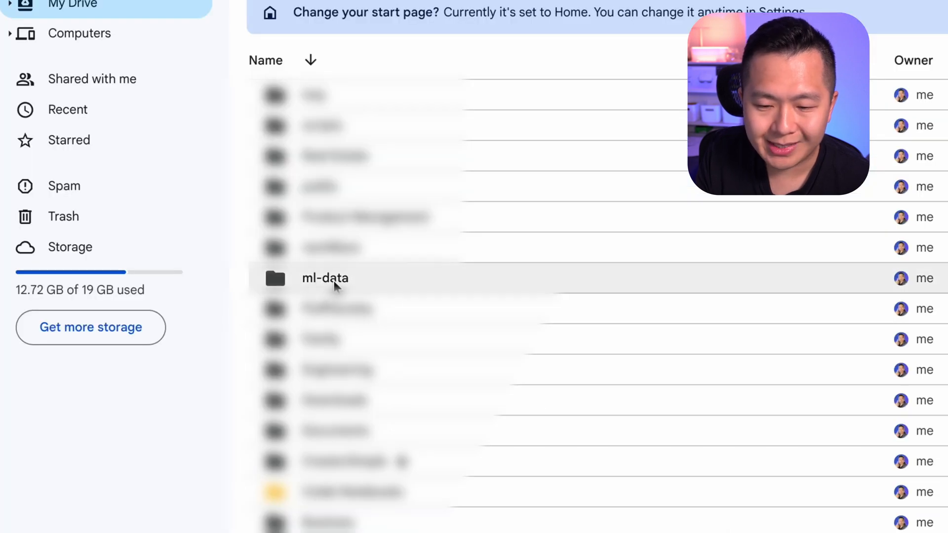
{"action": "double_click", "coordinate": [325, 278]}
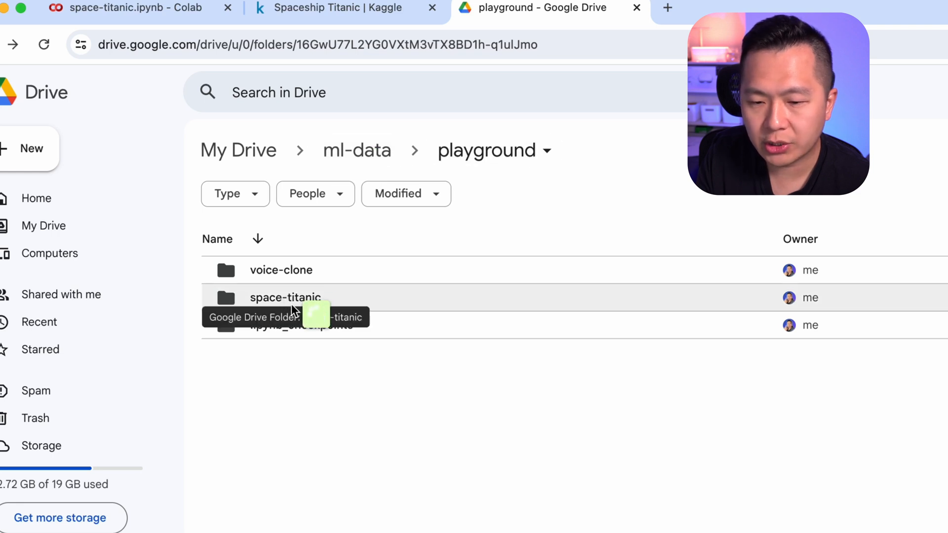
{"action": "double_click", "coordinate": [286, 297]}
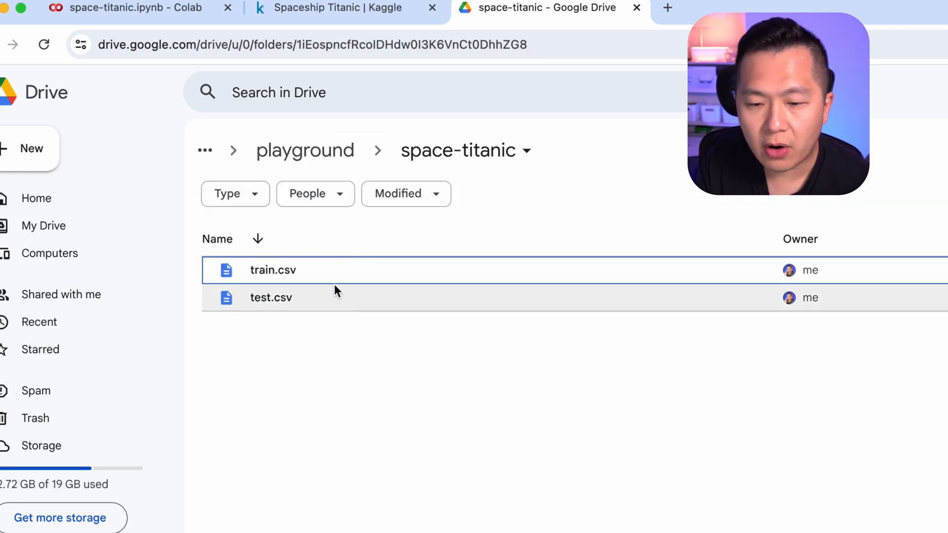
{"action": "mouse_move", "coordinate": [488, 330]}
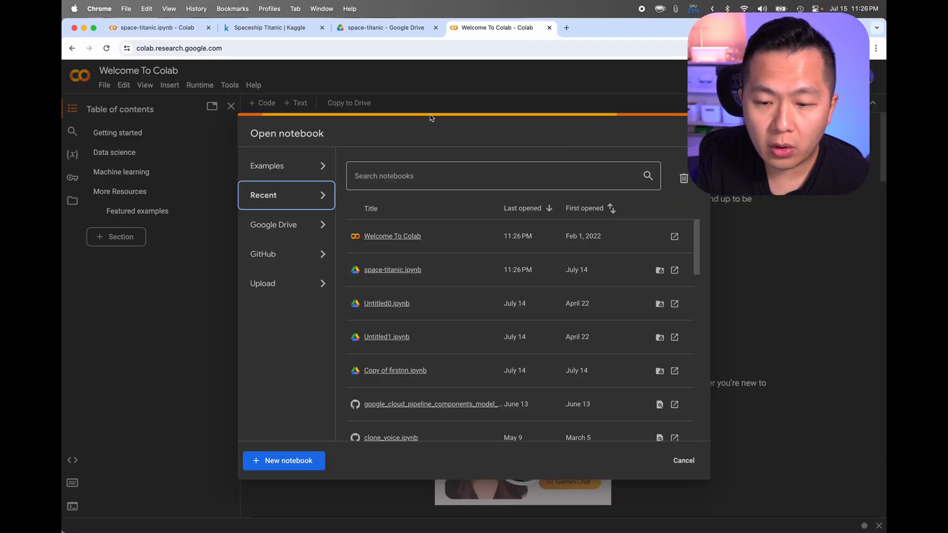
{"action": "mouse_move", "coordinate": [434, 195]}
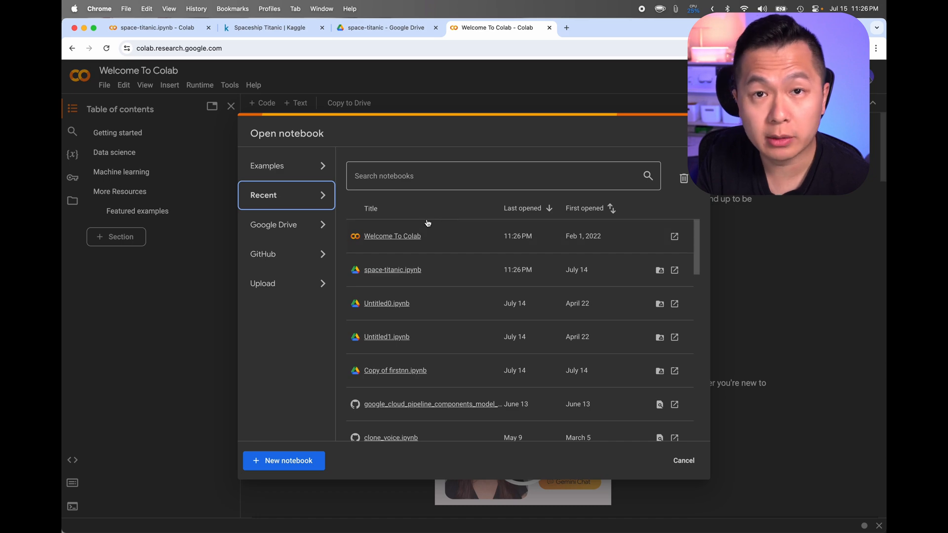
Load the space-titanic notebook and review its pandas, tensorflow and Drive-mount imports.
{"action": "left_click", "coordinate": [386, 303]}
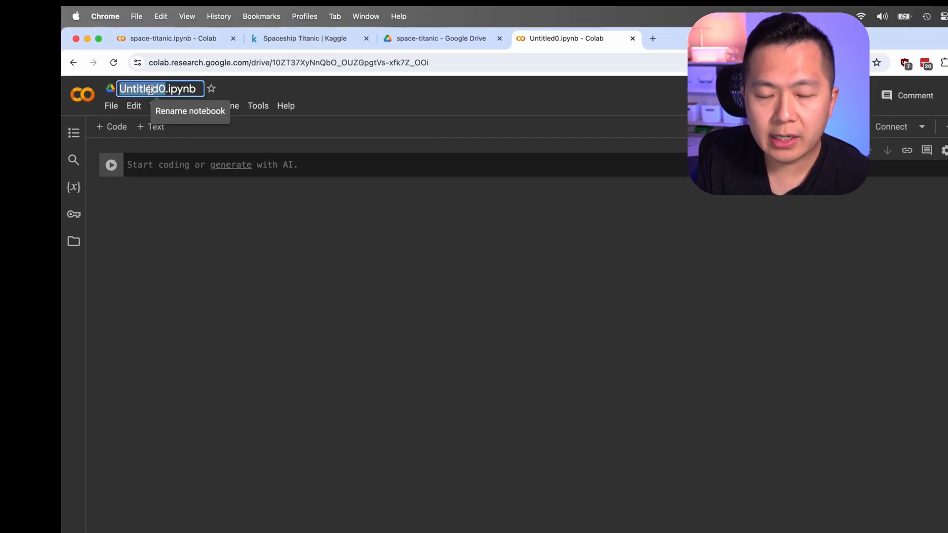
{"action": "type", "text": "space-"}
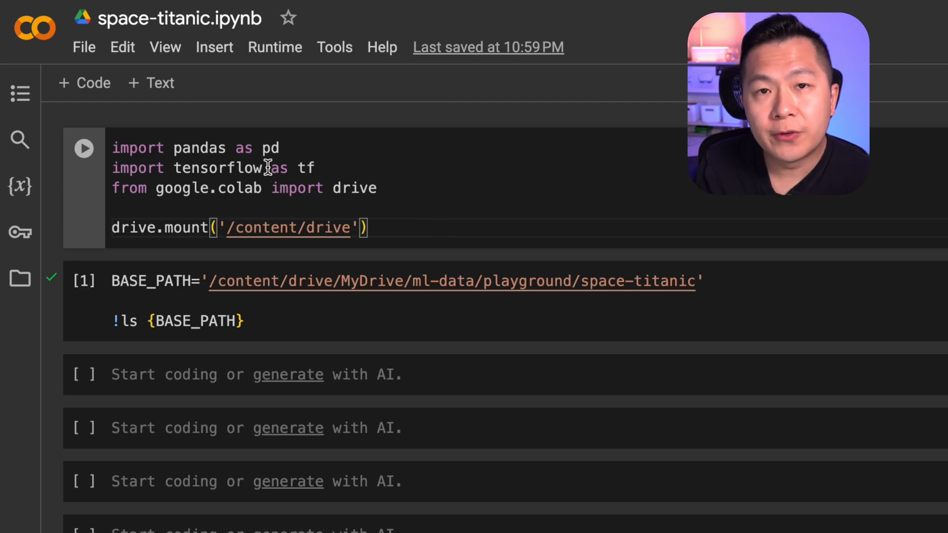
{"action": "double_click", "coordinate": [138, 147]}
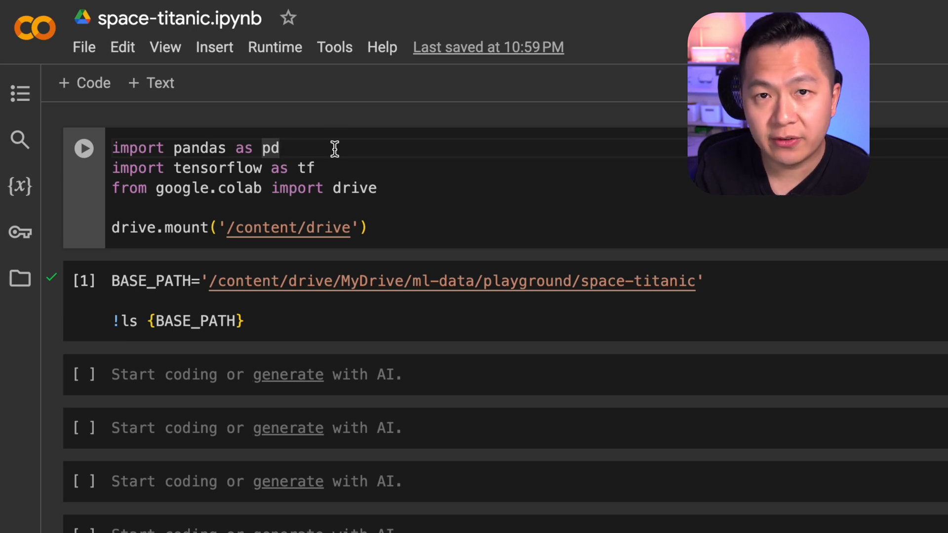
{"action": "mouse_move", "coordinate": [353, 187]}
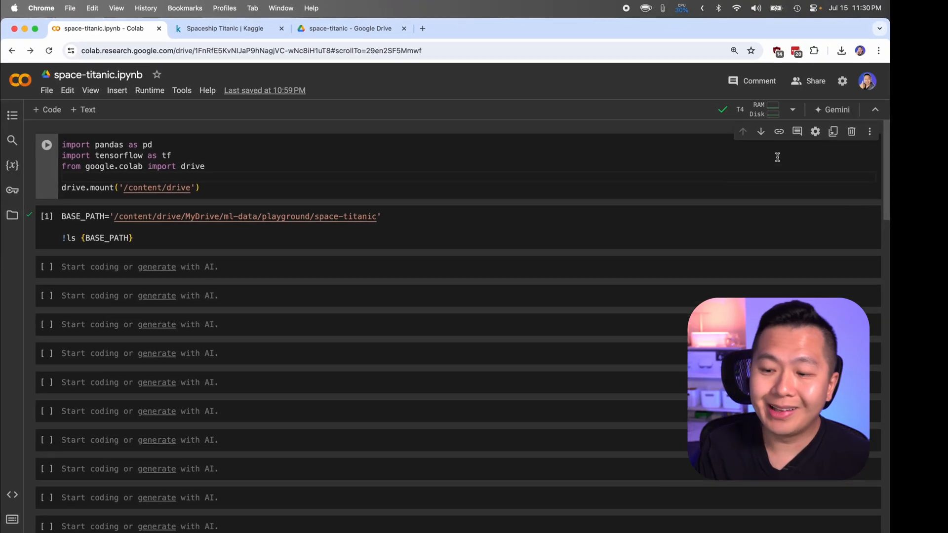
Change the runtime type to a GPU-backed Python 3 runtime and connect.
{"action": "left_click", "coordinate": [793, 109]}
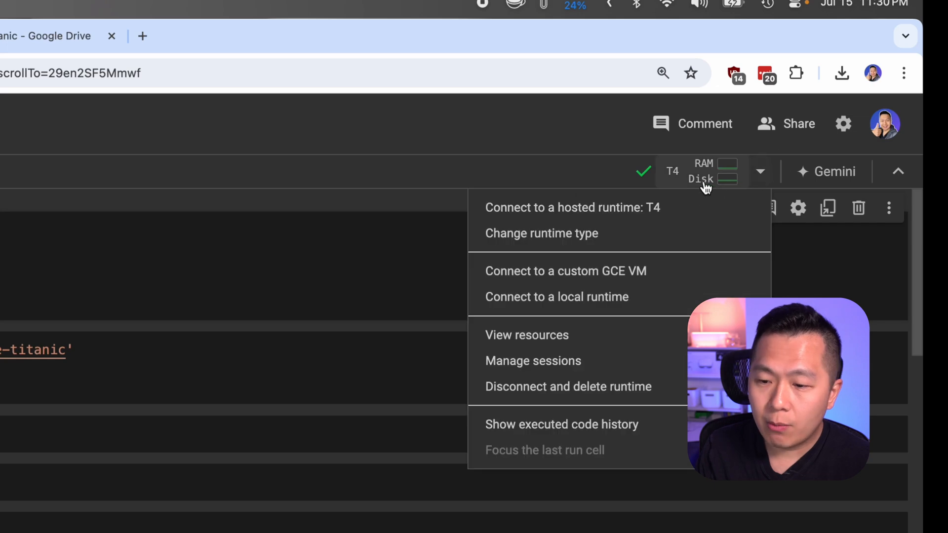
{"action": "mouse_move", "coordinate": [541, 233]}
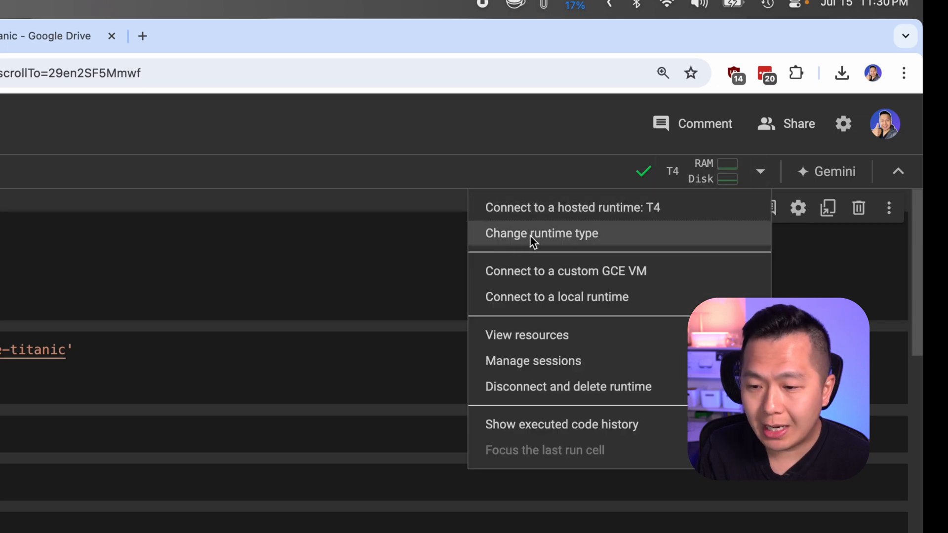
{"action": "left_click", "coordinate": [542, 233]}
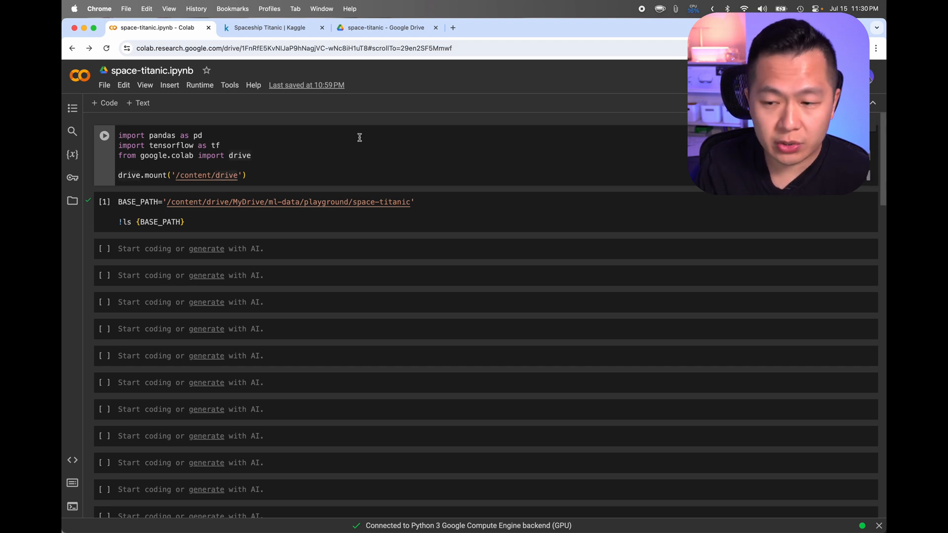
{"action": "mouse_move", "coordinate": [263, 128]}
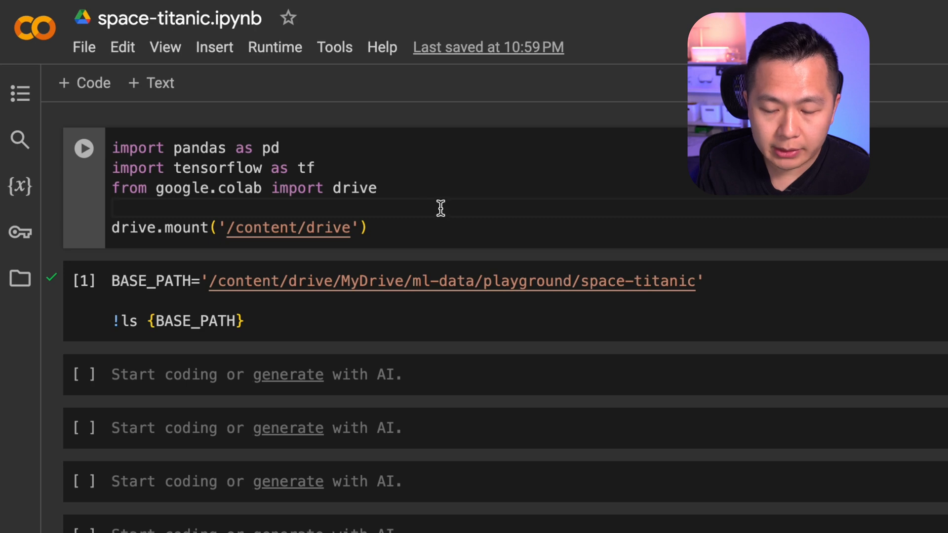
Run the imports cell and grant the notebook access to mount Google Drive.
{"action": "left_click", "coordinate": [84, 148]}
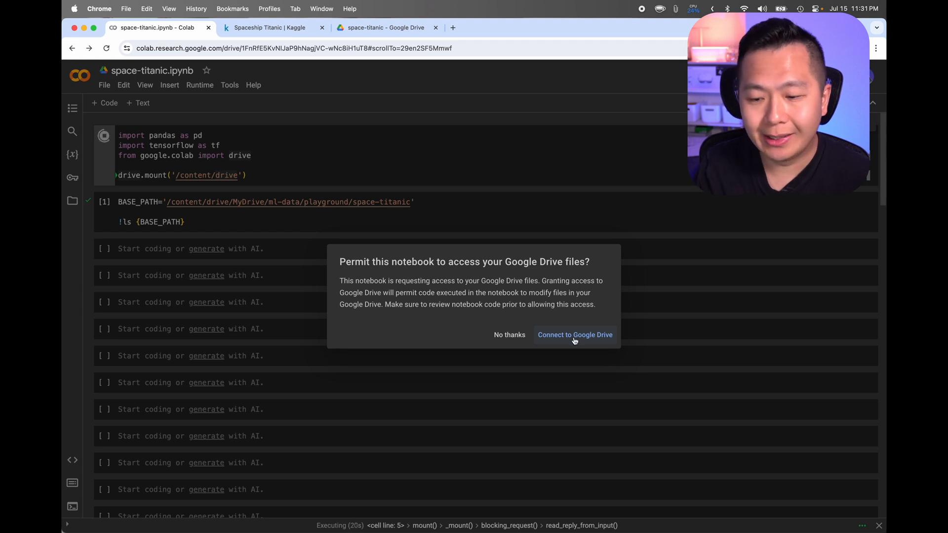
{"action": "left_click", "coordinate": [574, 334]}
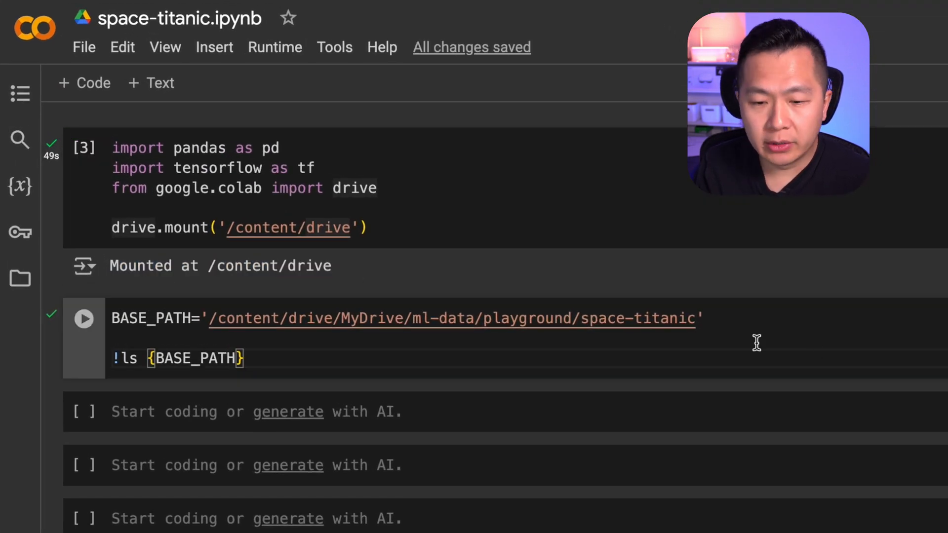
{"action": "double_click", "coordinate": [150, 319]}
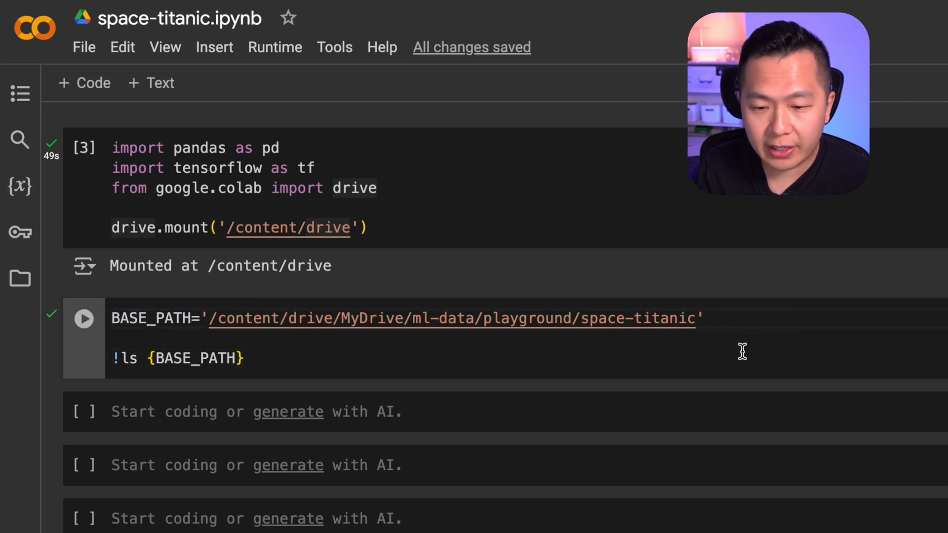
Run the BASE_PATH listing cell, confirming test.csv and train.csv in the folder.
{"action": "left_click", "coordinate": [128, 357]}
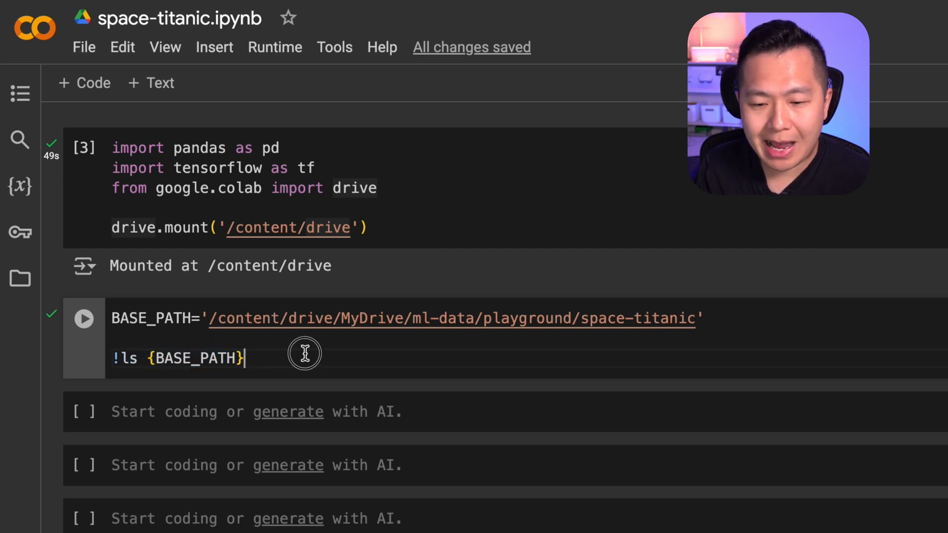
{"action": "left_click", "coordinate": [83, 319]}
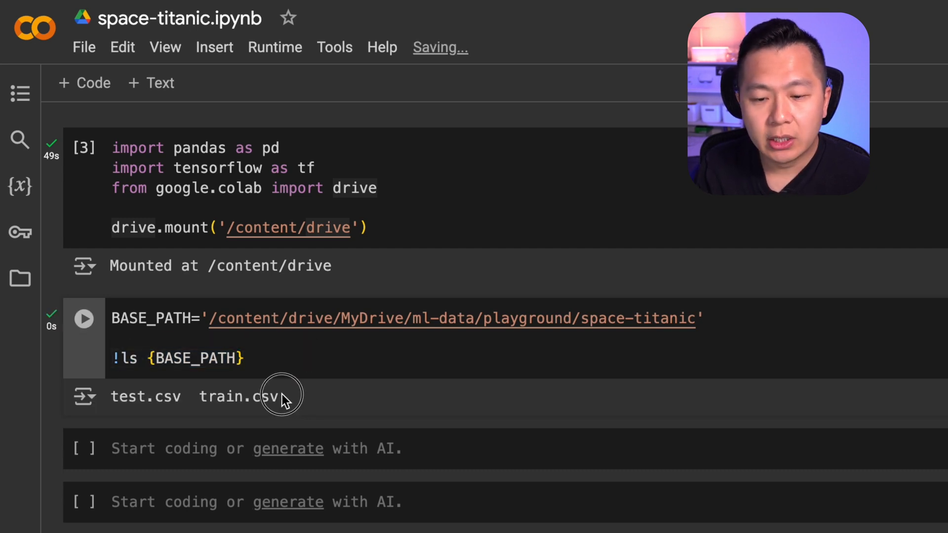
{"action": "double_click", "coordinate": [145, 397]}
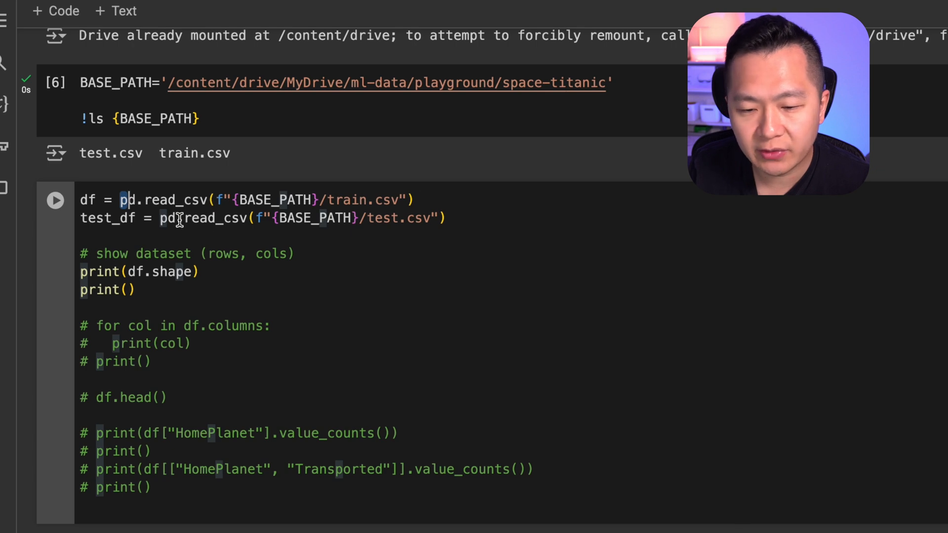
Run the read_csv cell loading train.csv and test.csv, printing shape (8693, 14).
{"action": "double_click", "coordinate": [88, 200]}
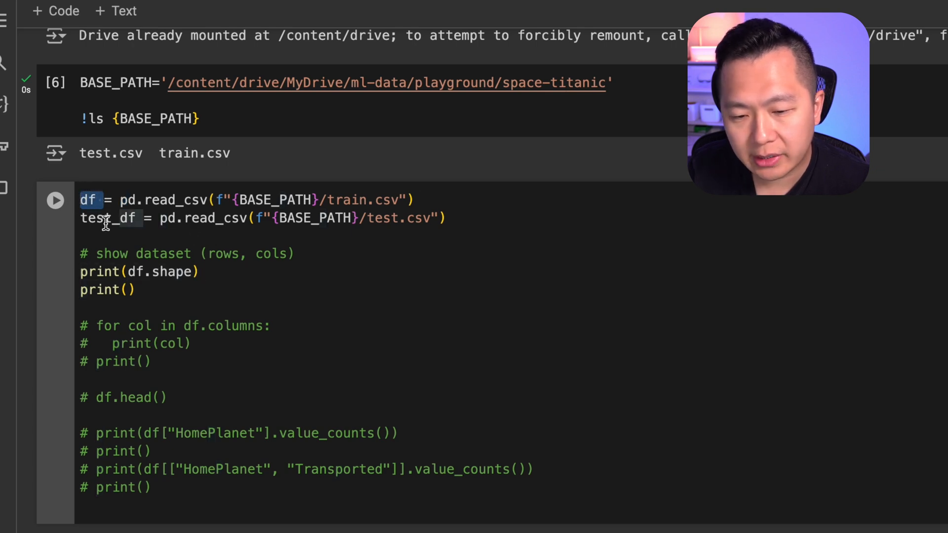
{"action": "double_click", "coordinate": [107, 218]}
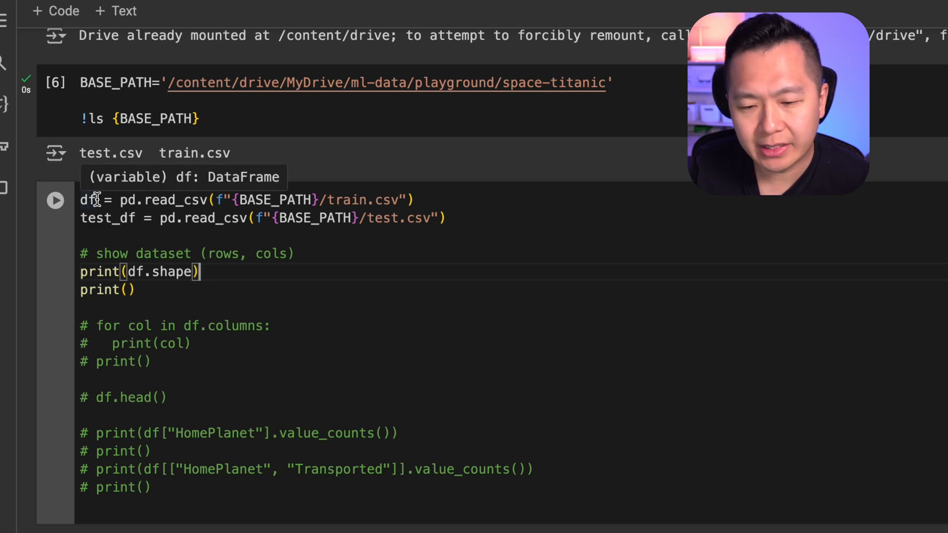
{"action": "mouse_move", "coordinate": [139, 206]}
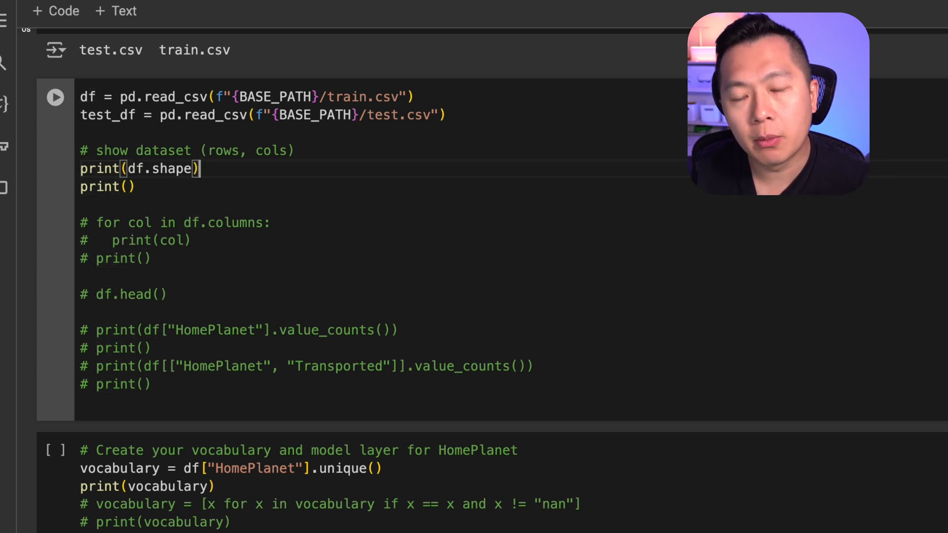
{"action": "left_click", "coordinate": [55, 96]}
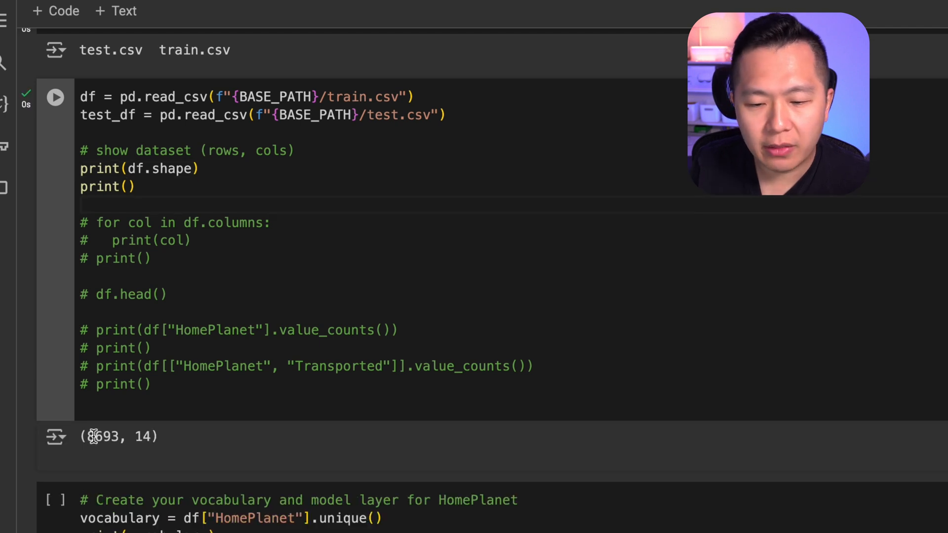
{"action": "double_click", "coordinate": [103, 436]}
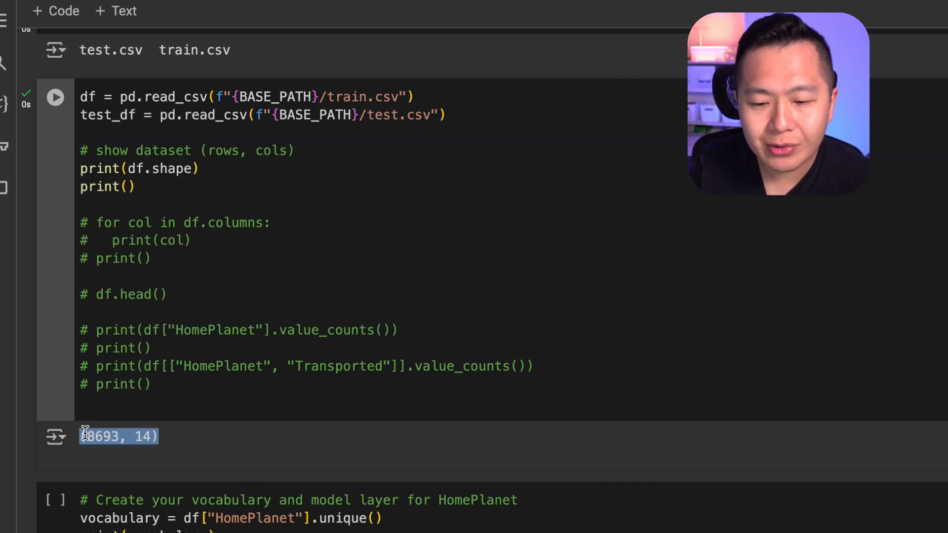
Check the printed shape output and move into the commented column-printing loop.
{"action": "left_click", "coordinate": [87, 437]}
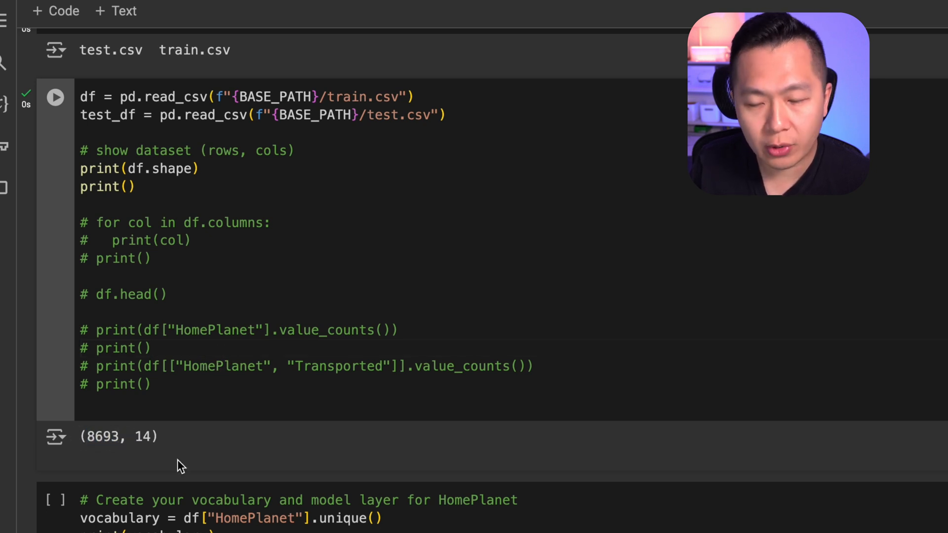
{"action": "double_click", "coordinate": [143, 436]}
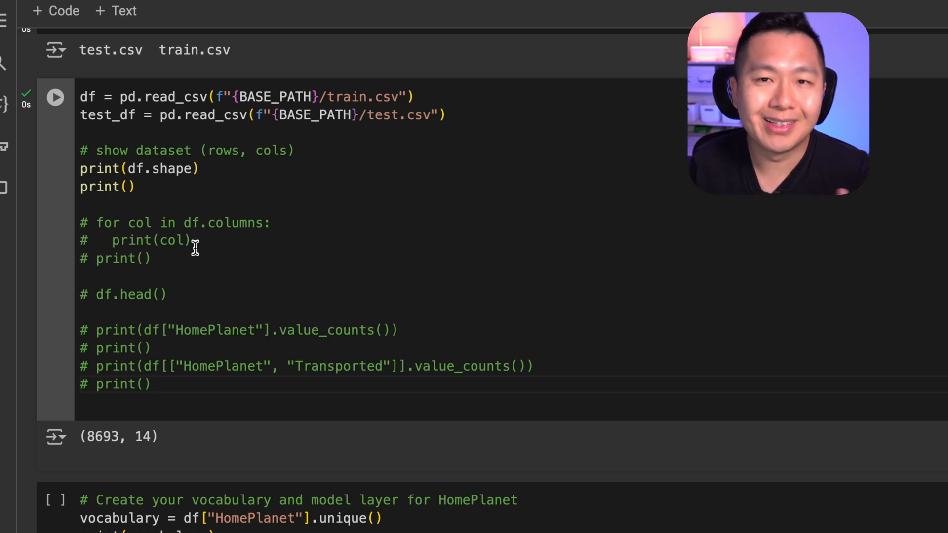
{"action": "left_click", "coordinate": [190, 240]}
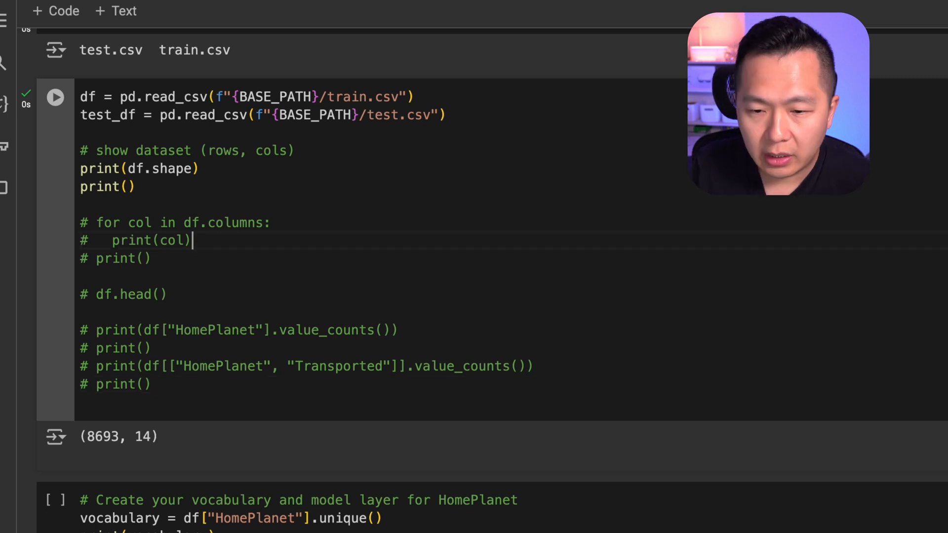
{"action": "left_click", "coordinate": [268, 14]}
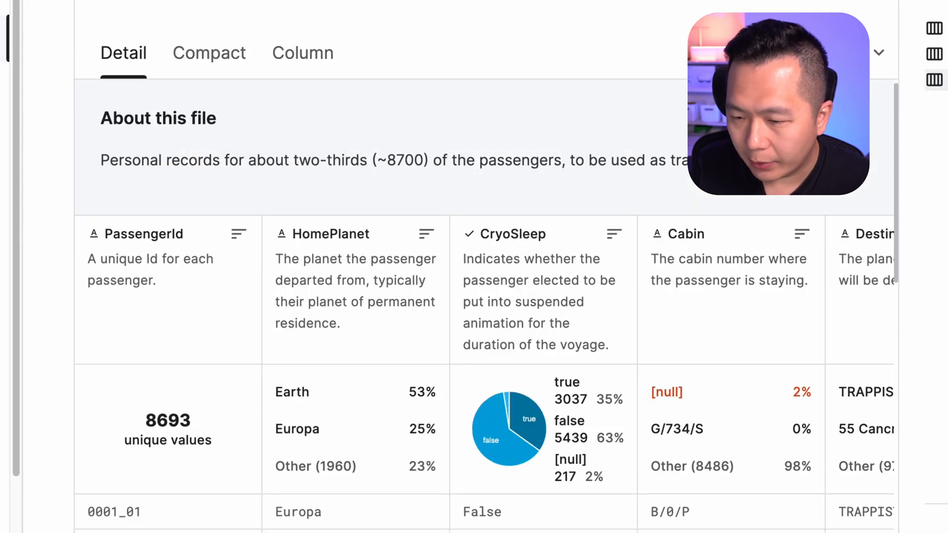
Scroll Kaggle's train.csv detail view showing 8693 unique PassengerId values.
{"action": "scroll", "scroll_direction": "down", "scroll_amount": 3}
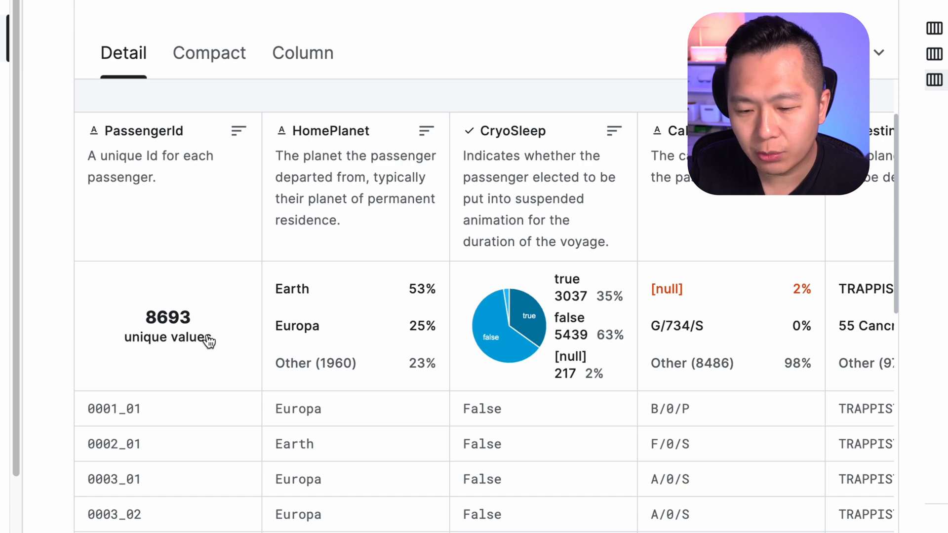
{"action": "mouse_move", "coordinate": [198, 315]}
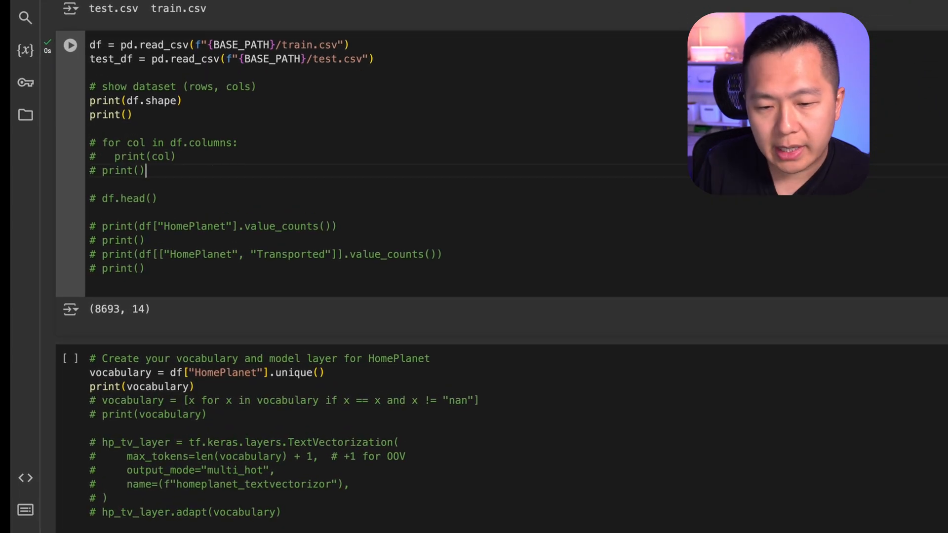
Uncomment the column loop and value_counts prints, then run the loading cell.
{"action": "left_click", "coordinate": [70, 44]}
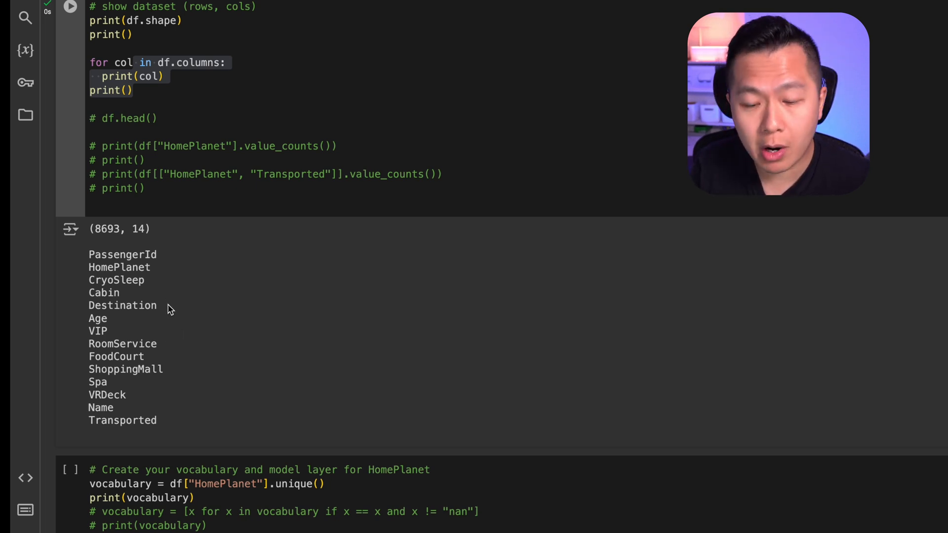
{"action": "mouse_move", "coordinate": [171, 251]}
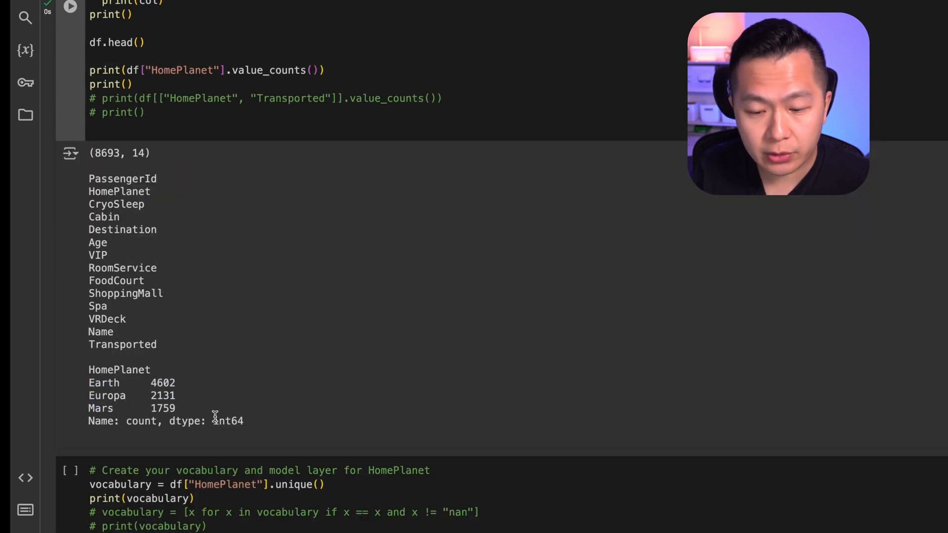
{"action": "double_click", "coordinate": [106, 395]}
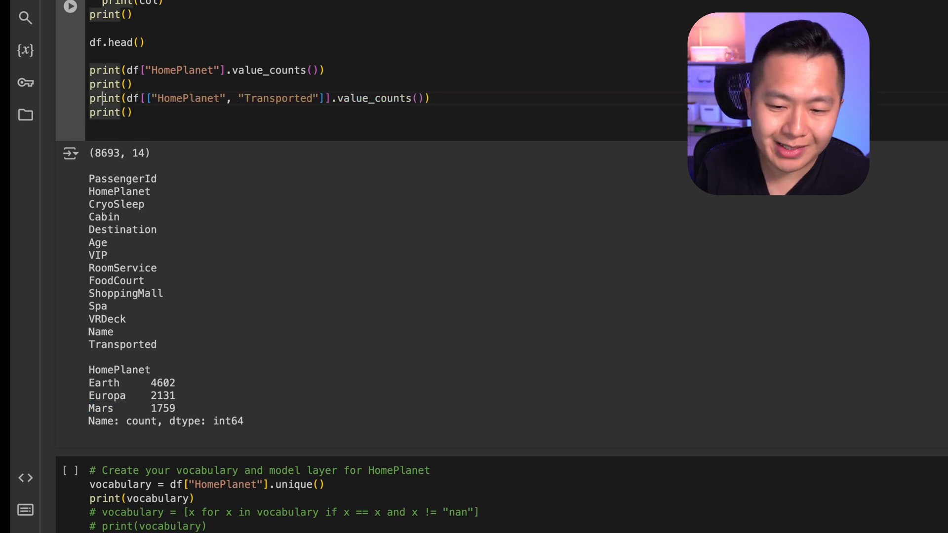
{"action": "double_click", "coordinate": [278, 97]}
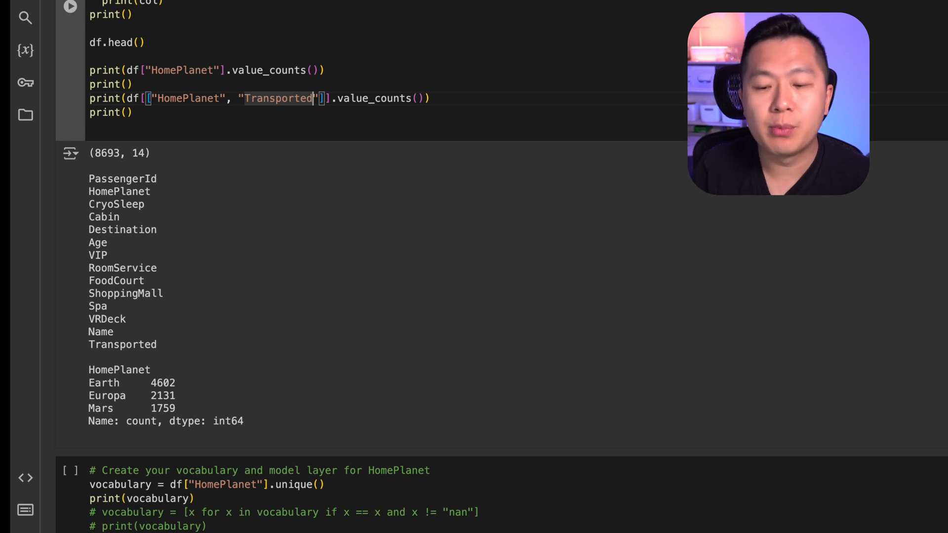
{"action": "left_click", "coordinate": [70, 7]}
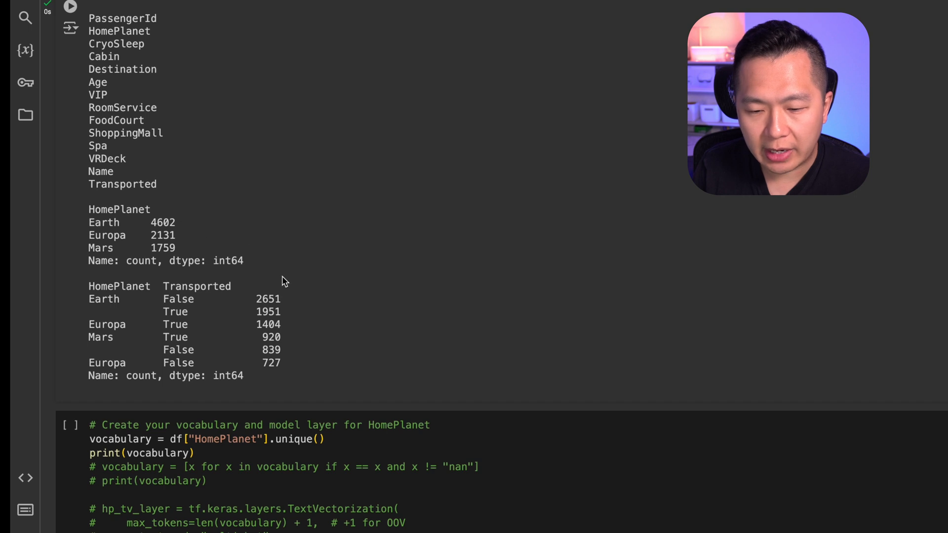
Inspect the HomePlanet-by-Transported output, including the Europa transported count.
{"action": "double_click", "coordinate": [175, 311]}
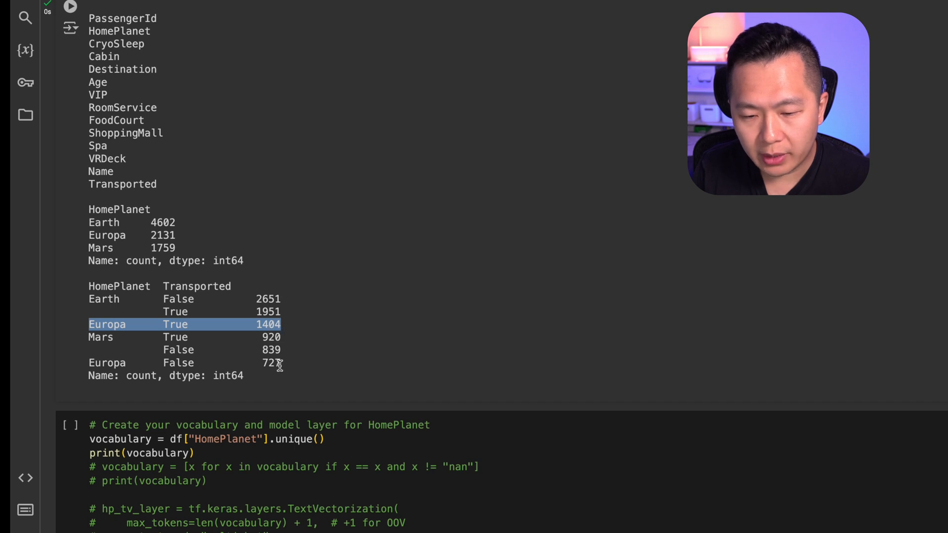
{"action": "left_click", "coordinate": [280, 362]}
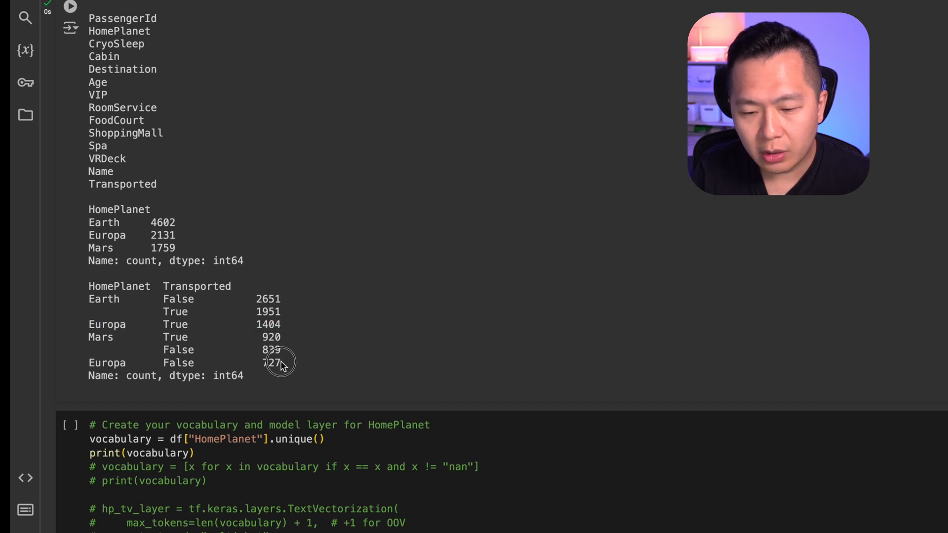
{"action": "scroll", "scroll_direction": "down", "scroll_amount": 3}
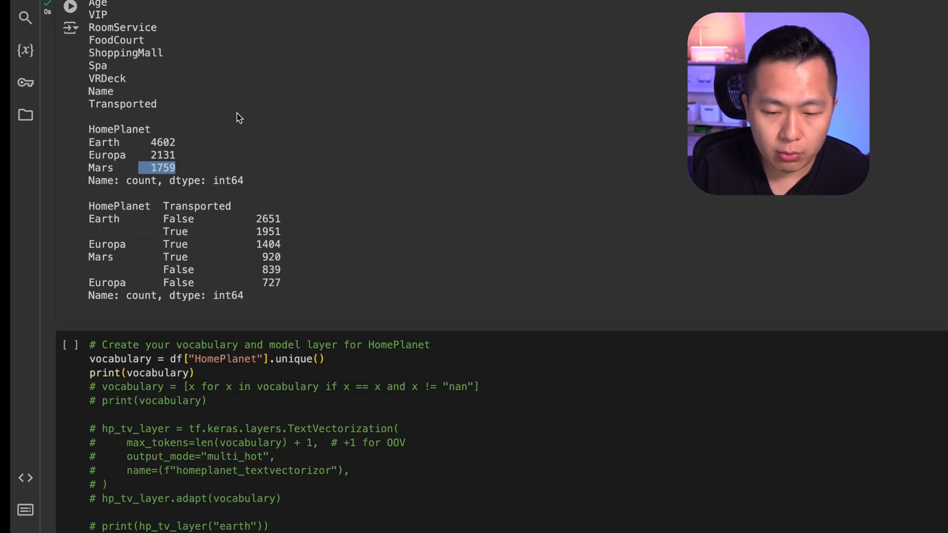
Run the vocabulary cell listing unique planets, then uncomment the multi_hot TextVectorization layer and its adapt() call.
{"action": "scroll", "scroll_direction": "down", "scroll_amount": 3}
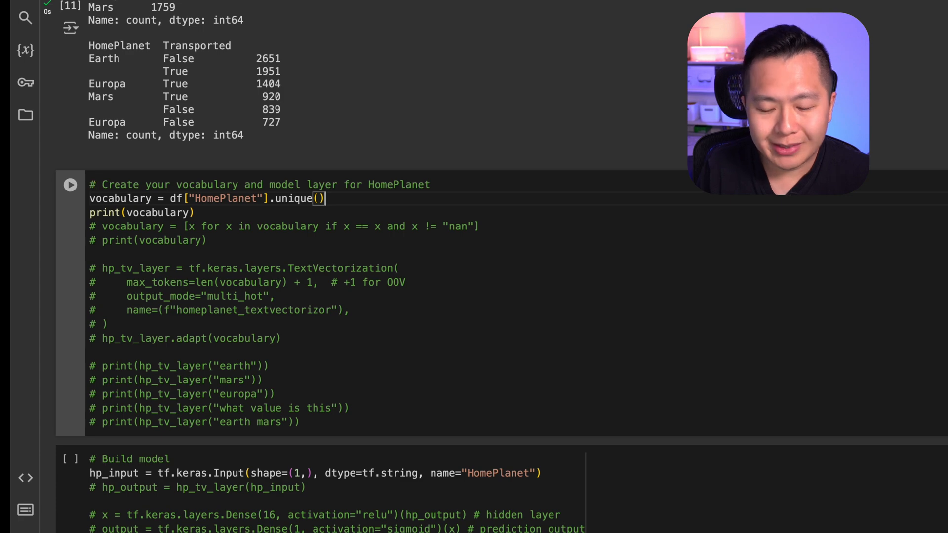
{"action": "left_click", "coordinate": [70, 184]}
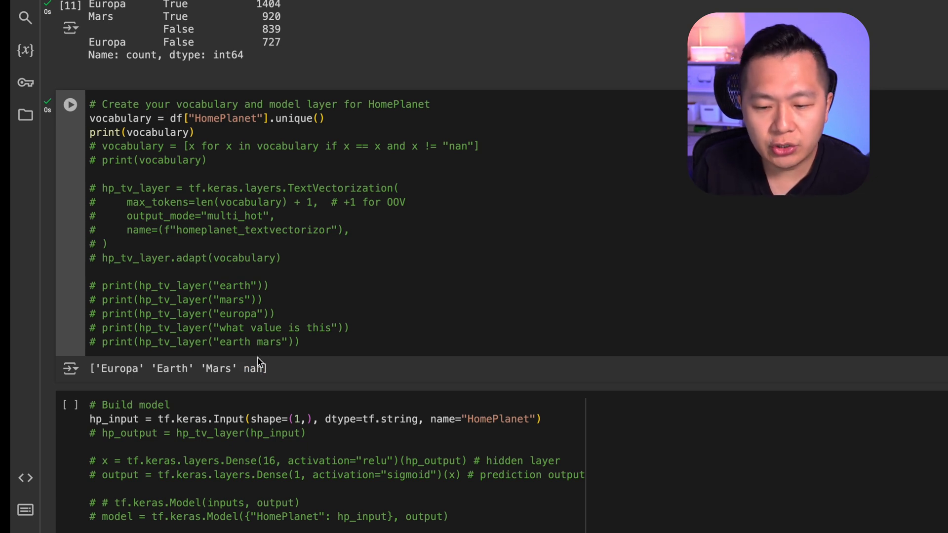
{"action": "mouse_move", "coordinate": [280, 350]}
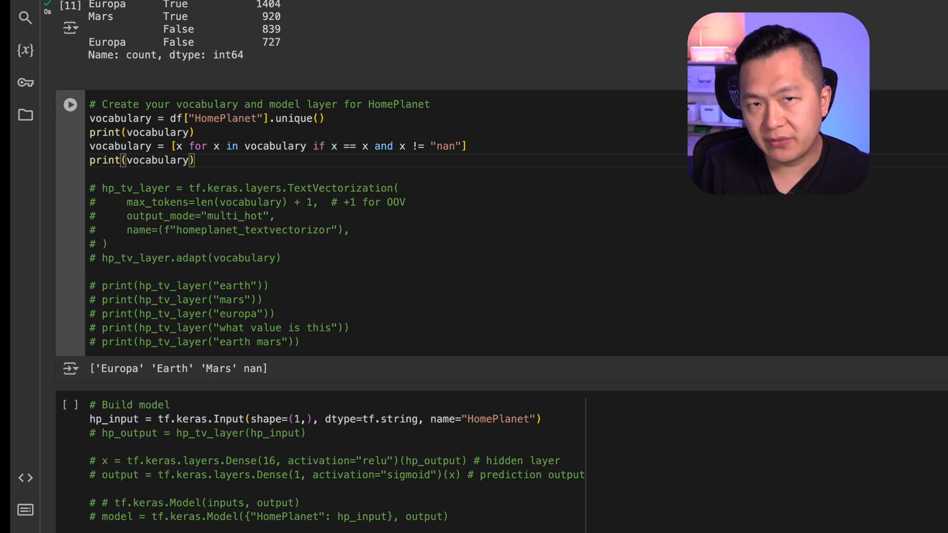
{"action": "left_click", "coordinate": [70, 105]}
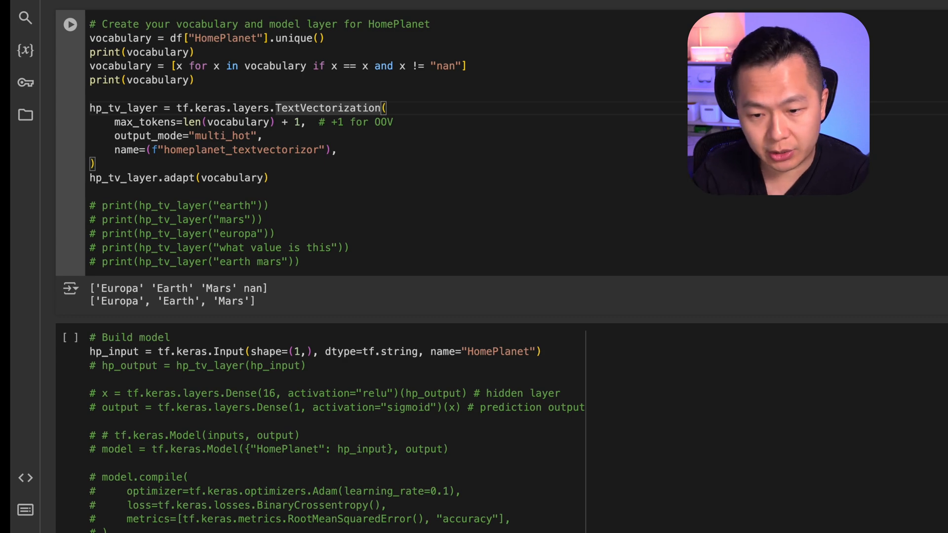
{"action": "double_click", "coordinate": [145, 122]}
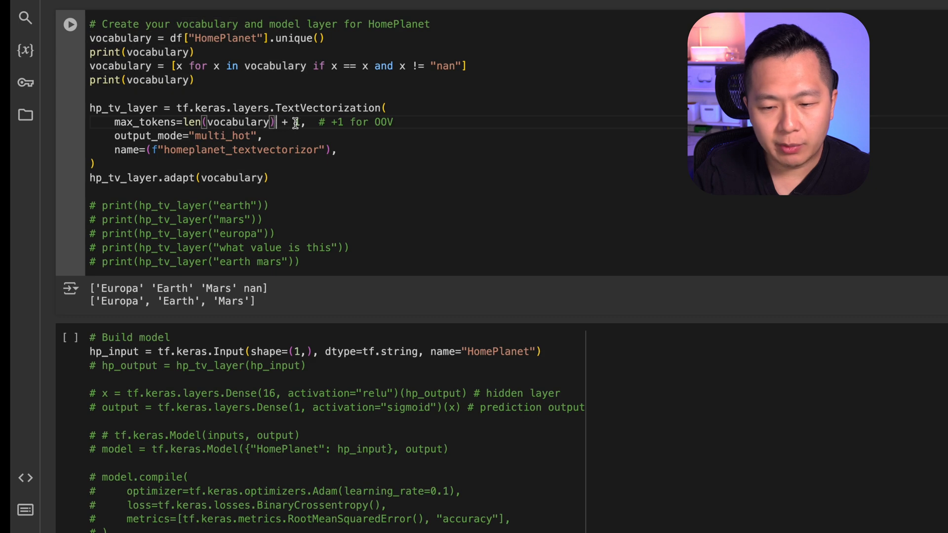
{"action": "double_click", "coordinate": [238, 121]}
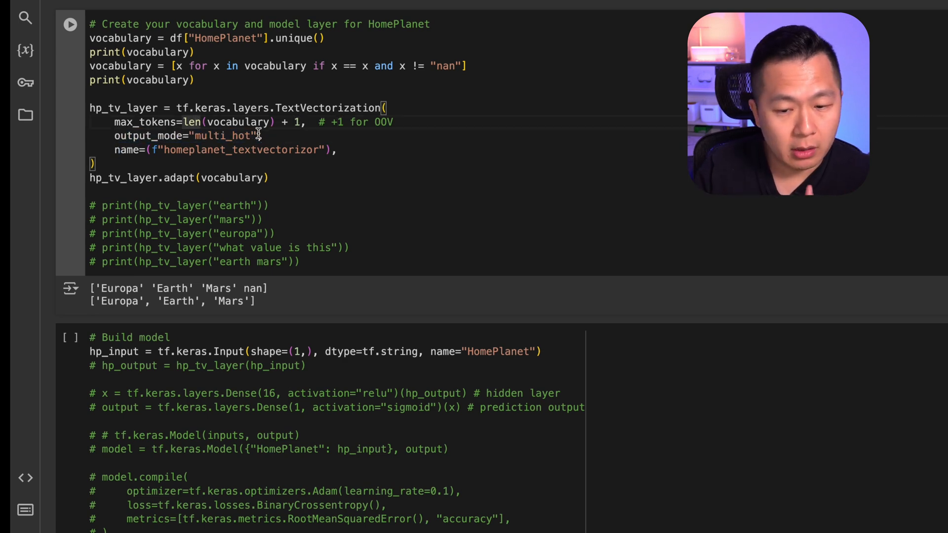
{"action": "double_click", "coordinate": [181, 135]}
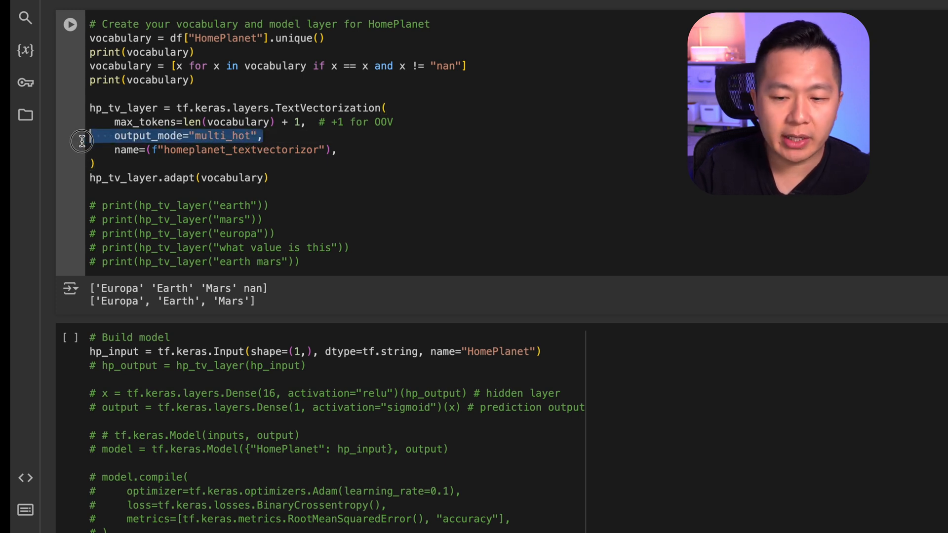
{"action": "mouse_move", "coordinate": [327, 108]}
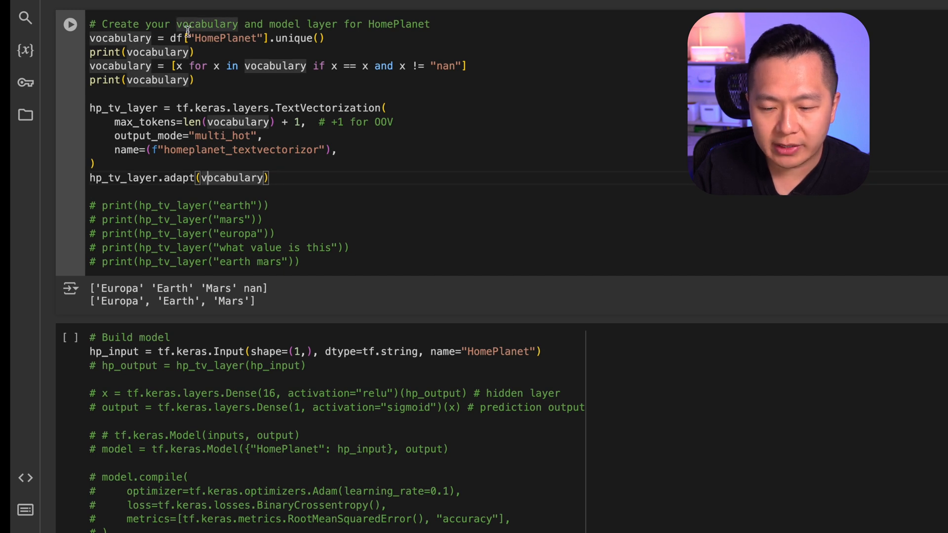
{"action": "left_click", "coordinate": [70, 23]}
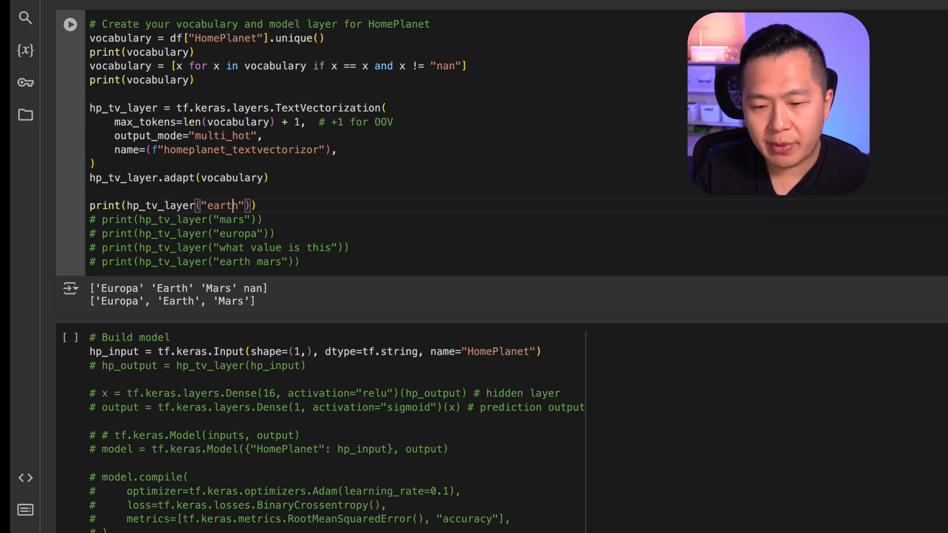
Rerun the hp_tv_layer test cell to print multi-hot tensors for earth, mars, europa and an unknown phrase.
{"action": "left_click", "coordinate": [70, 24]}
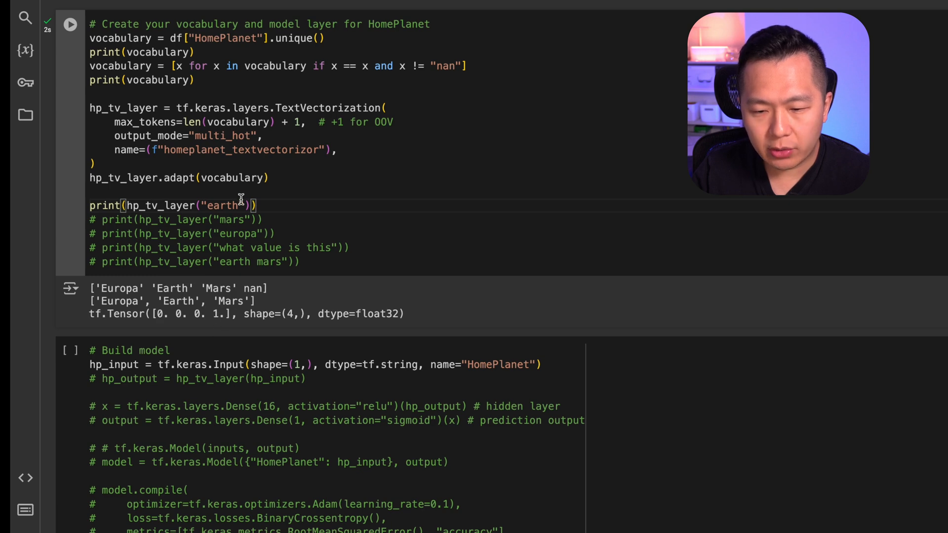
{"action": "left_click_drag", "start_coordinate": [156, 314], "coordinate": [233, 314]}
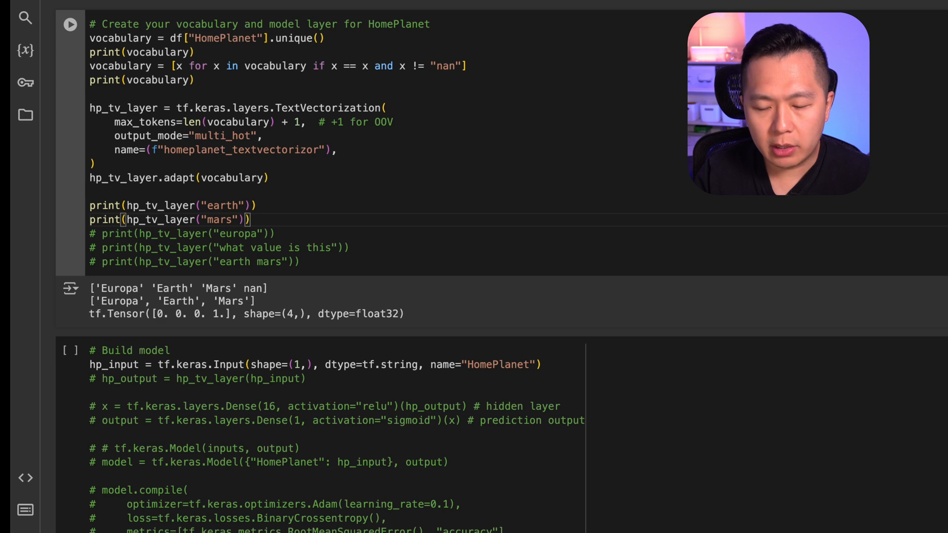
{"action": "left_click", "coordinate": [70, 24]}
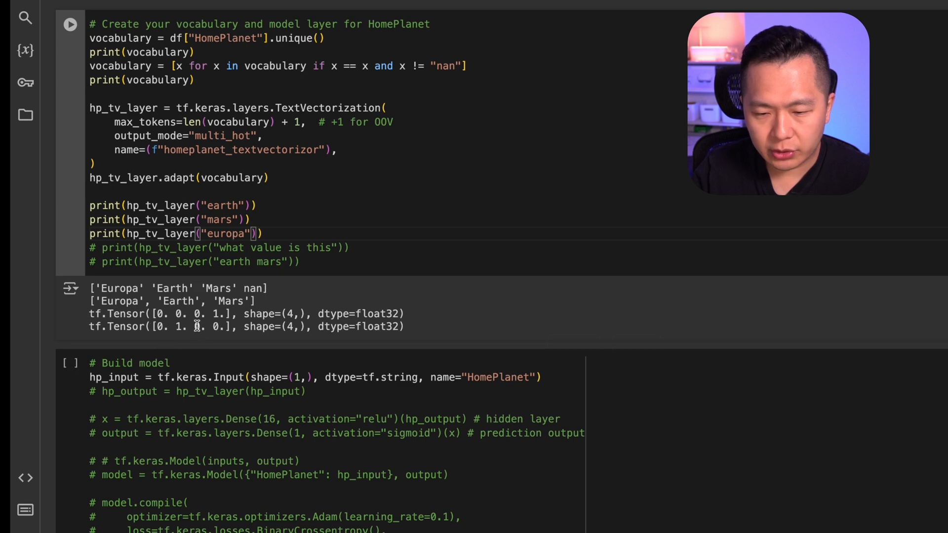
{"action": "left_click", "coordinate": [69, 23]}
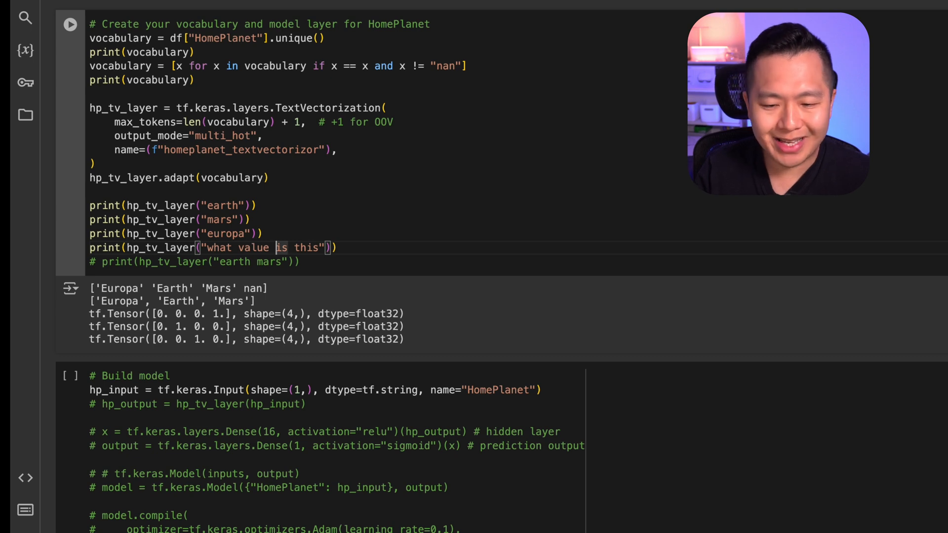
{"action": "left_click", "coordinate": [70, 23]}
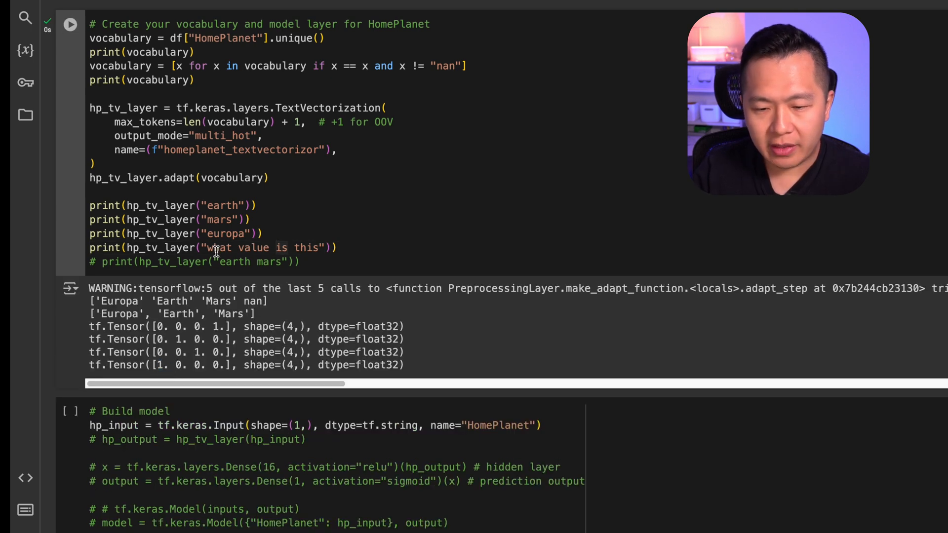
{"action": "double_click", "coordinate": [307, 247]}
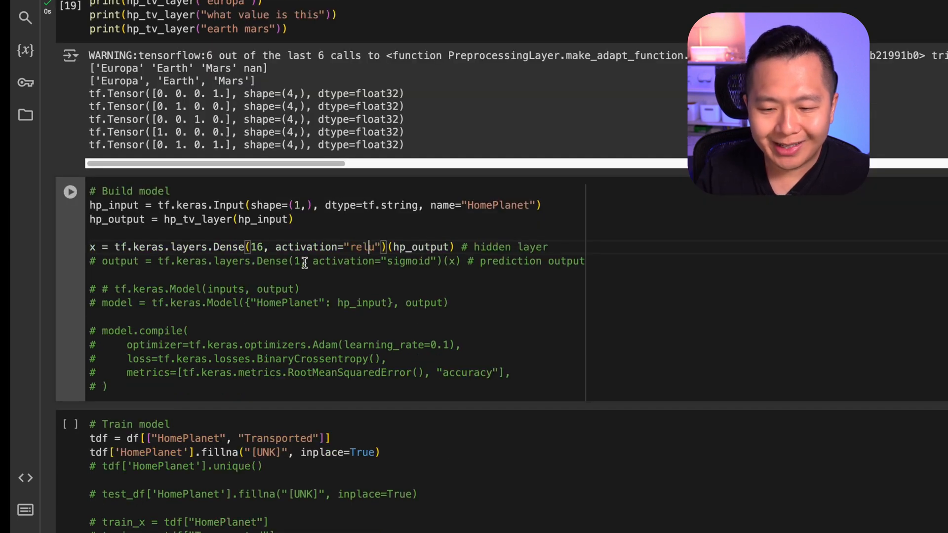
{"action": "mouse_move", "coordinate": [414, 247]}
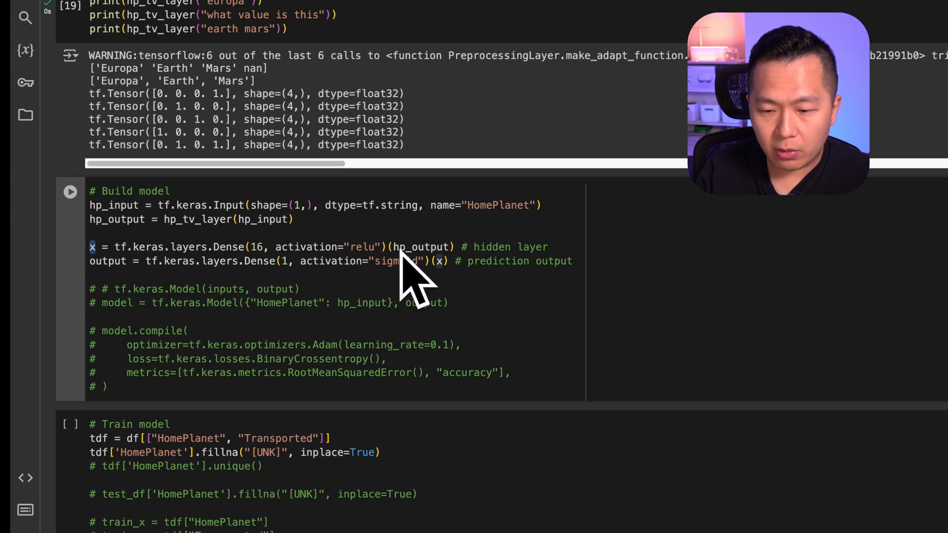
Switch to the Excalidraw whiteboard to sketch the model architecture.
{"action": "left_click", "coordinate": [273, 27]}
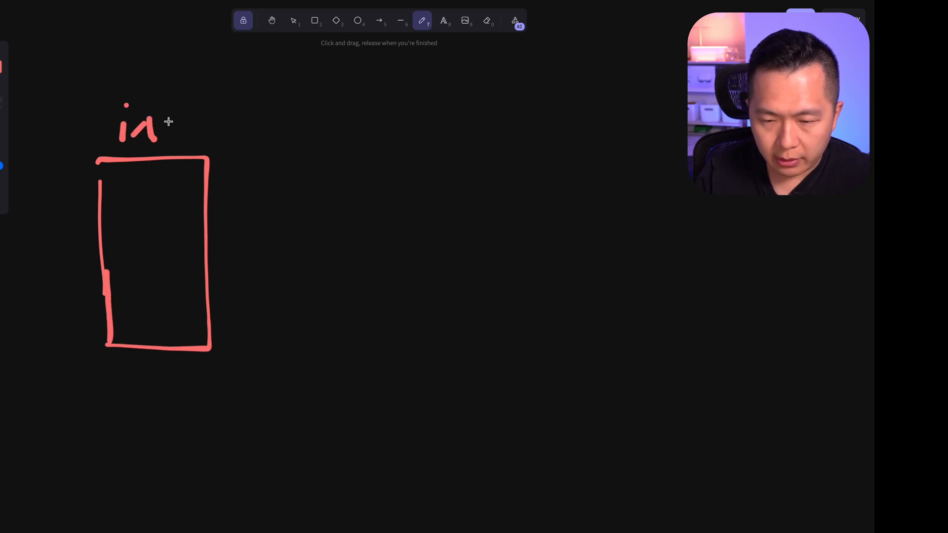
Draw the input box labelled input holding the HP vector, with a pointer line below it.
{"action": "left_click_drag", "start_coordinate": [163, 127], "coordinate": [241, 127]}
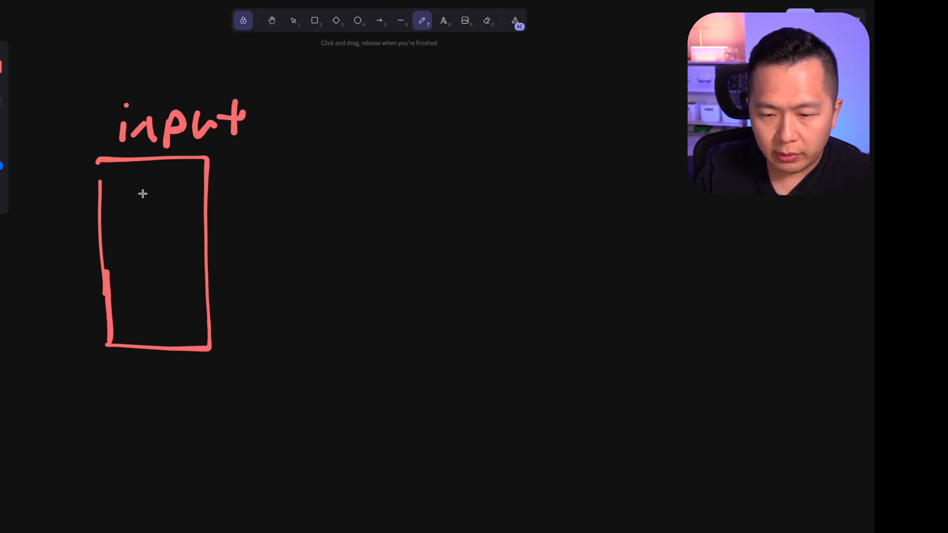
{"action": "left_click_drag", "start_coordinate": [124, 181], "coordinate": [176, 209]}
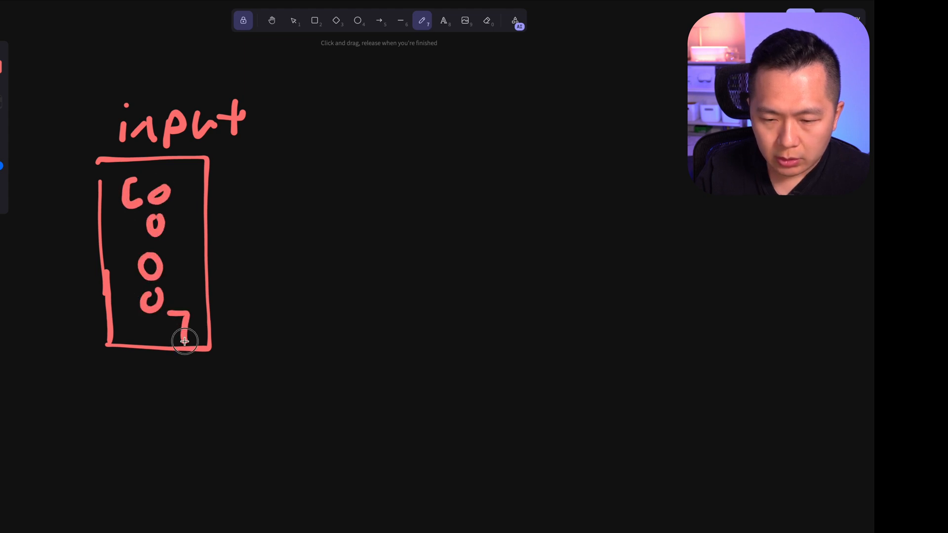
{"action": "left_click_drag", "start_coordinate": [213, 248], "coordinate": [281, 241]}
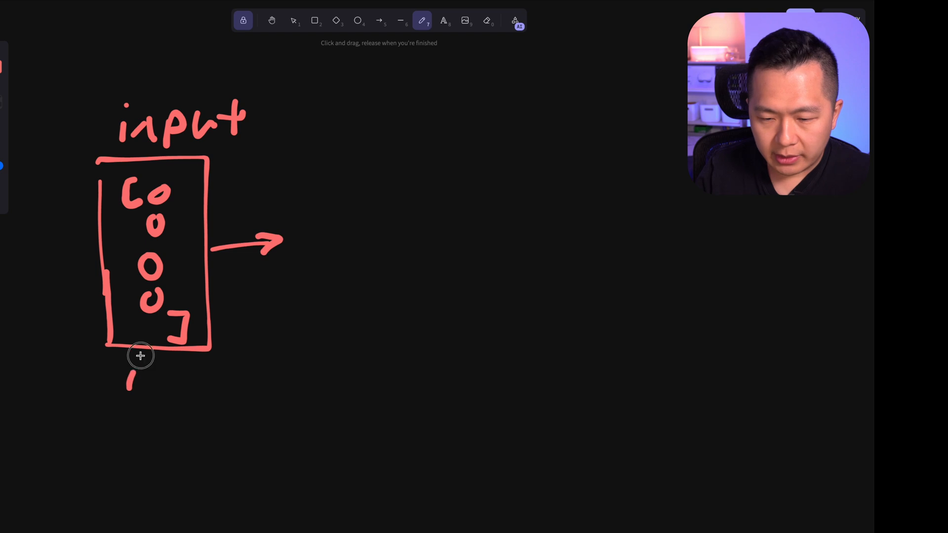
{"action": "left_click_drag", "start_coordinate": [139, 355], "coordinate": [123, 419]}
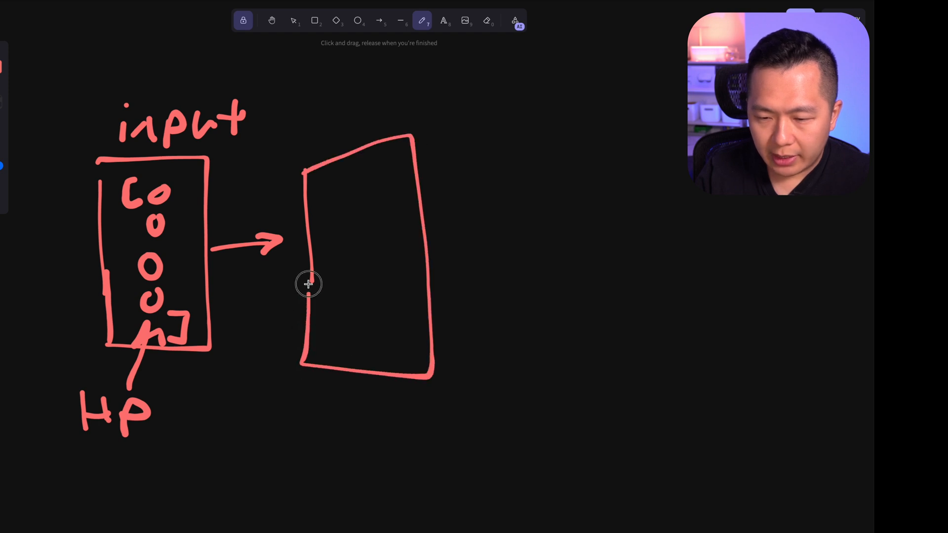
Draw the hidden layer box labelled n=16 and the output node after the arrow.
{"action": "left_click_drag", "start_coordinate": [327, 182], "coordinate": [363, 285]}
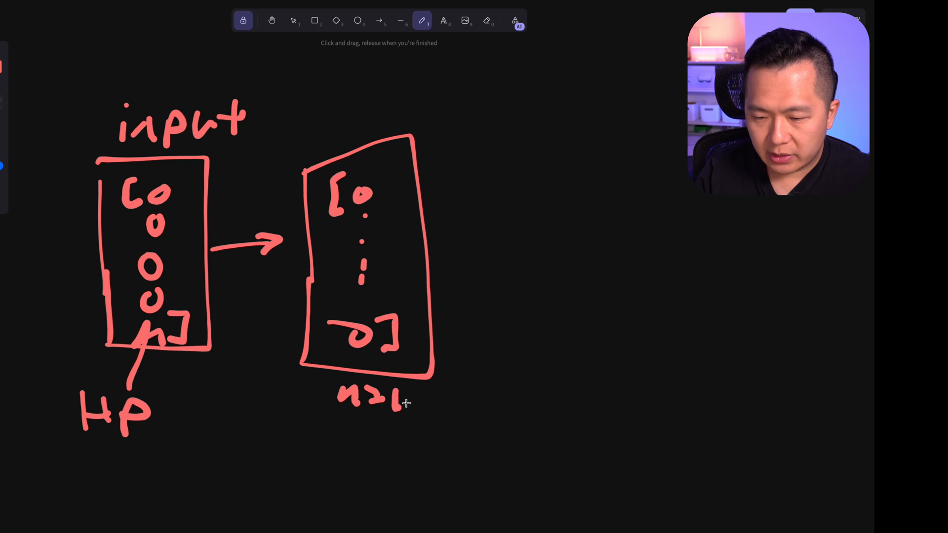
{"action": "left_click_drag", "start_coordinate": [387, 402], "coordinate": [423, 410]}
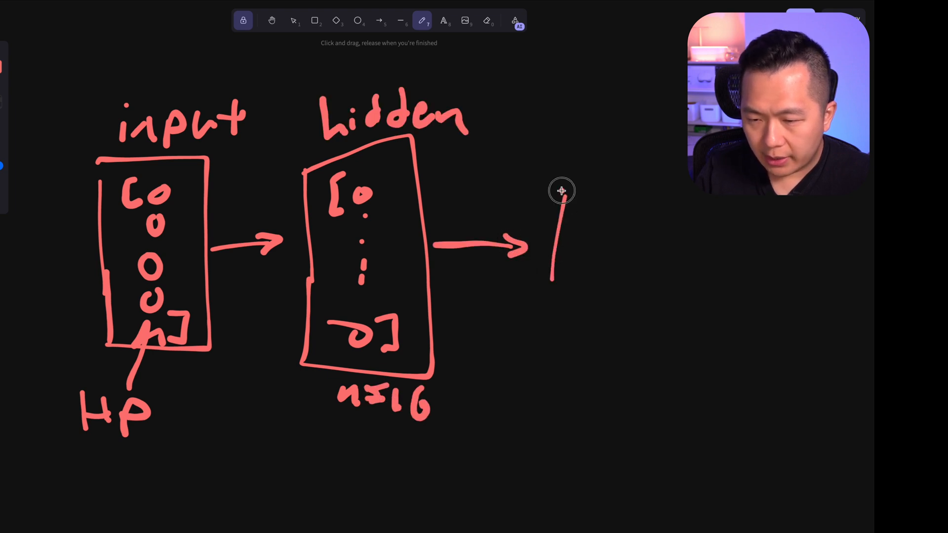
{"action": "left_click_drag", "start_coordinate": [552, 188], "coordinate": [669, 302]}
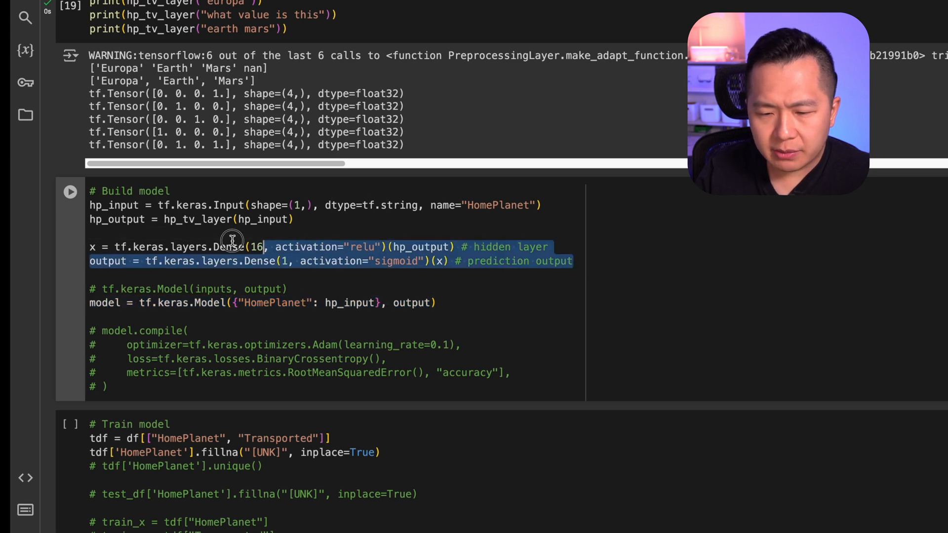
Uncomment the model.compile block with Adam, binary crossentropy and RMSE plus accuracy metrics, and run it.
{"action": "left_click", "coordinate": [268, 247]}
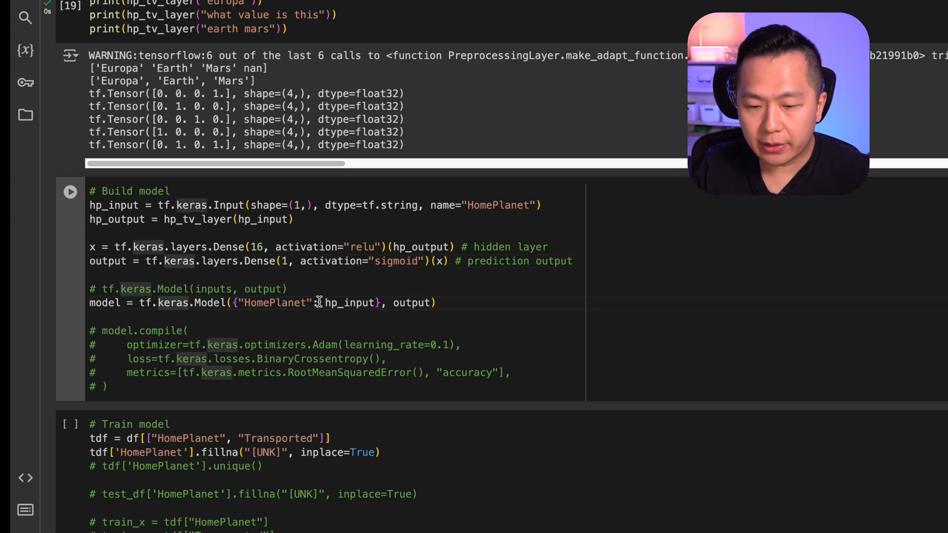
{"action": "mouse_move", "coordinate": [114, 206]}
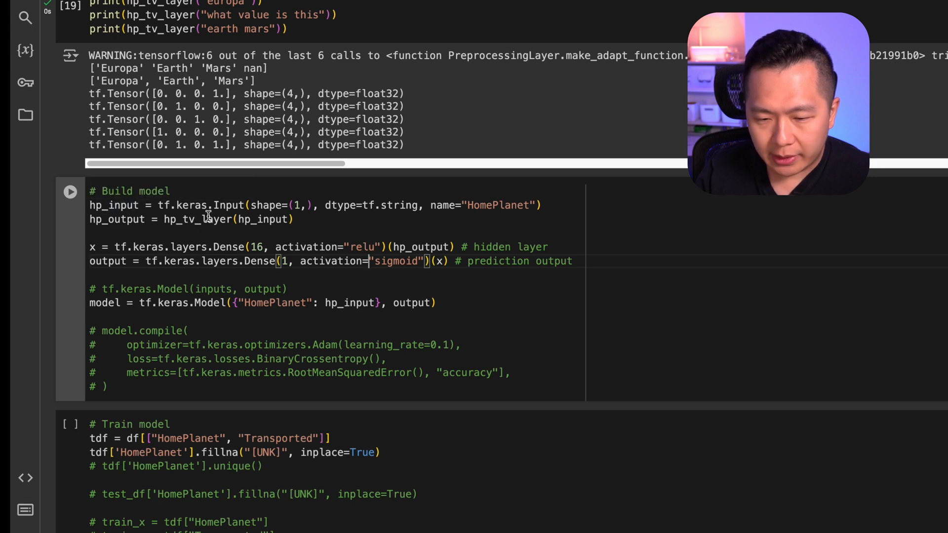
{"action": "double_click", "coordinate": [116, 219]}
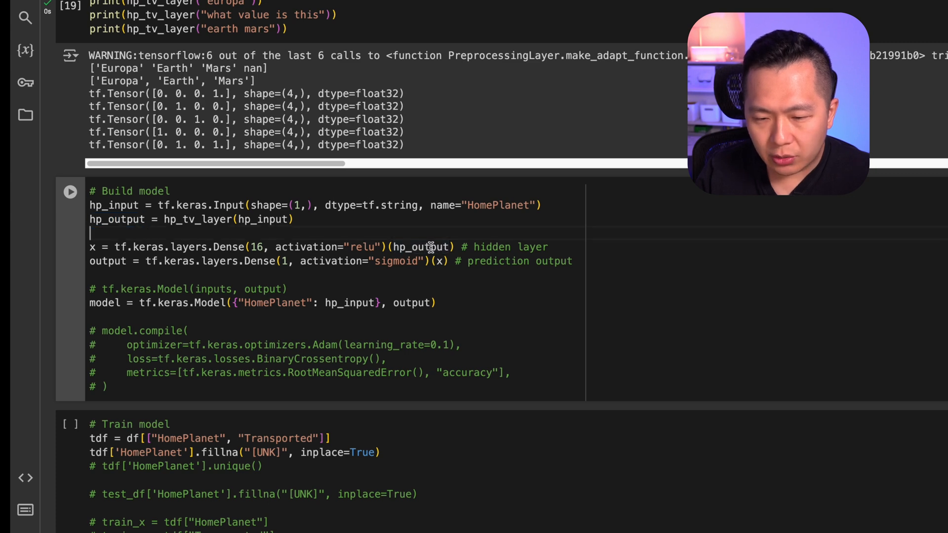
{"action": "mouse_move", "coordinate": [407, 273]}
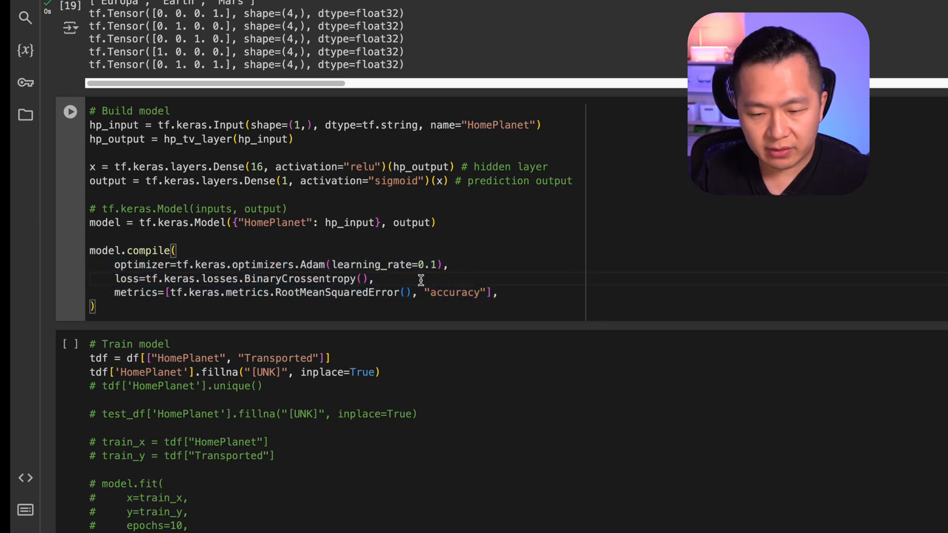
{"action": "scroll", "scroll_direction": "down", "scroll_amount": 3}
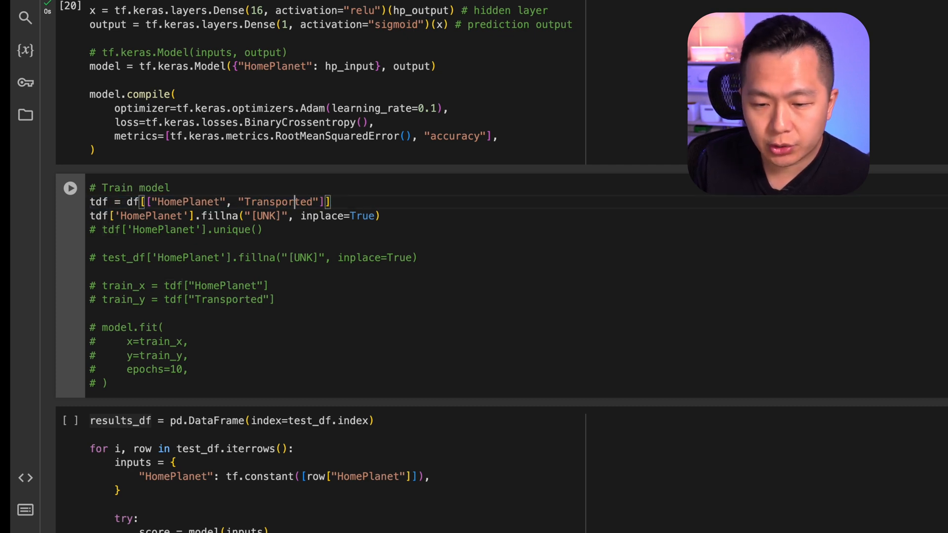
Enable the HomePlanet fillna with the [UNK] placeholder and run the cell listing unique values.
{"action": "double_click", "coordinate": [187, 202]}
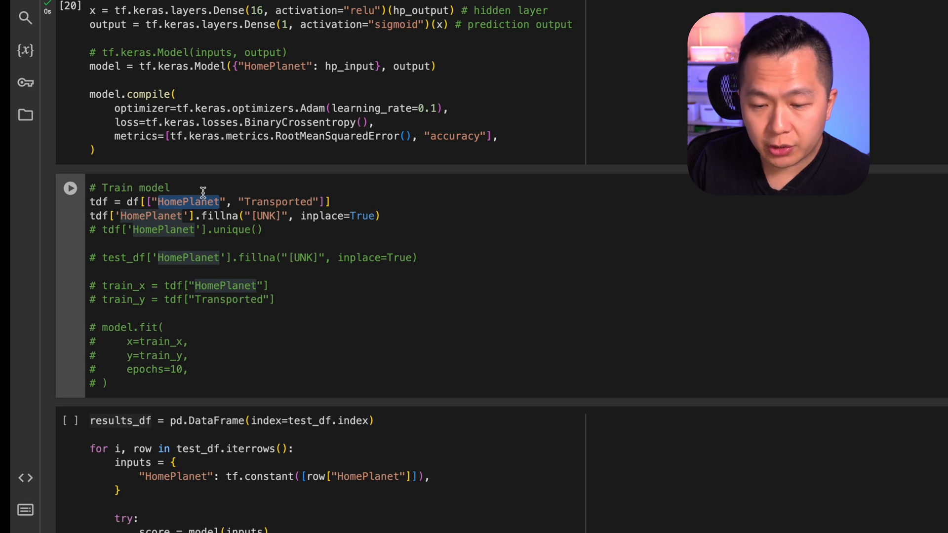
{"action": "mouse_move", "coordinate": [290, 202]}
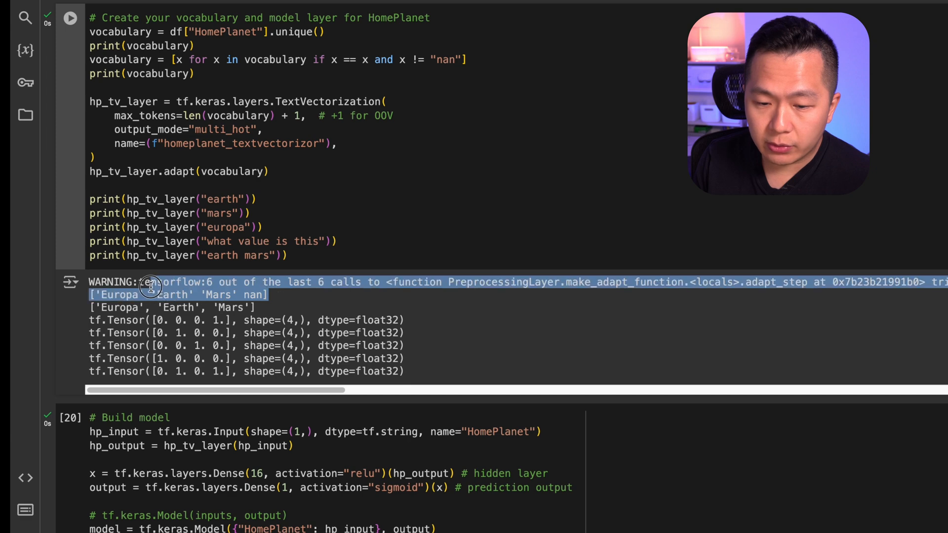
{"action": "scroll", "scroll_direction": "down", "scroll_amount": 3}
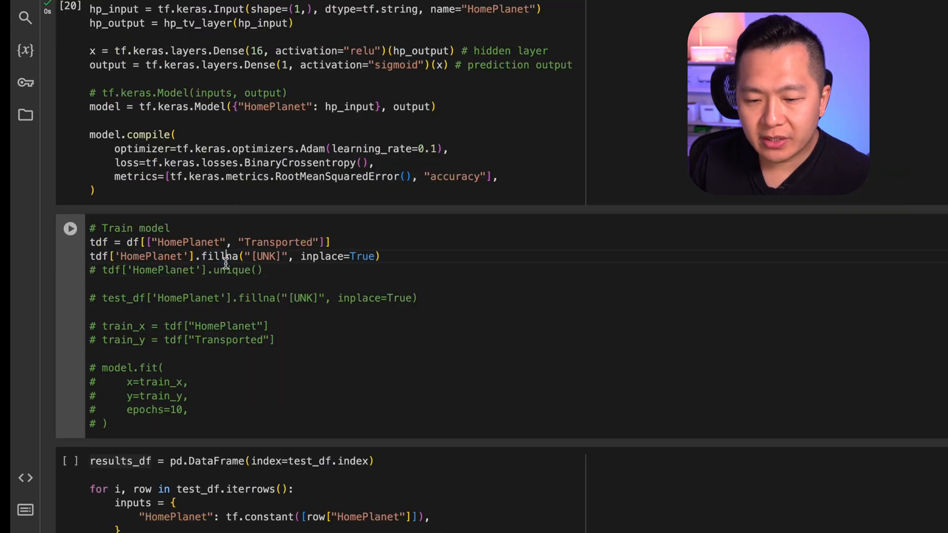
{"action": "double_click", "coordinate": [219, 255]}
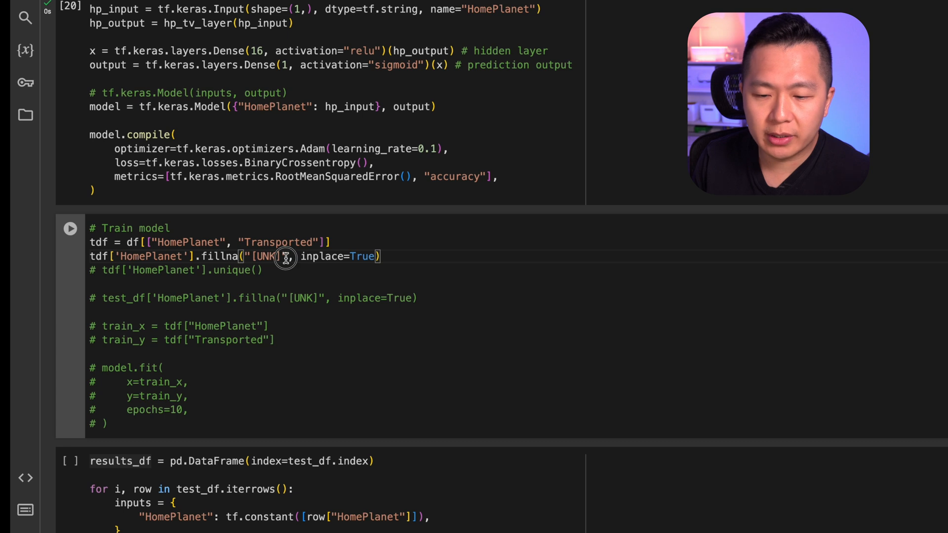
{"action": "double_click", "coordinate": [262, 256]}
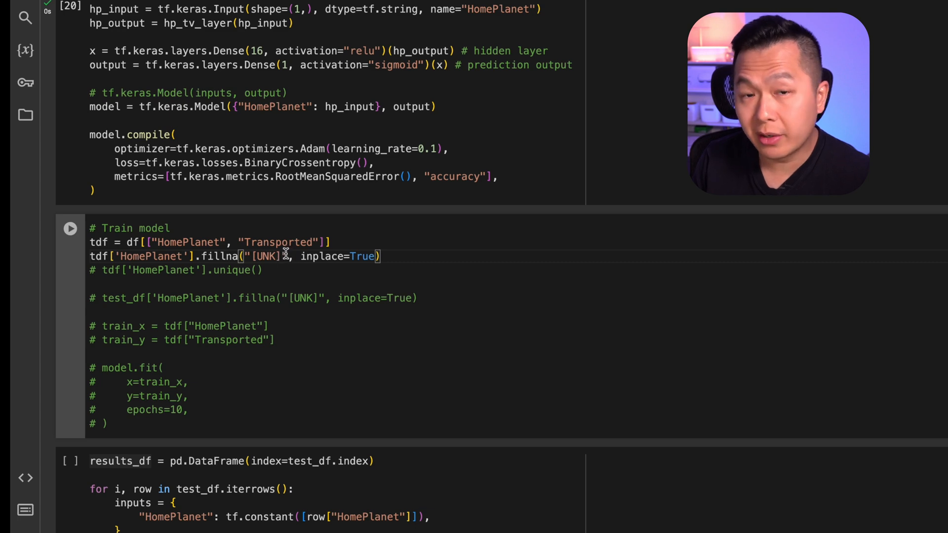
{"action": "double_click", "coordinate": [264, 255]}
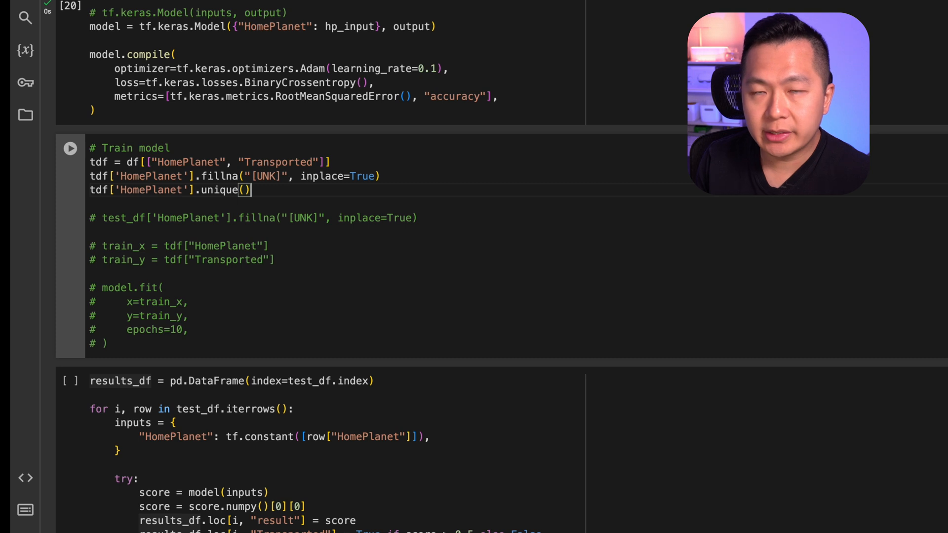
{"action": "left_click", "coordinate": [69, 148]}
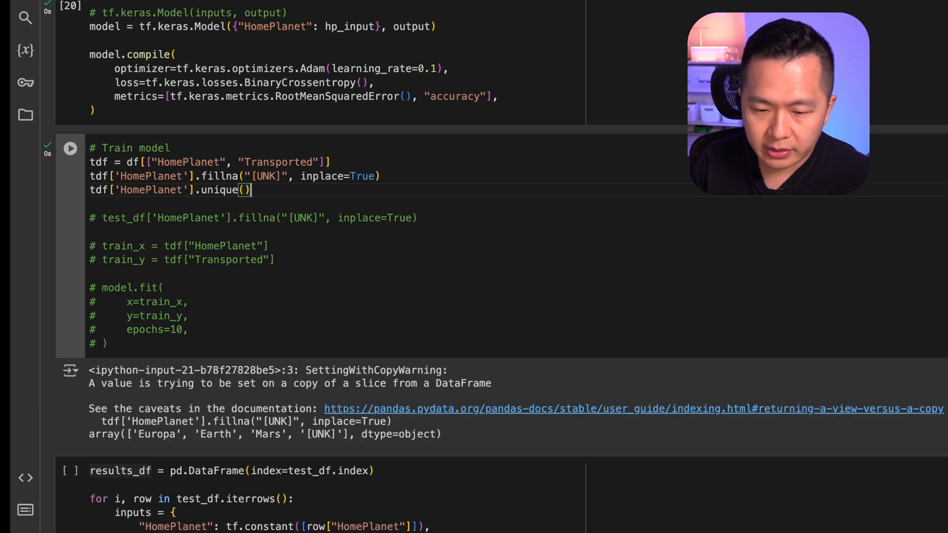
Uncomment the test fillna, train_x/train_y and model.fit lines and run the cell to start training for 10 epochs.
{"action": "double_click", "coordinate": [214, 434]}
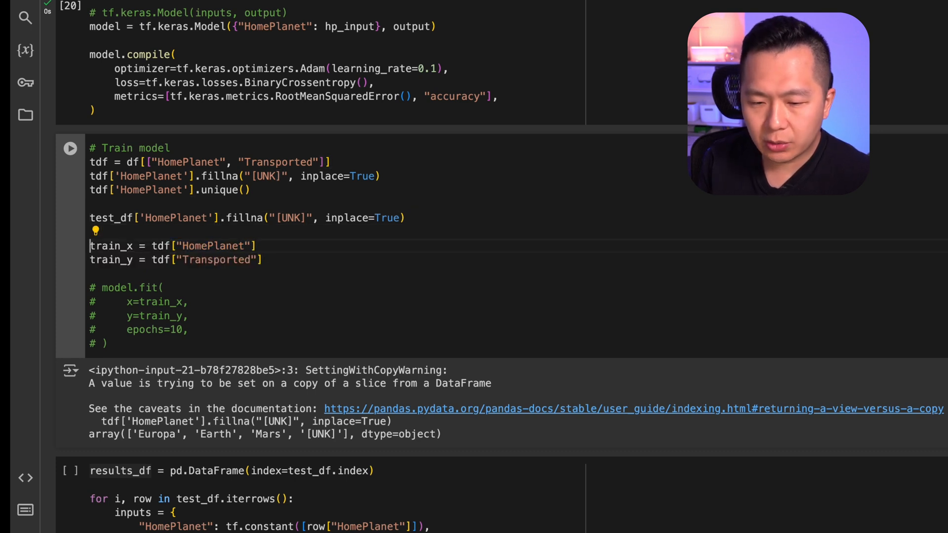
{"action": "double_click", "coordinate": [217, 259]}
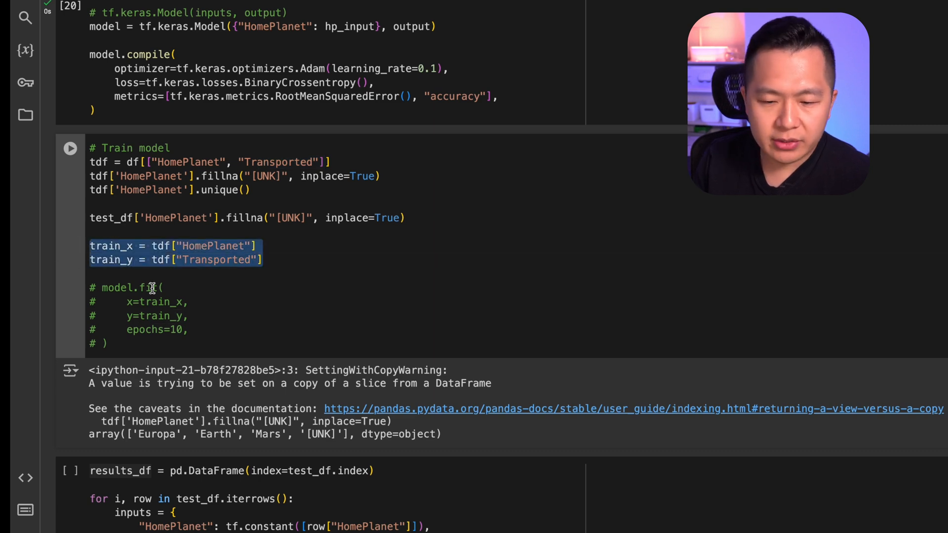
{"action": "left_click", "coordinate": [169, 315]}
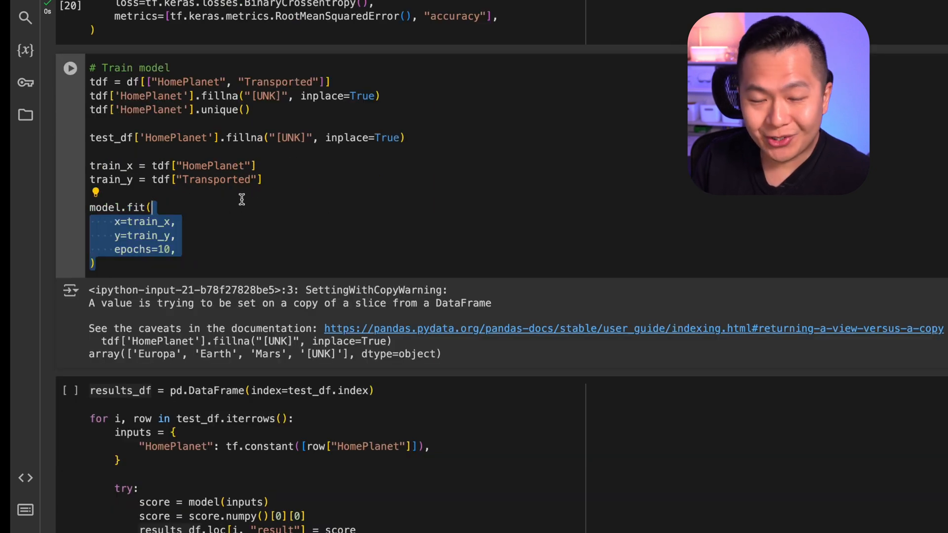
{"action": "double_click", "coordinate": [149, 223]}
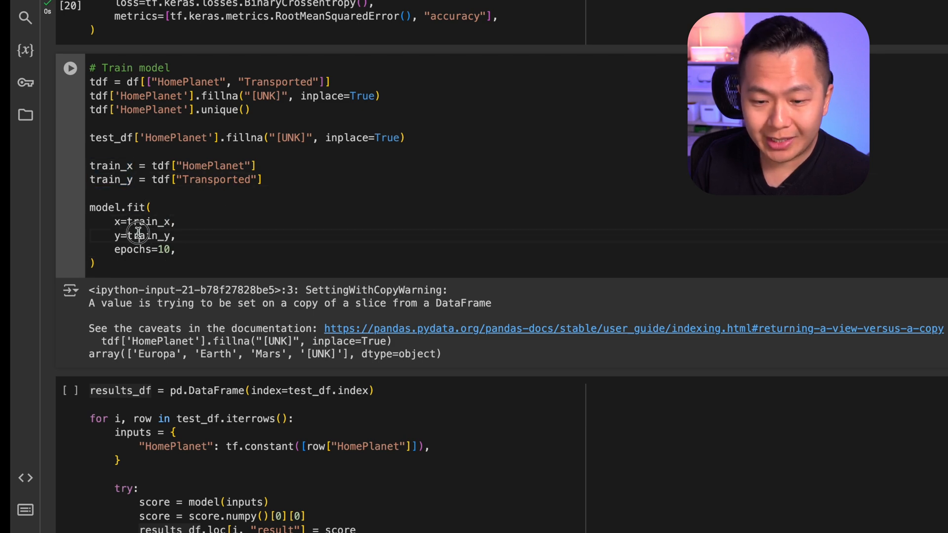
{"action": "double_click", "coordinate": [142, 249]}
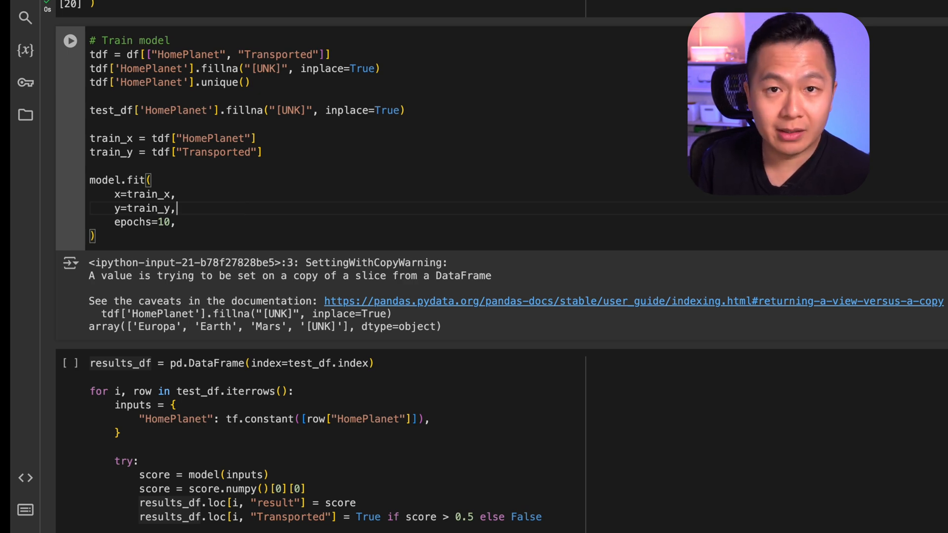
{"action": "left_click", "coordinate": [69, 40]}
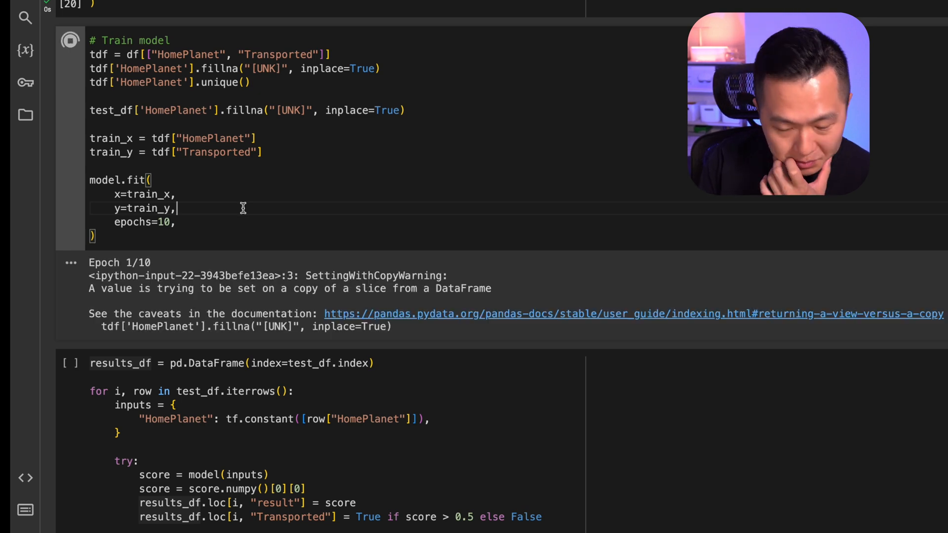
Scroll through the 10-epoch training log ending near 0.5675 accuracy.
{"action": "scroll", "scroll_direction": "down", "scroll_amount": 3}
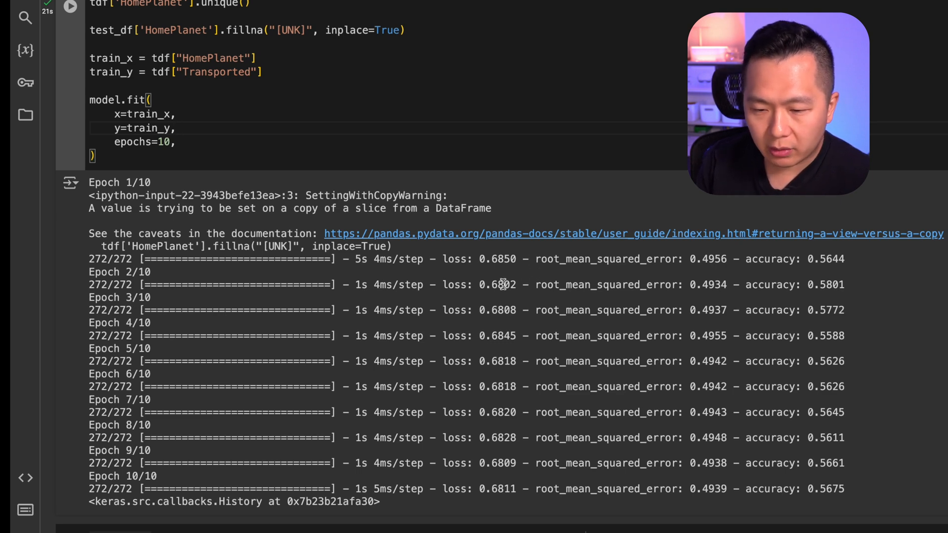
{"action": "left_click", "coordinate": [176, 127]}
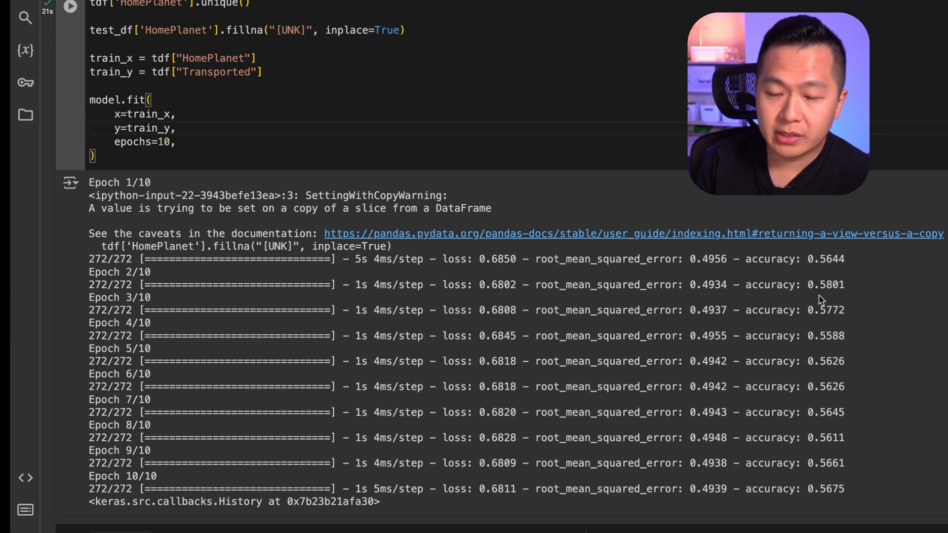
{"action": "mouse_move", "coordinate": [532, 328]}
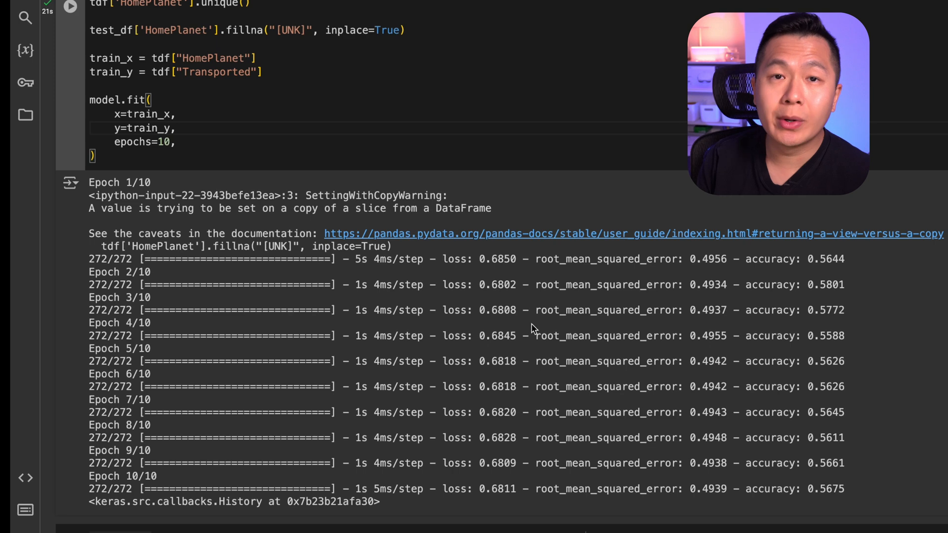
{"action": "scroll", "scroll_direction": "down", "scroll_amount": 3}
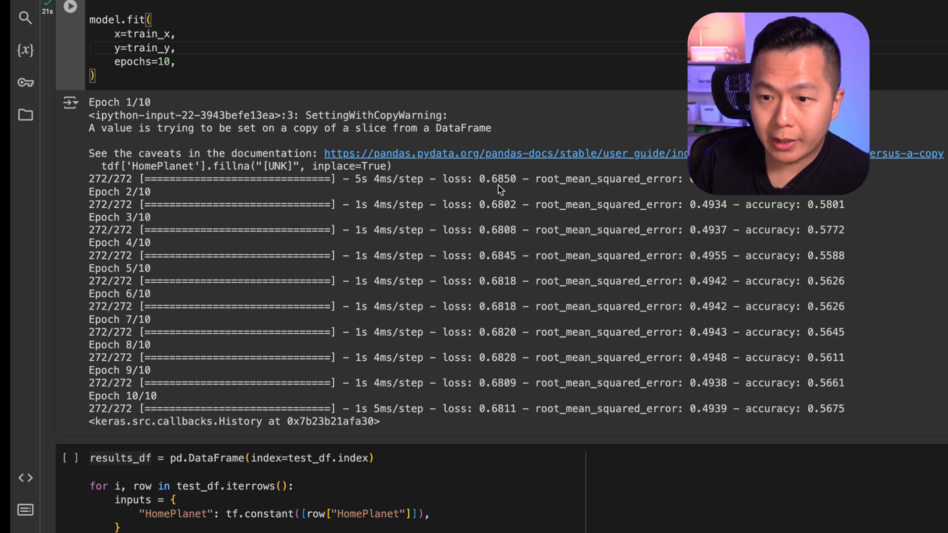
{"action": "mouse_move", "coordinate": [486, 215]}
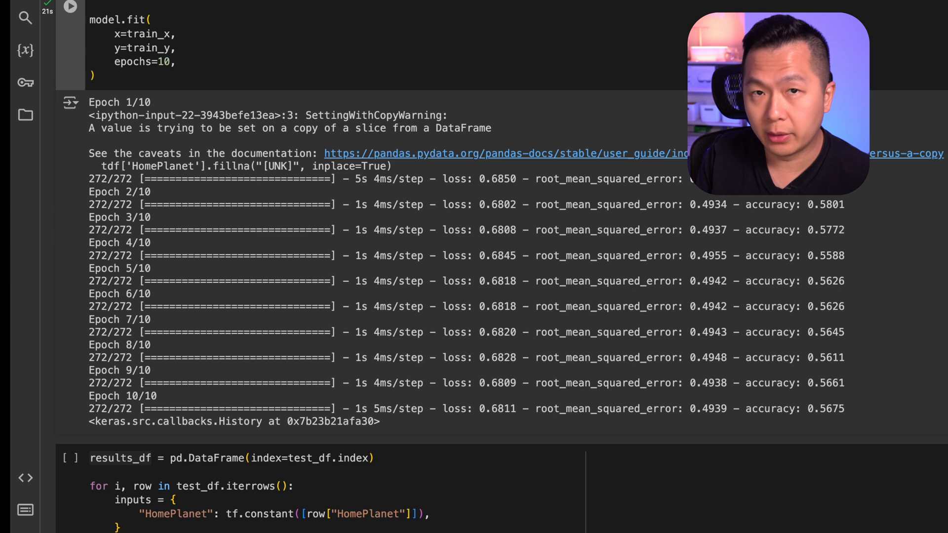
{"action": "scroll", "scroll_direction": "up", "scroll_amount": 3}
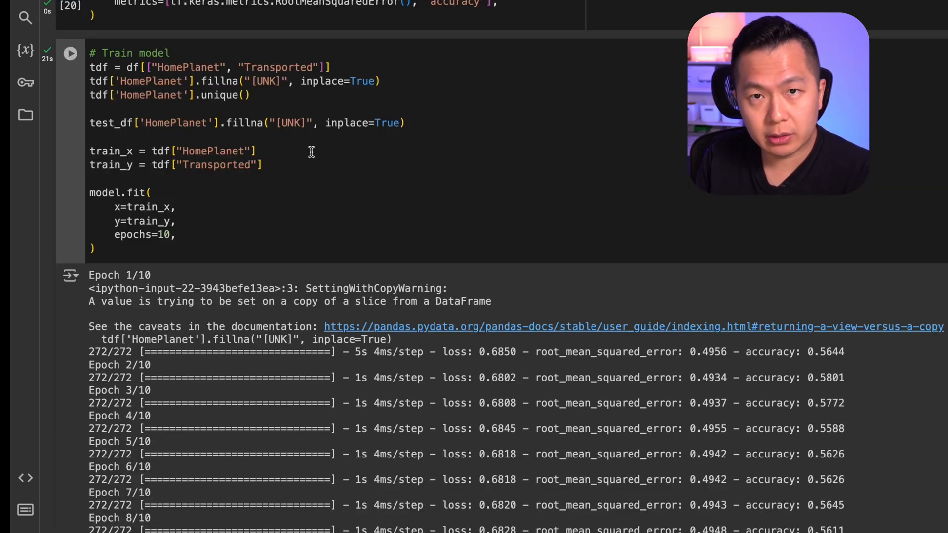
{"action": "scroll", "scroll_direction": "down", "scroll_amount": 3}
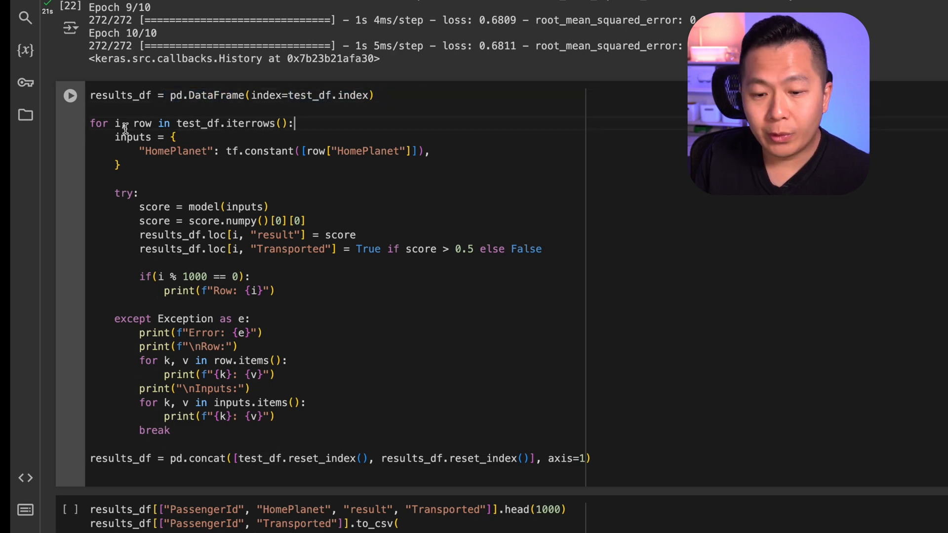
{"action": "double_click", "coordinate": [196, 123]}
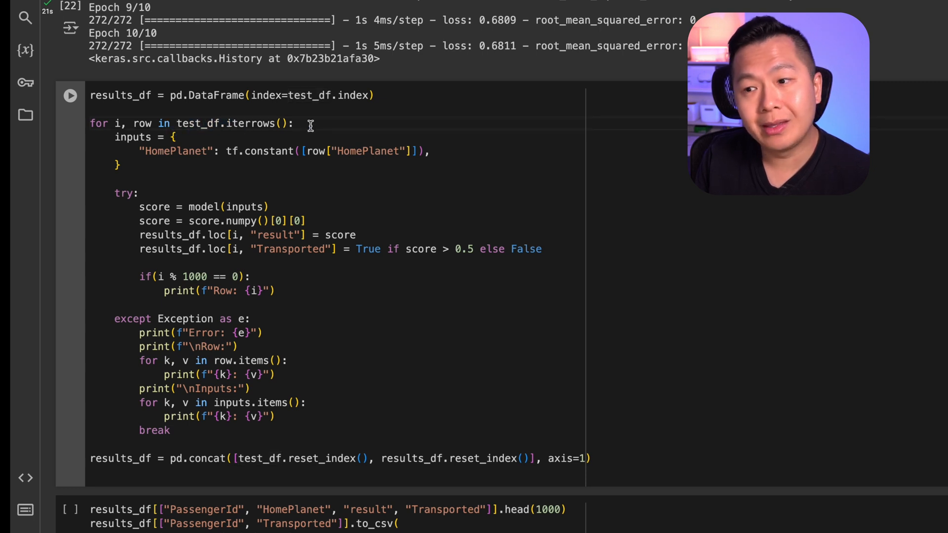
{"action": "double_click", "coordinate": [368, 151]}
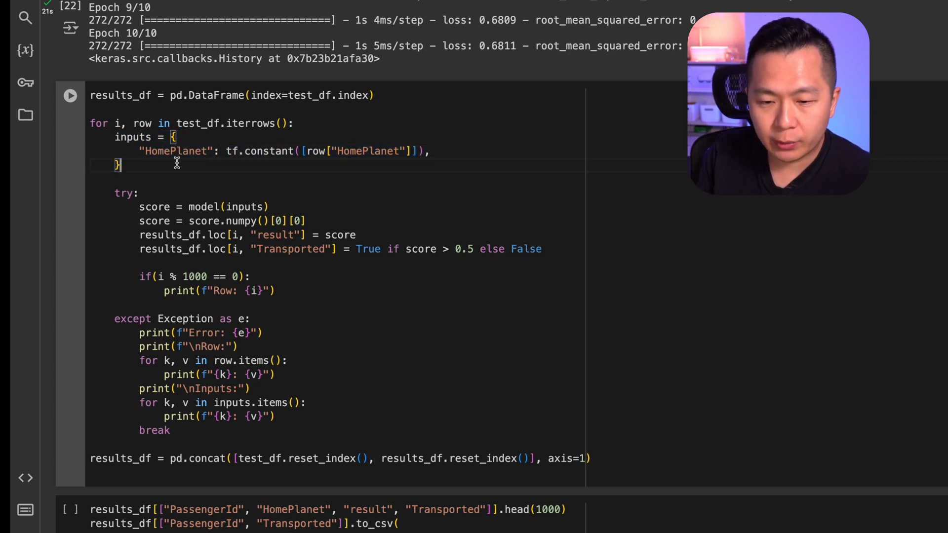
{"action": "double_click", "coordinate": [176, 150]}
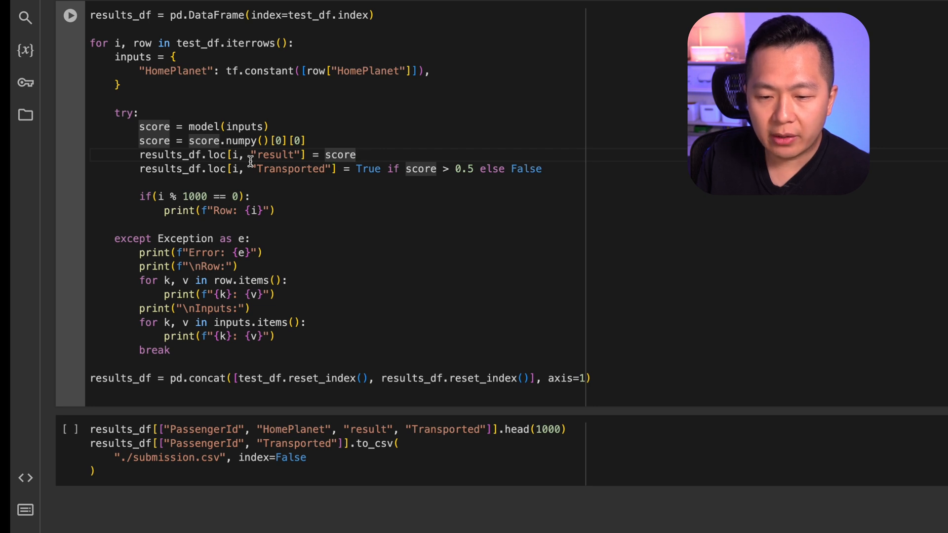
{"action": "double_click", "coordinate": [341, 155]}
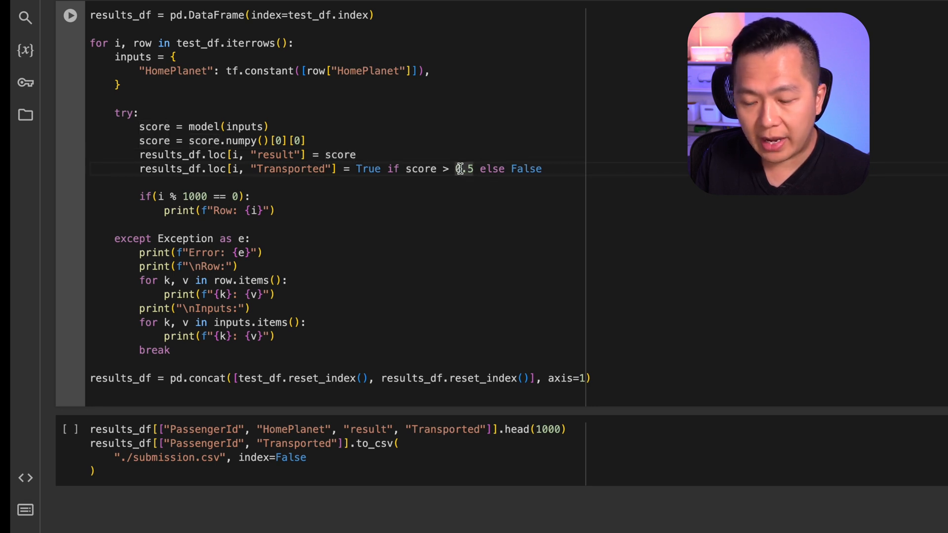
{"action": "double_click", "coordinate": [367, 168]}
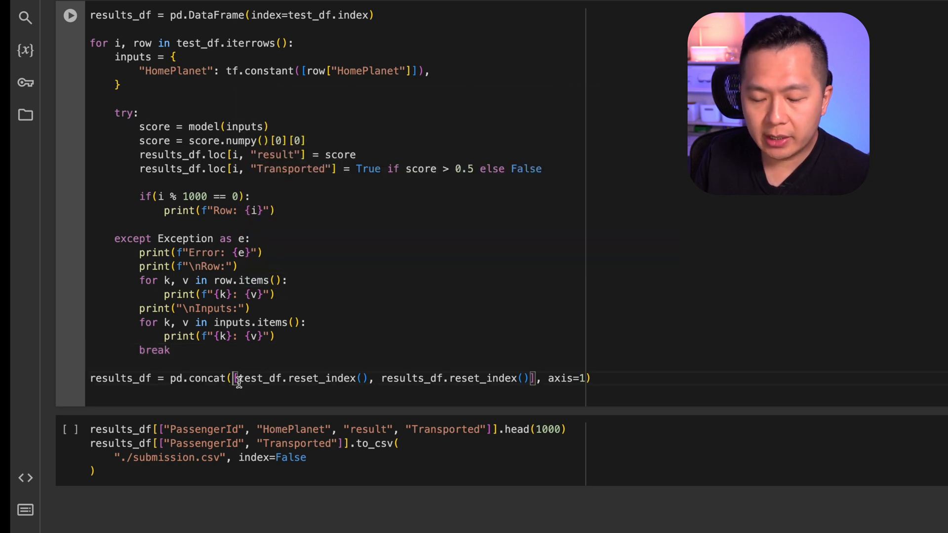
{"action": "double_click", "coordinate": [291, 378]}
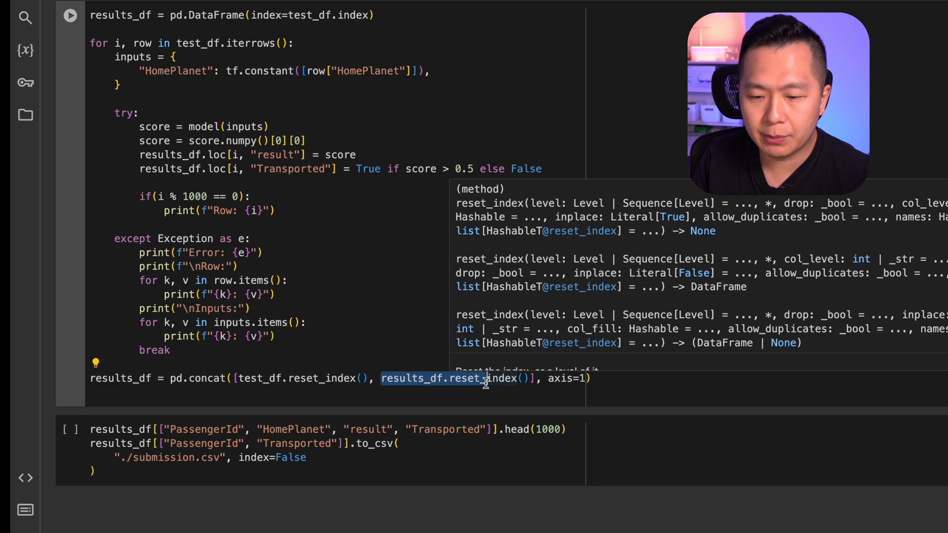
{"action": "left_click", "coordinate": [323, 335]}
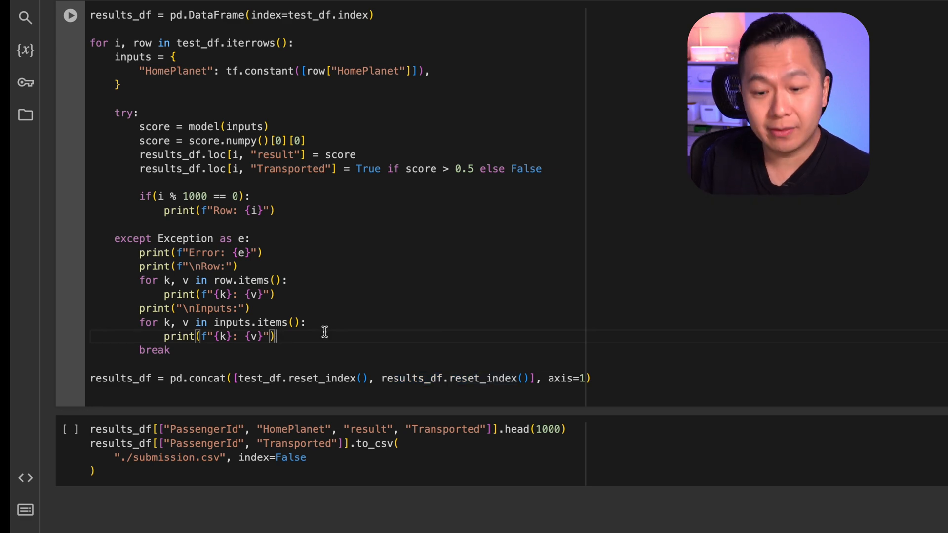
Run the prediction loop and the results_df.head(1000) preview, then uncomment the to_csv export lines.
{"action": "left_click", "coordinate": [70, 14]}
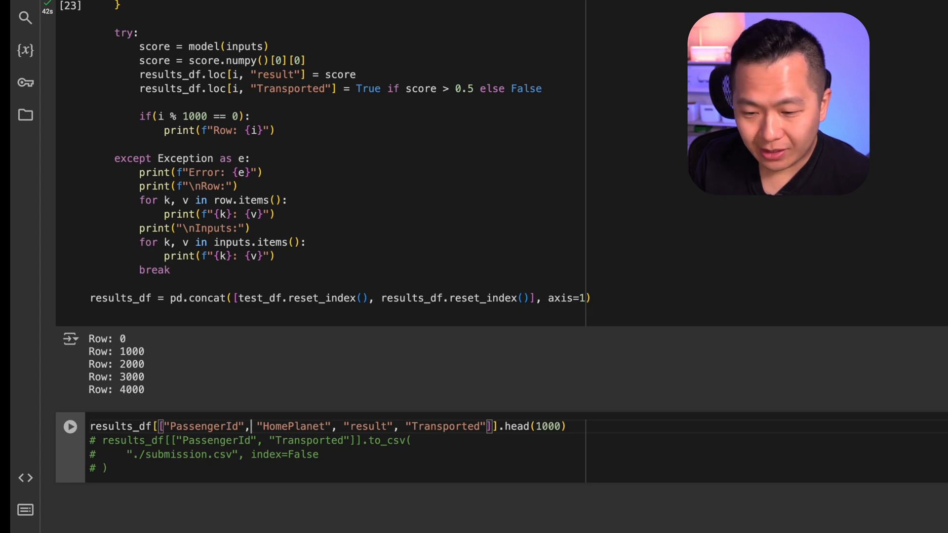
{"action": "left_click", "coordinate": [69, 427]}
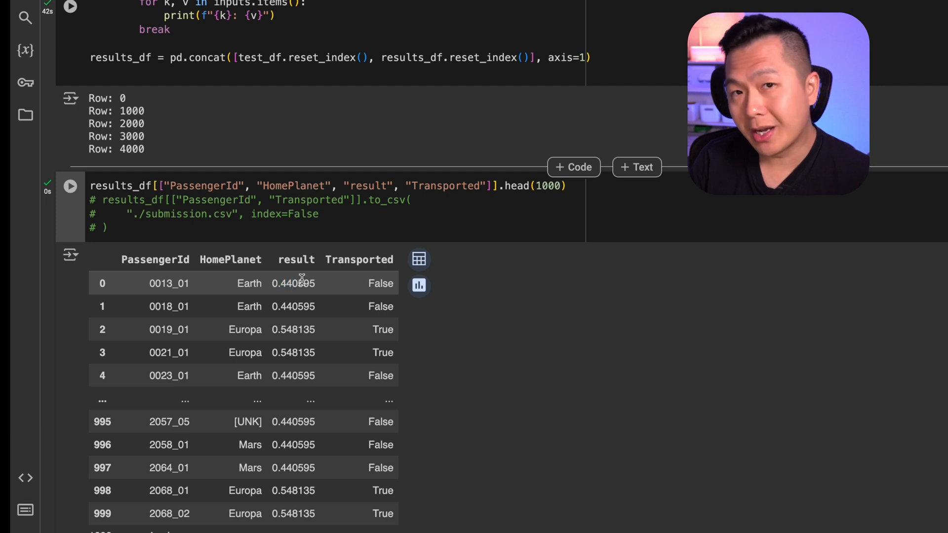
{"action": "mouse_move", "coordinate": [290, 301]}
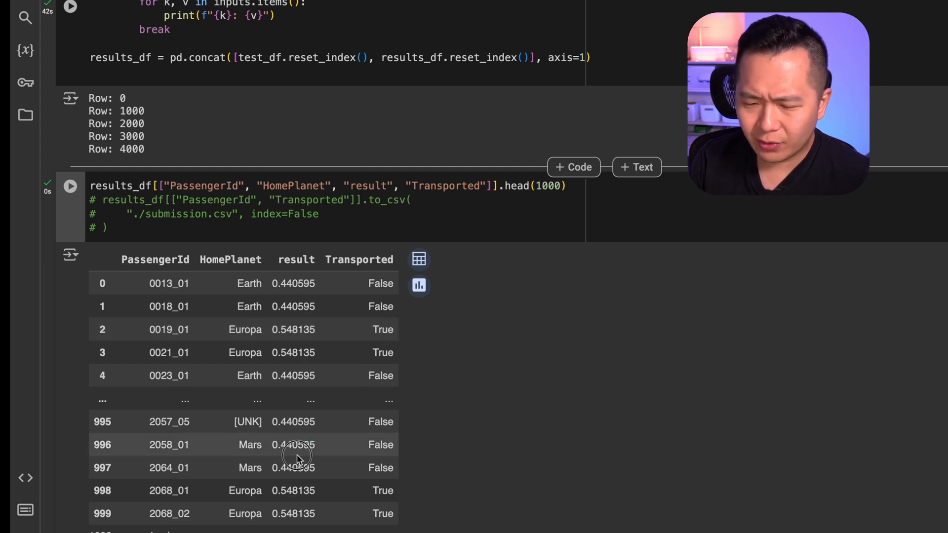
{"action": "scroll", "scroll_direction": "down", "scroll_amount": 3}
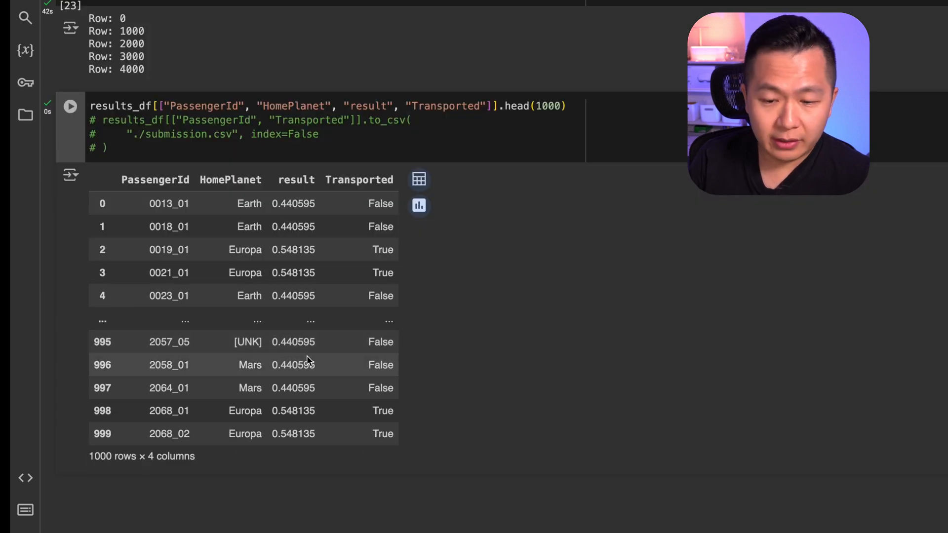
{"action": "double_click", "coordinate": [293, 341]}
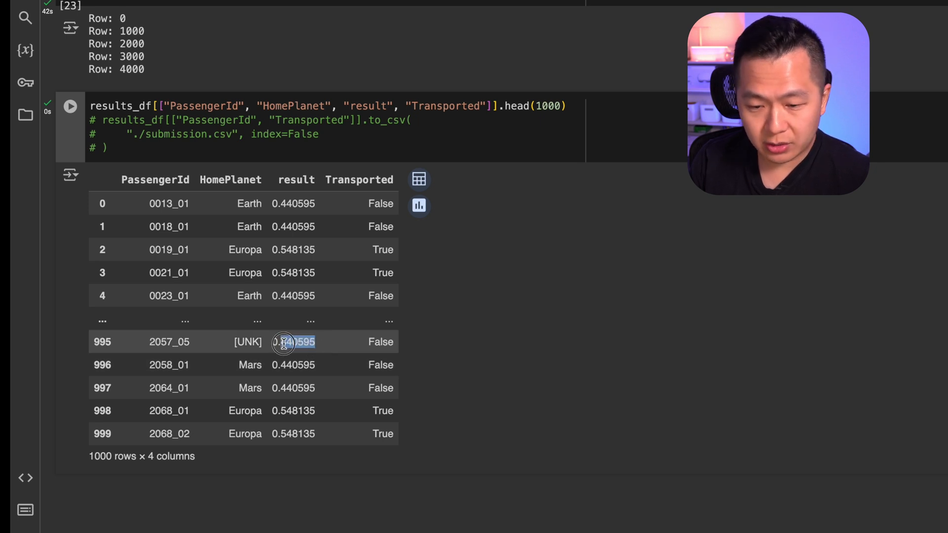
{"action": "scroll", "scroll_direction": "down", "scroll_amount": 3}
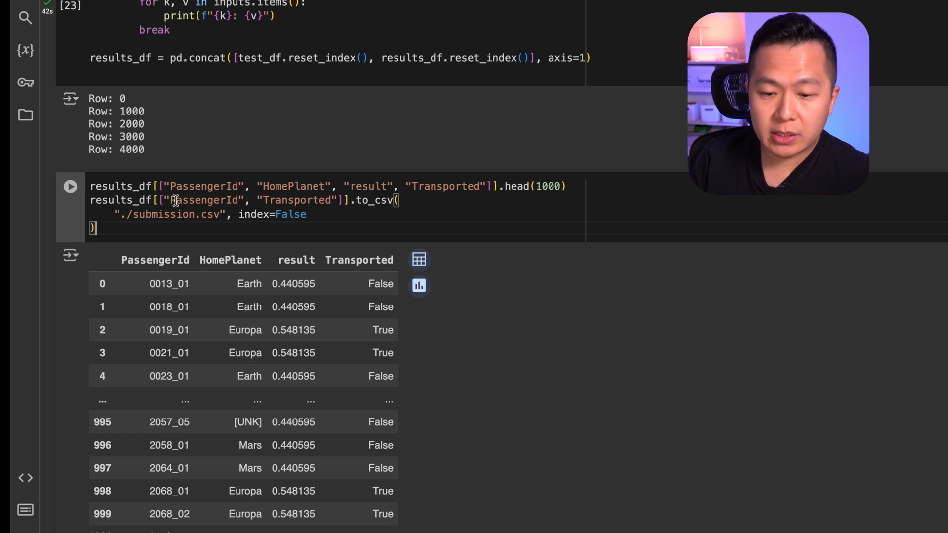
{"action": "double_click", "coordinate": [294, 200]}
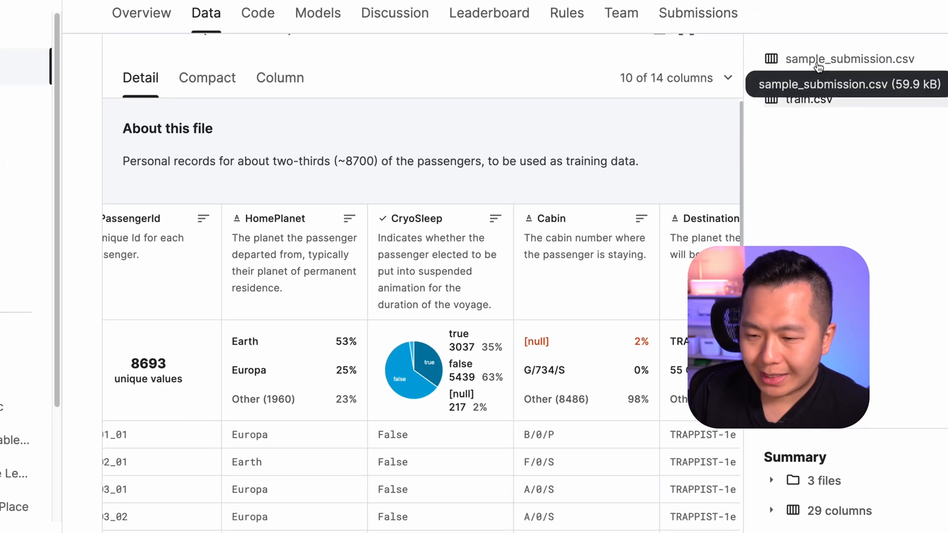
Check sample_submission.csv on Kaggle, view submission.csv in the Files panel, and start a new submission.
{"action": "left_click", "coordinate": [848, 59]}
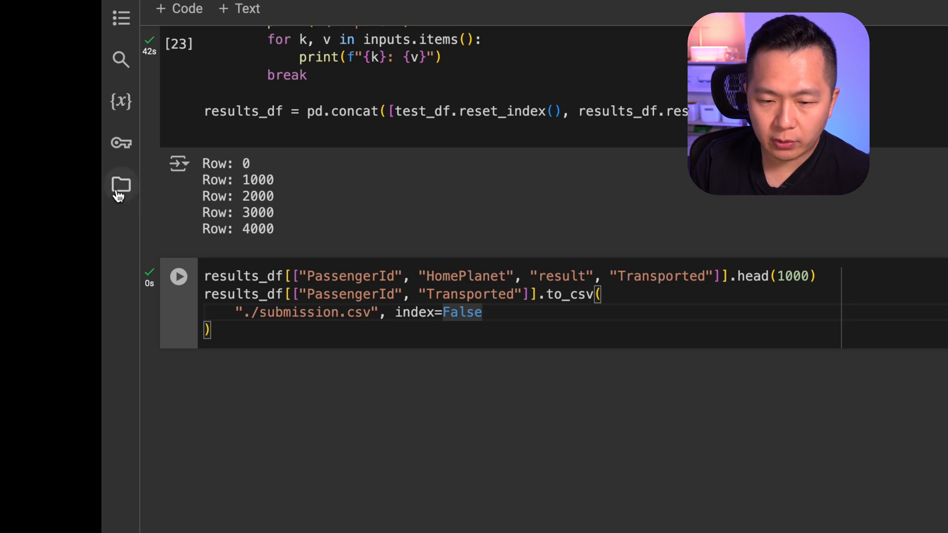
{"action": "left_click", "coordinate": [121, 185]}
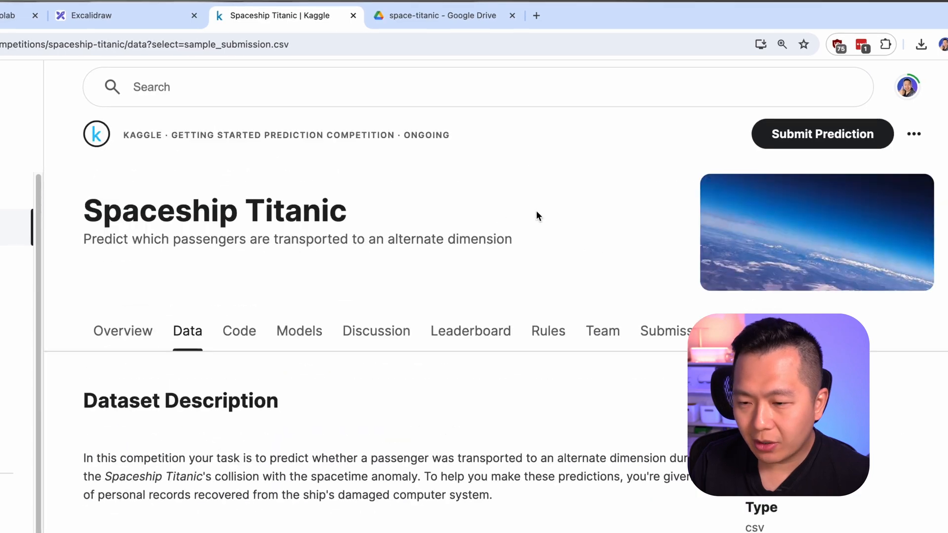
{"action": "left_click", "coordinate": [821, 133]}
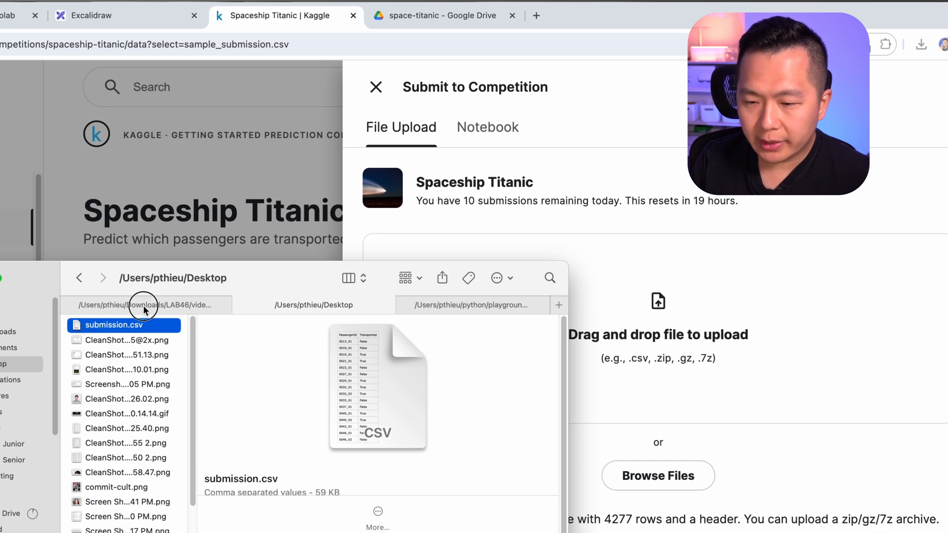
Enter the submission description and submit submission.csv to Spaceship Titanic for scoring.
{"action": "type", "text": "rea"}
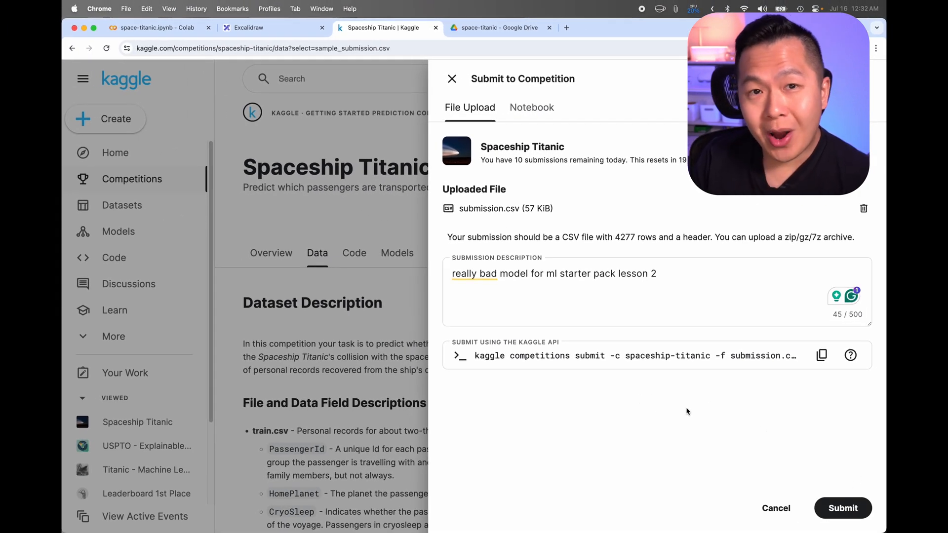
{"action": "mouse_move", "coordinate": [836, 456]}
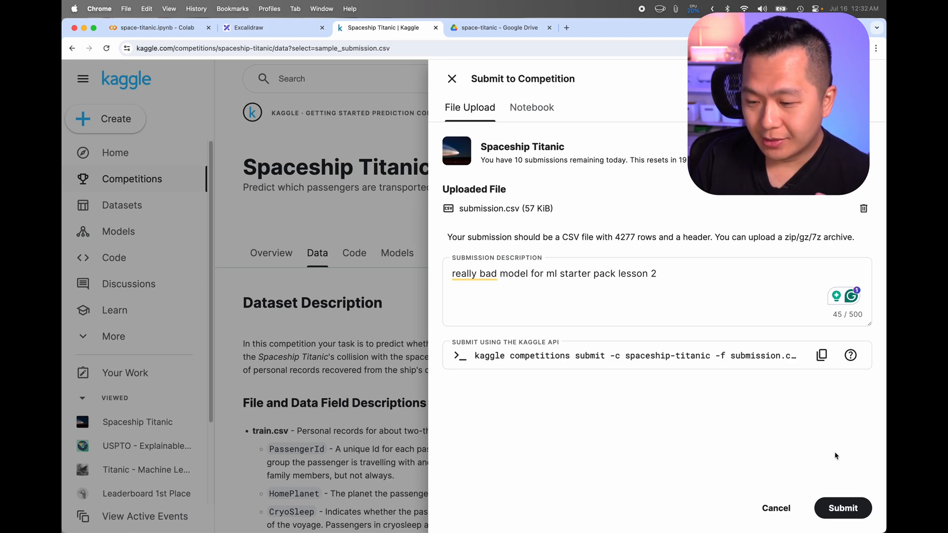
{"action": "left_click", "coordinate": [841, 507]}
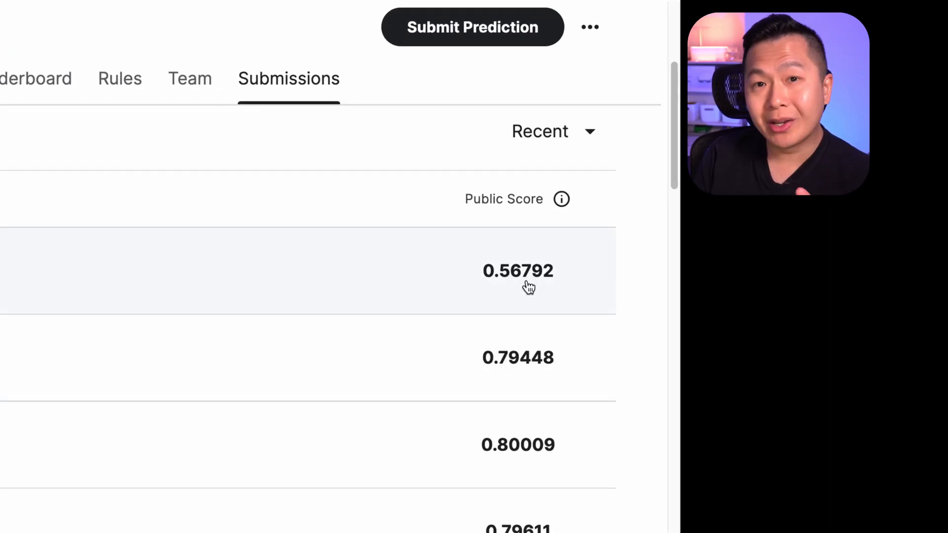
{"action": "mouse_move", "coordinate": [527, 242]}
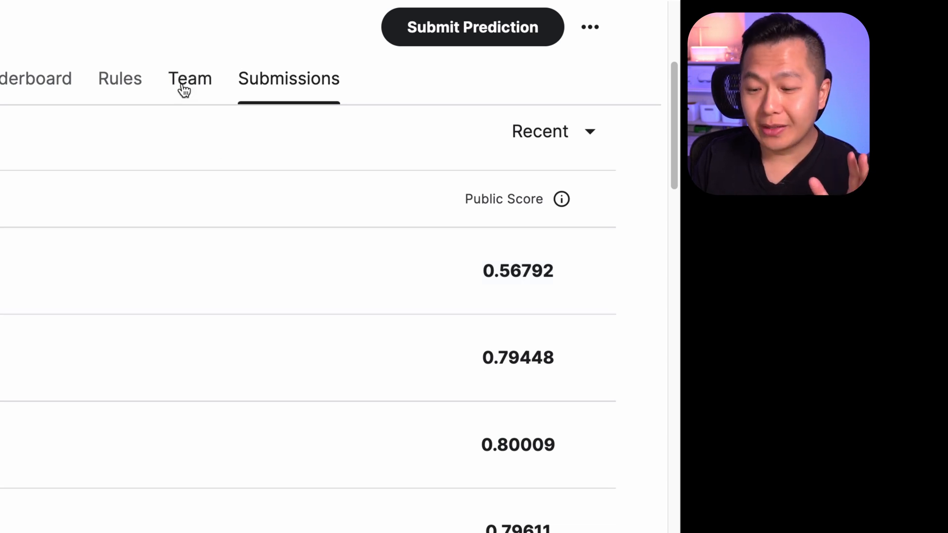
{"action": "mouse_move", "coordinate": [224, 189]}
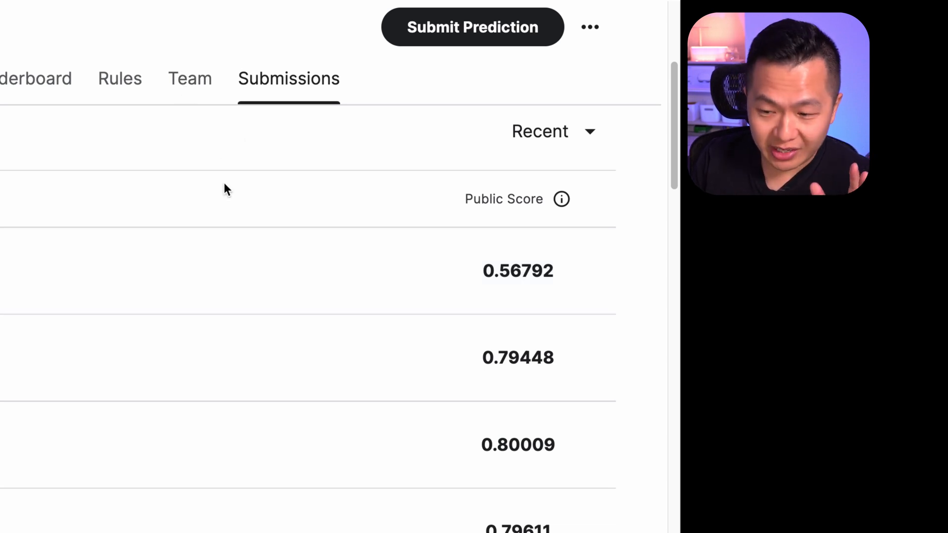